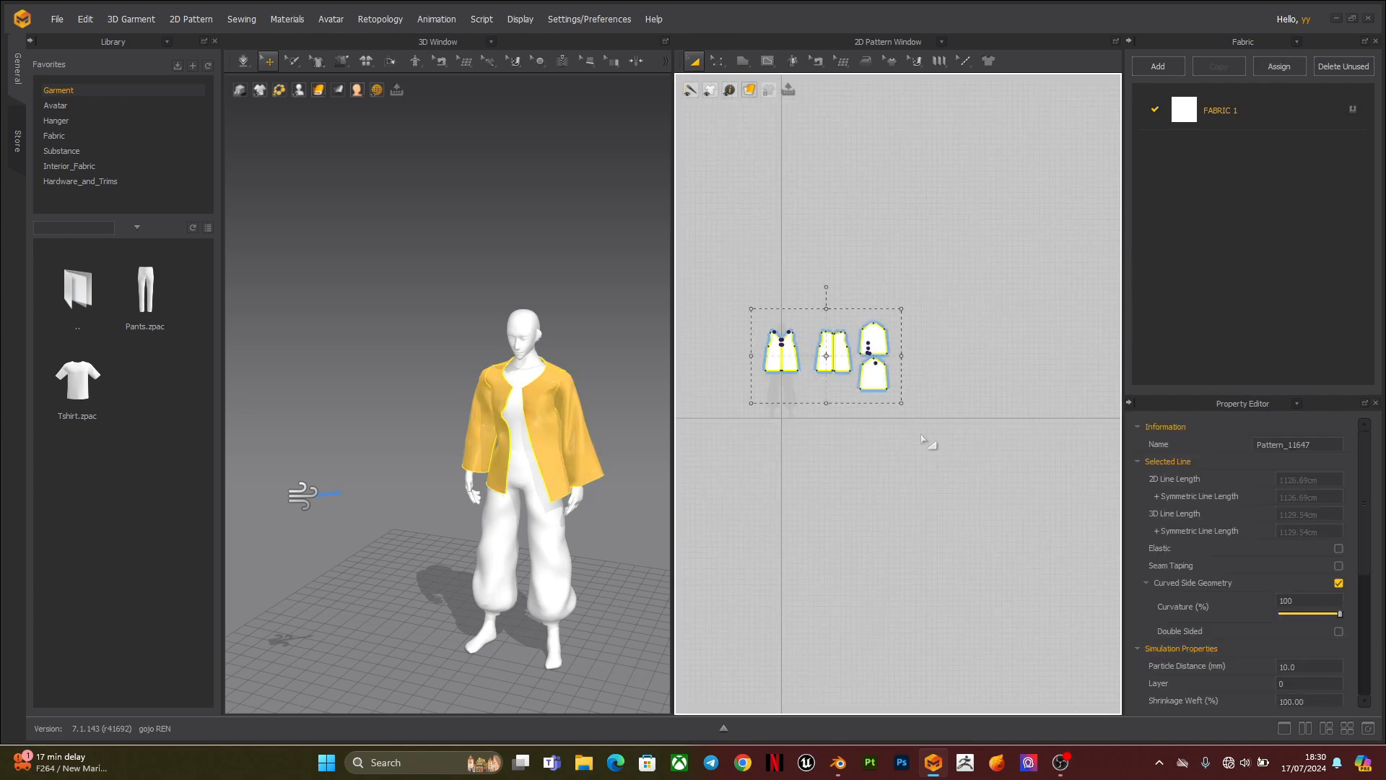
- Export the garment from Marvelous Designer as jacket.obj on the Desktop, overwriting the old file
click(56, 18)
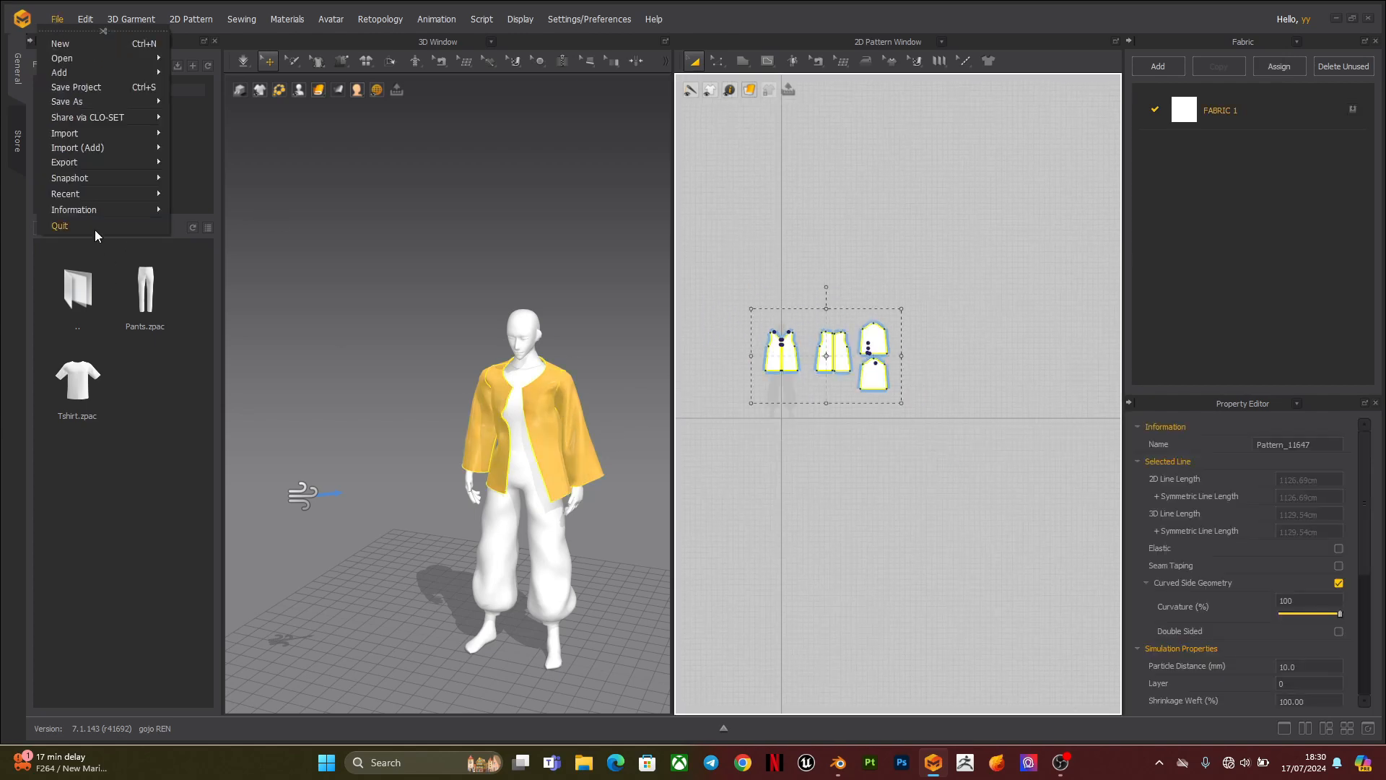
click(64, 162)
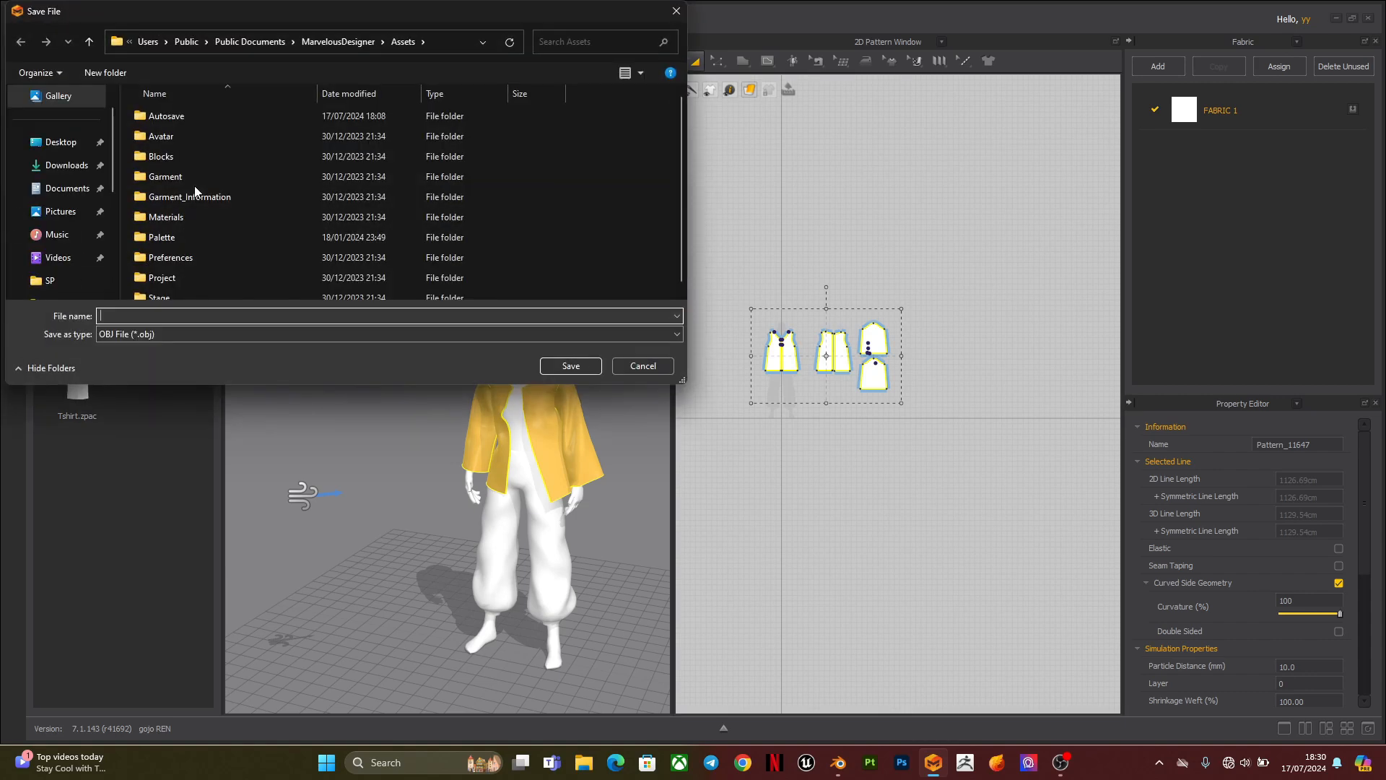
click(60, 169)
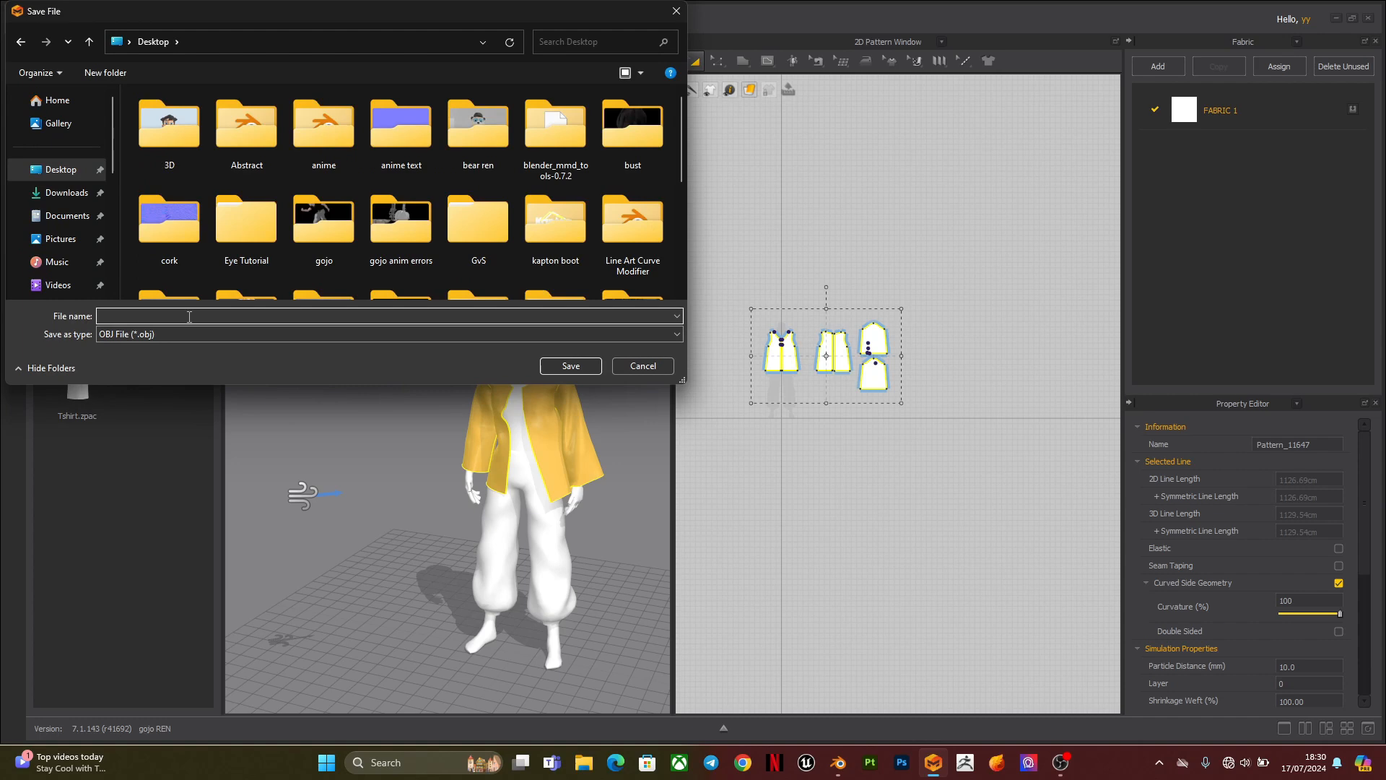
text(jacket)
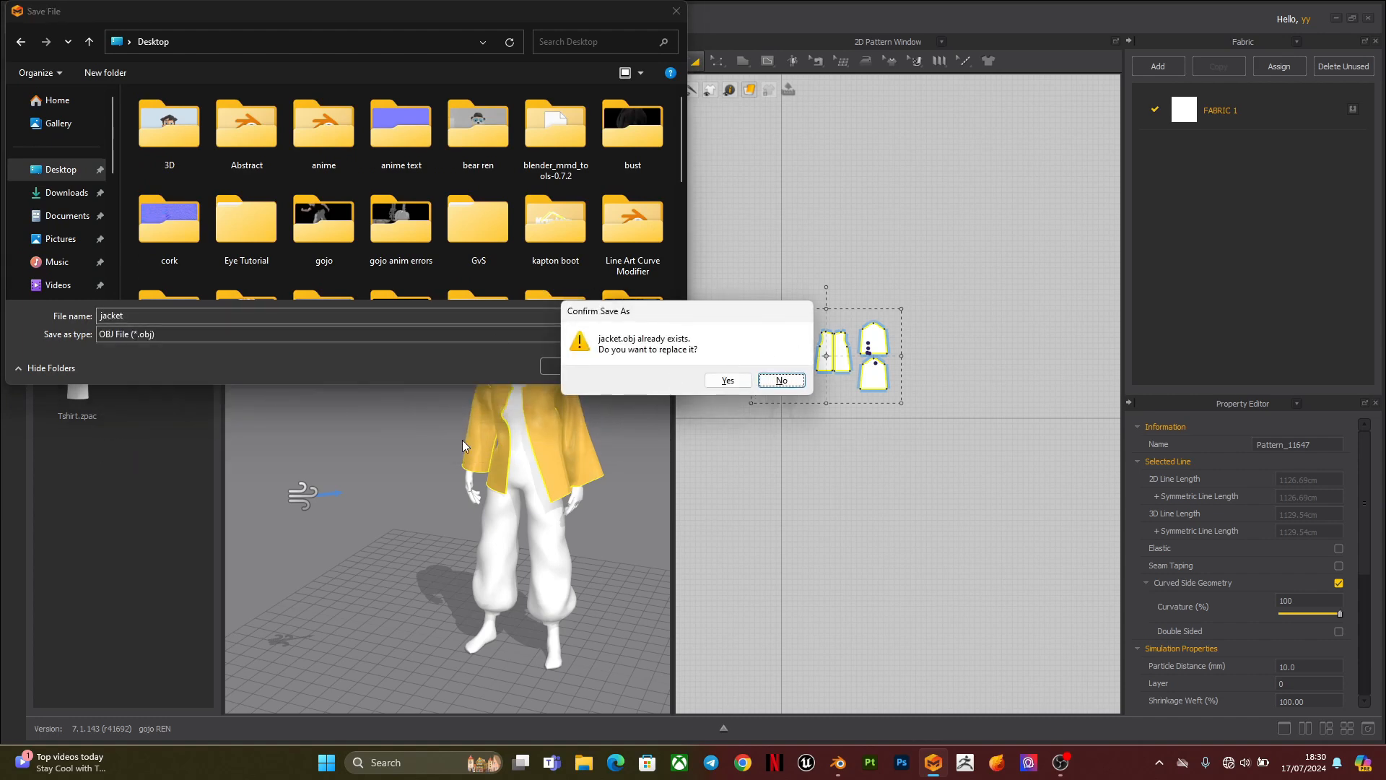
mouse_move(1025, 272)
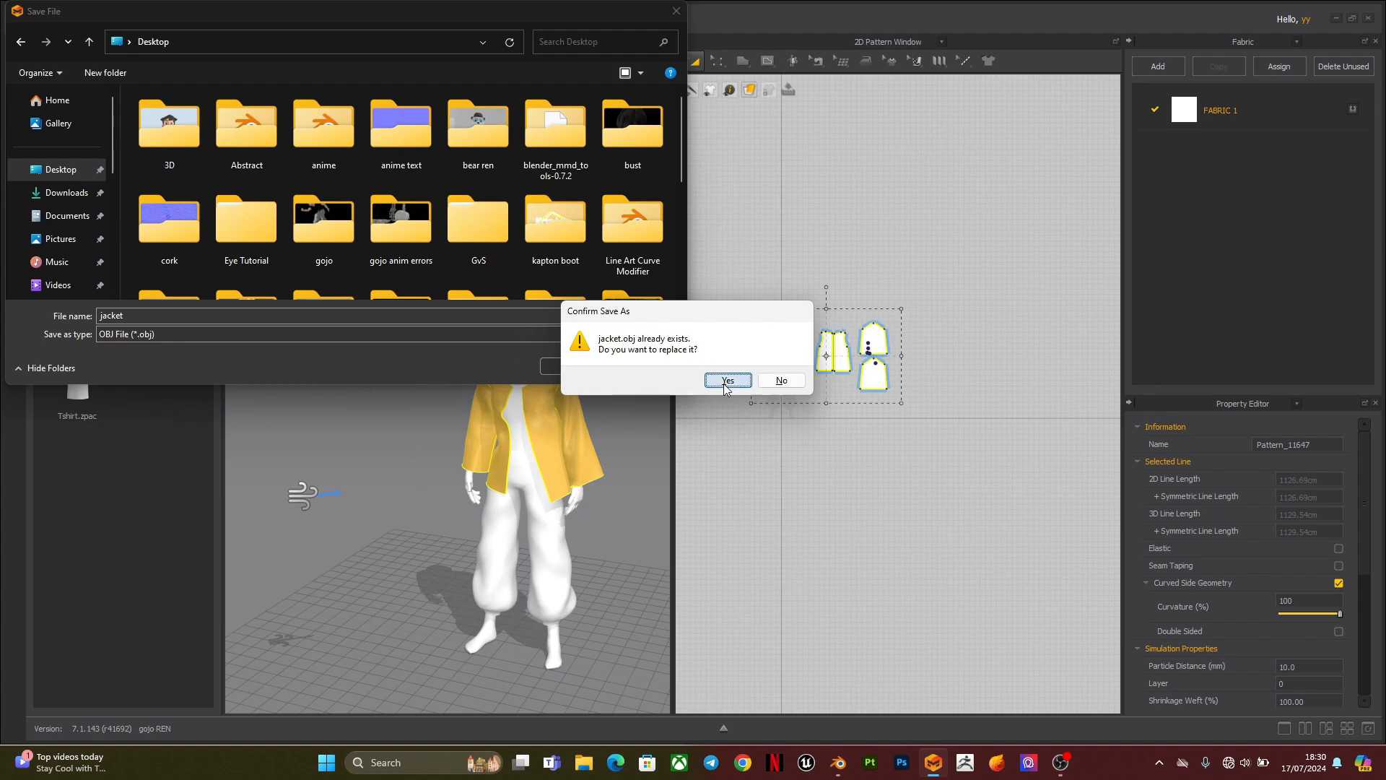
click(725, 381)
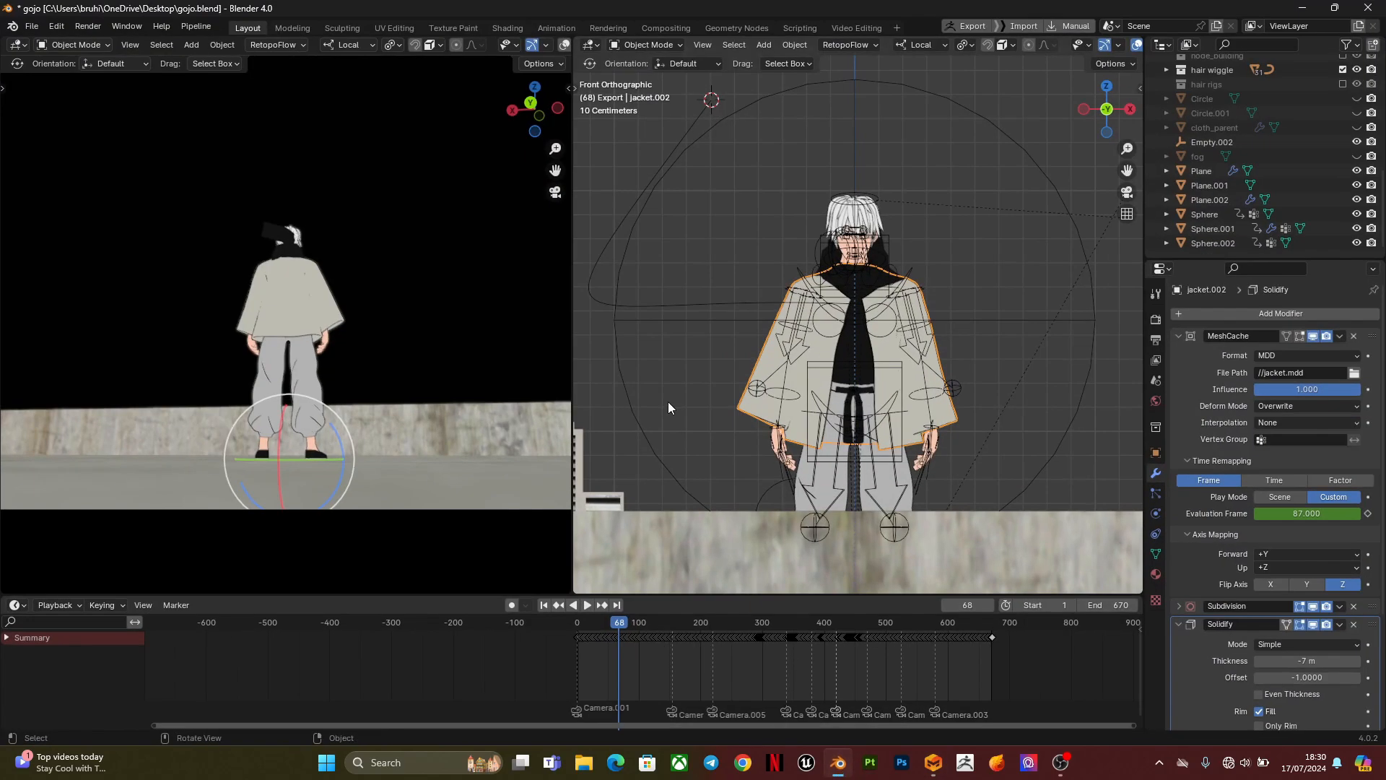
mouse_move(952, 476)
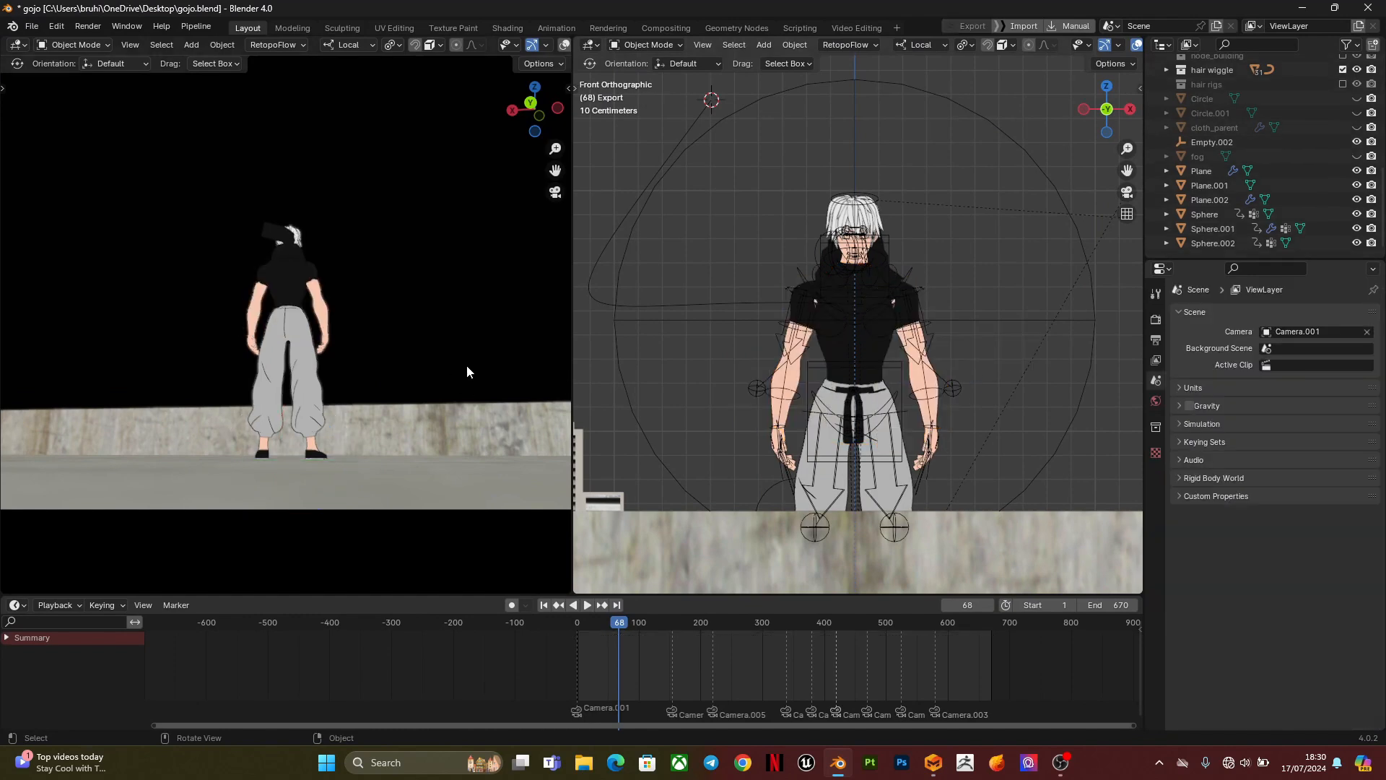
- Import jacket.obj from the Desktop into the Blender scene as a Wavefront OBJ
click(31, 25)
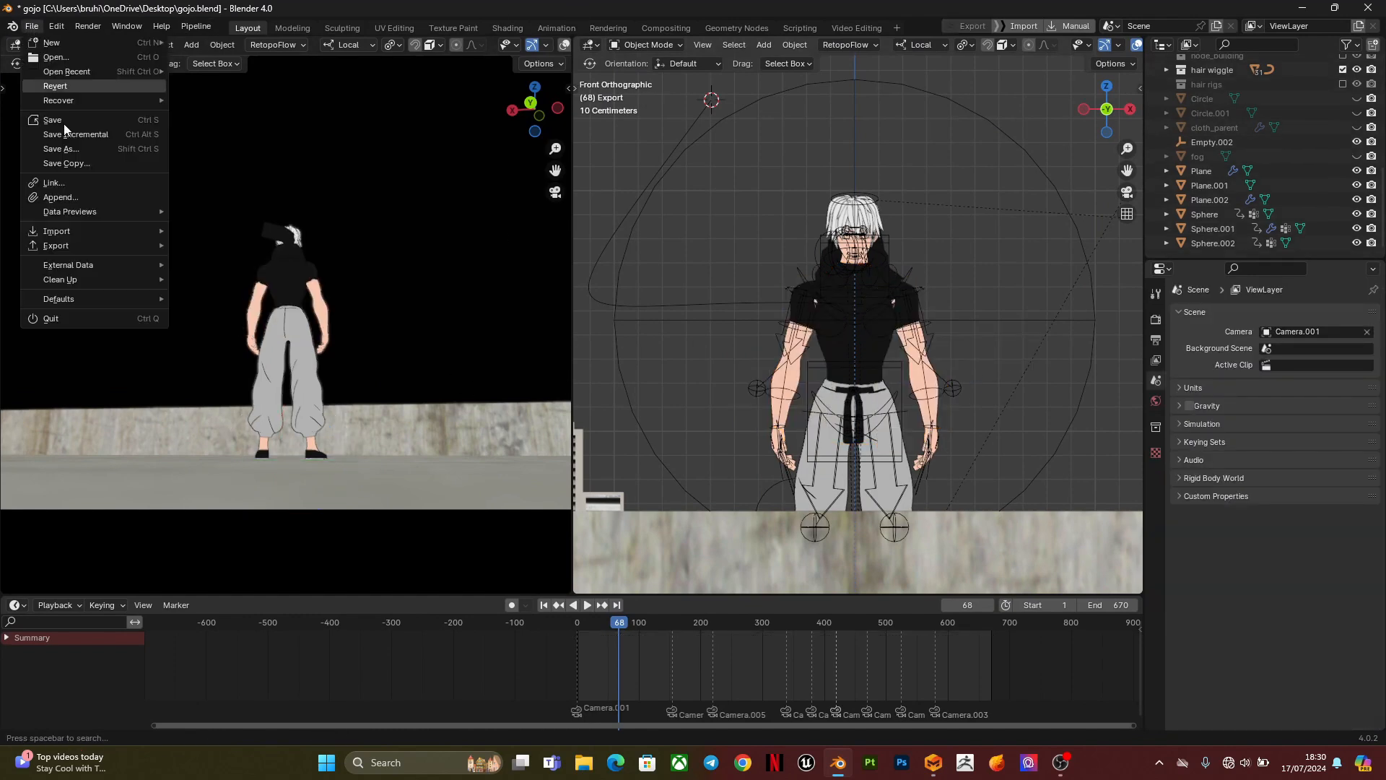
click(56, 231)
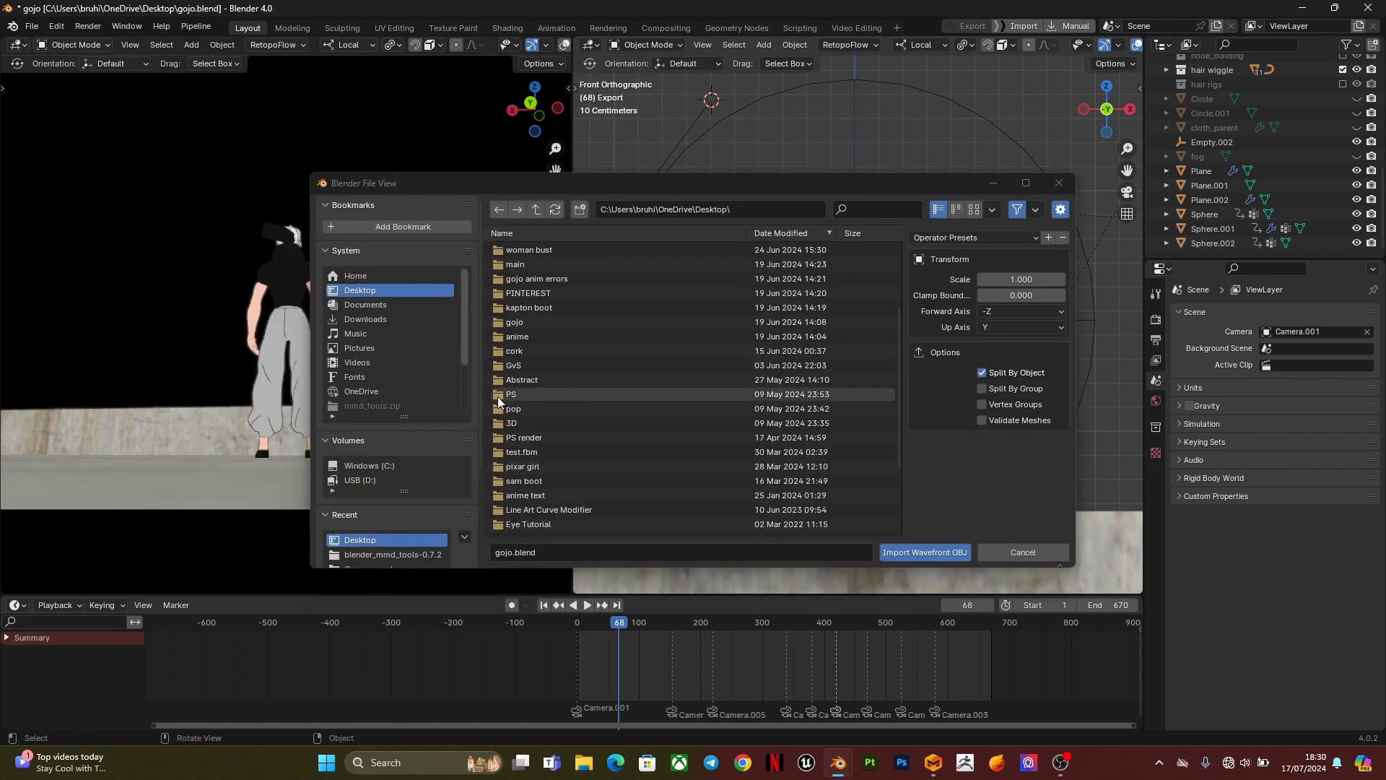
click(522, 441)
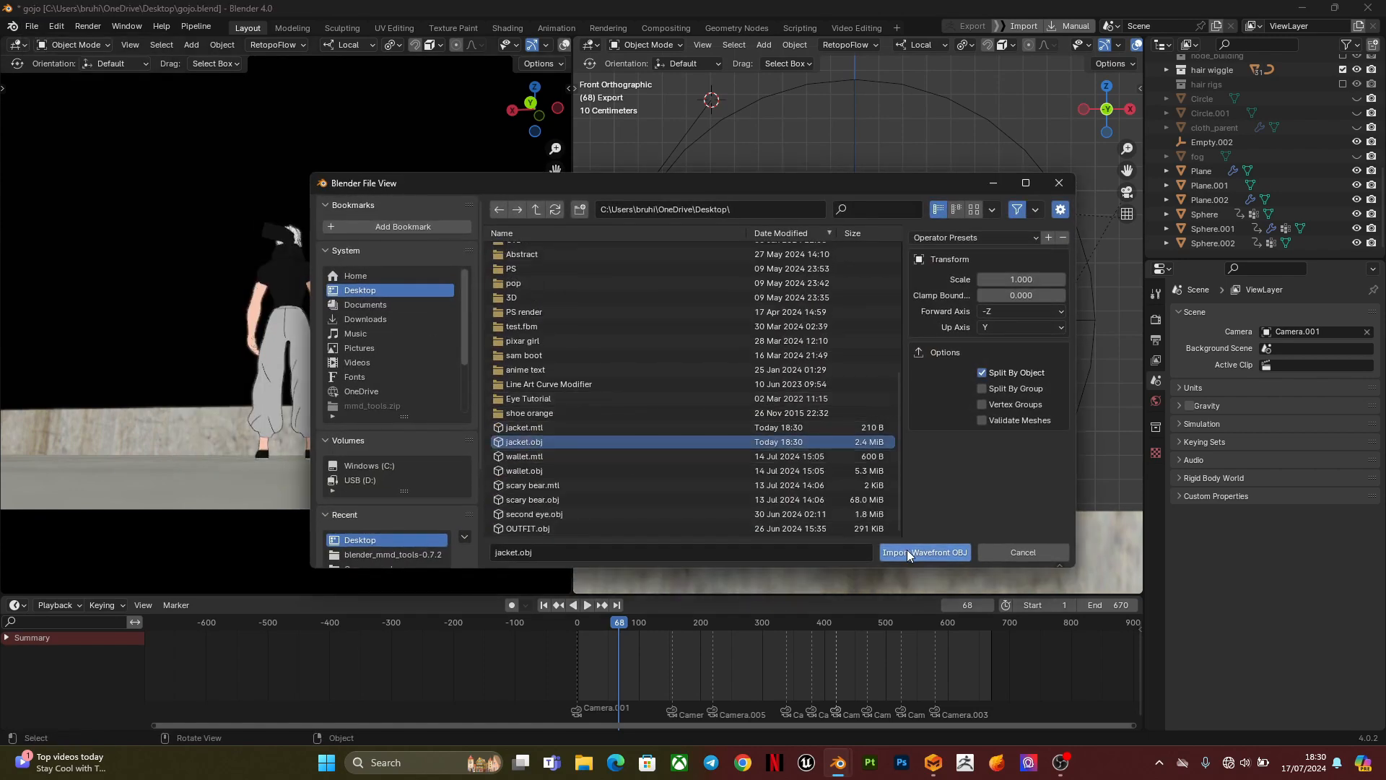
click(924, 551)
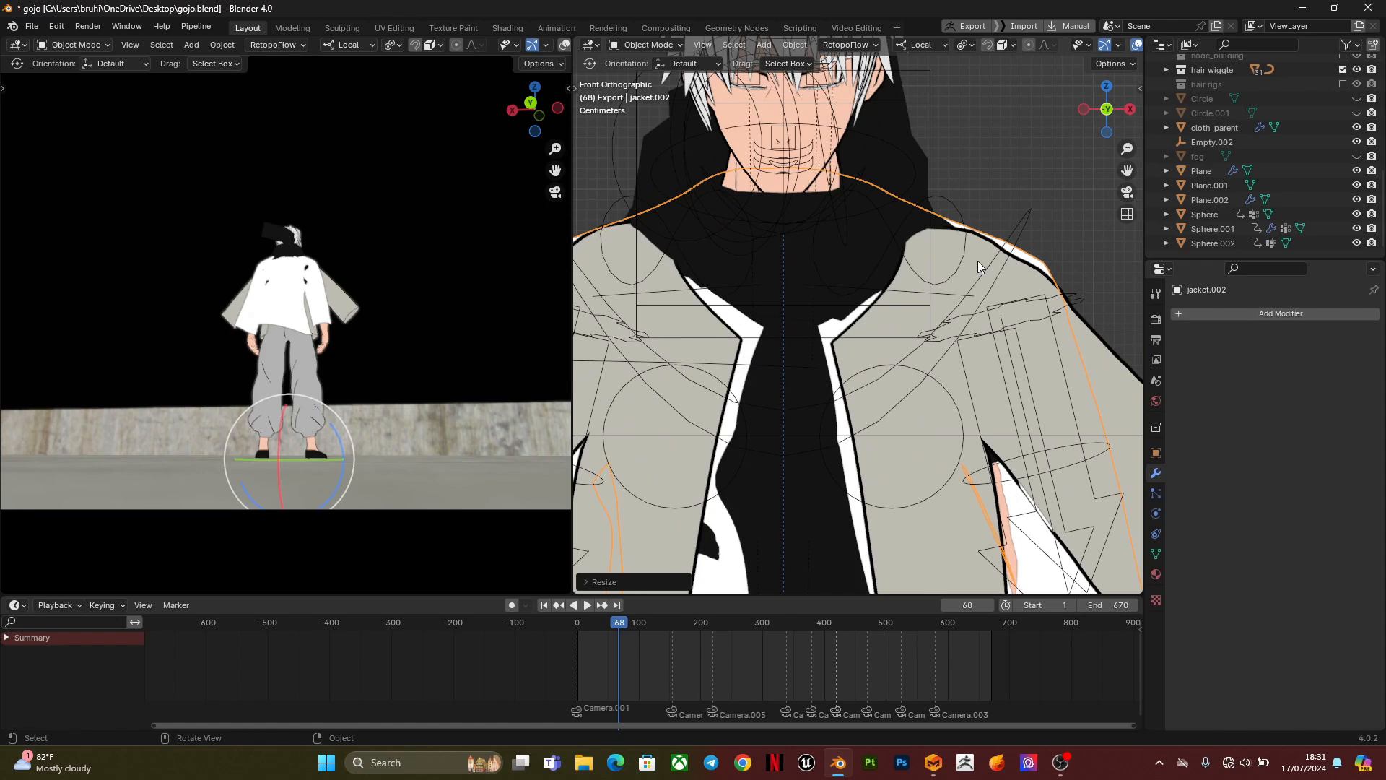
- Scale the imported jacket to fit the character and set the timeline back to frame 0
key(s)
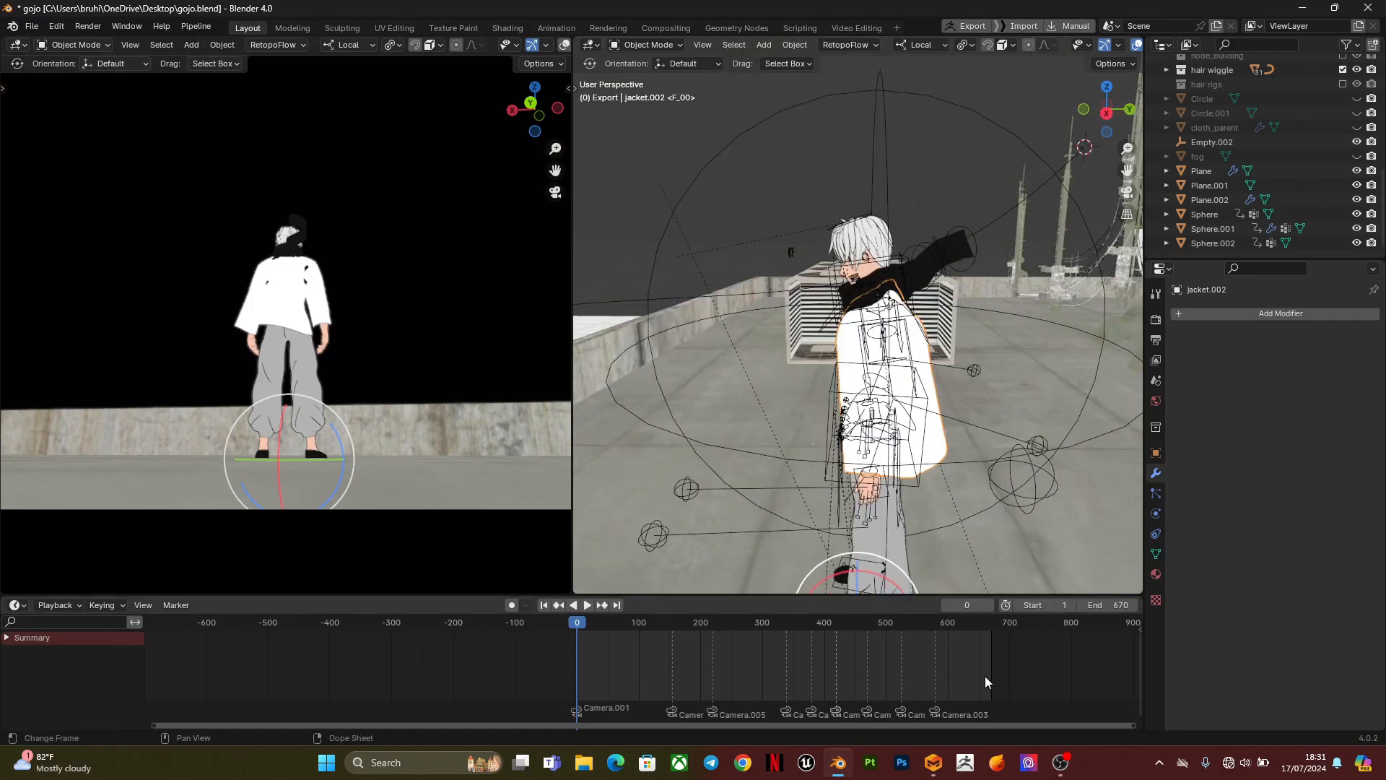
click(930, 762)
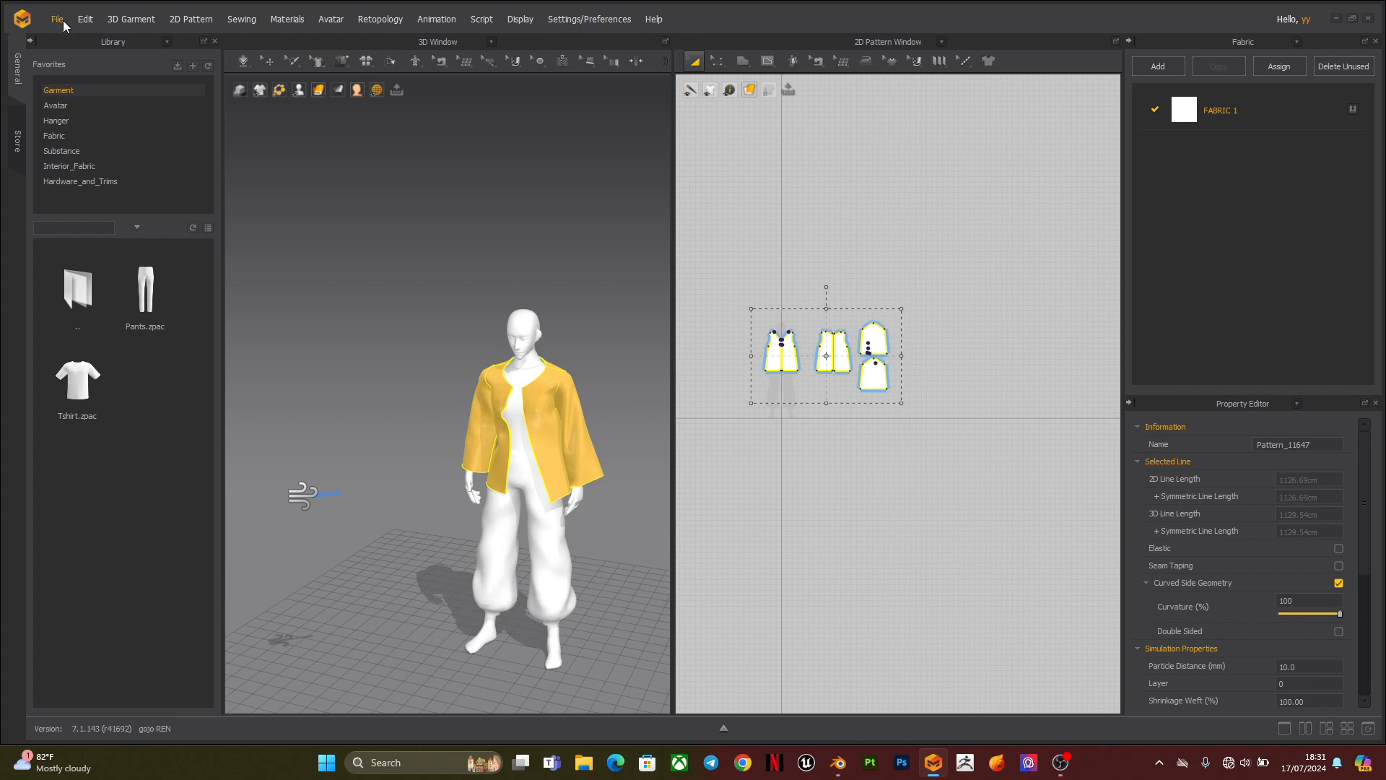
- Export a standard MDD cache named jacket, replacing jacket.mdd and confirming the export settings
click(56, 19)
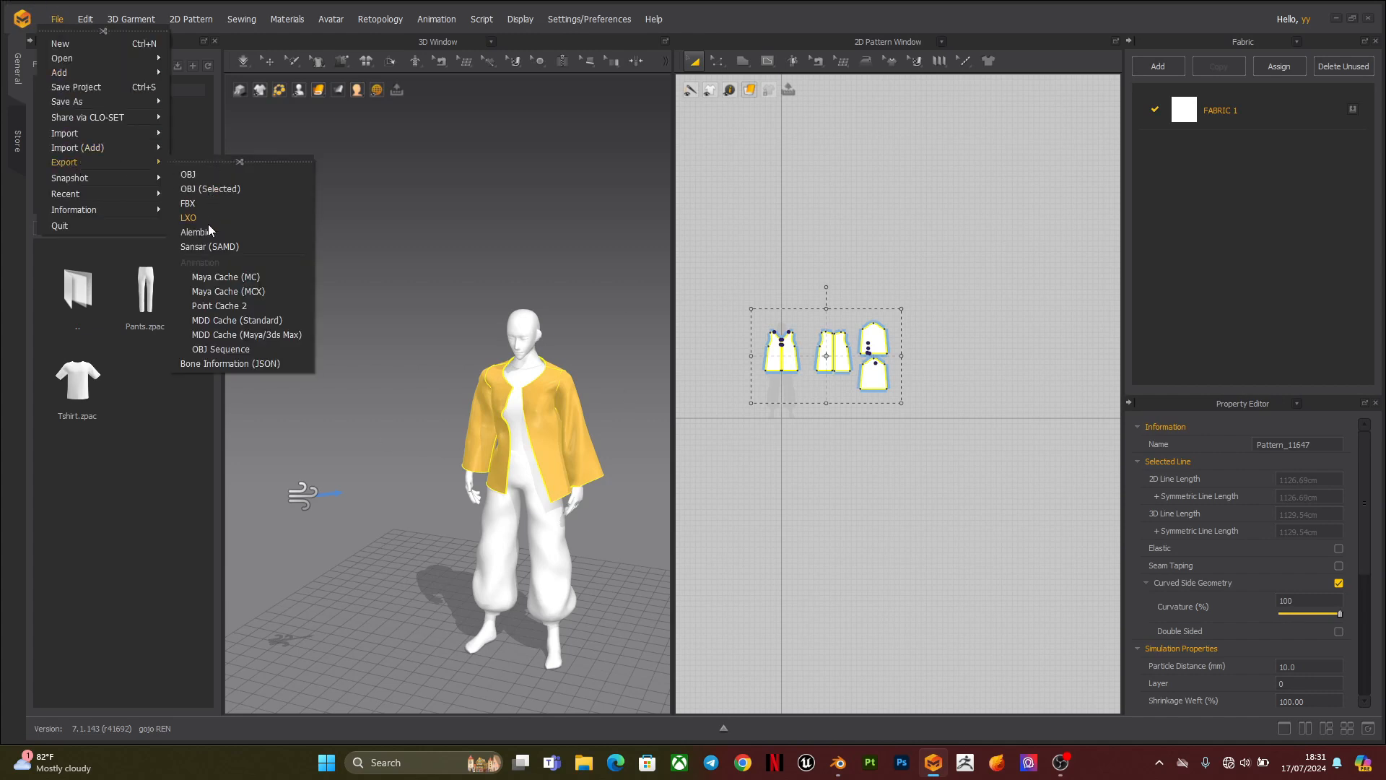
mouse_move(236, 320)
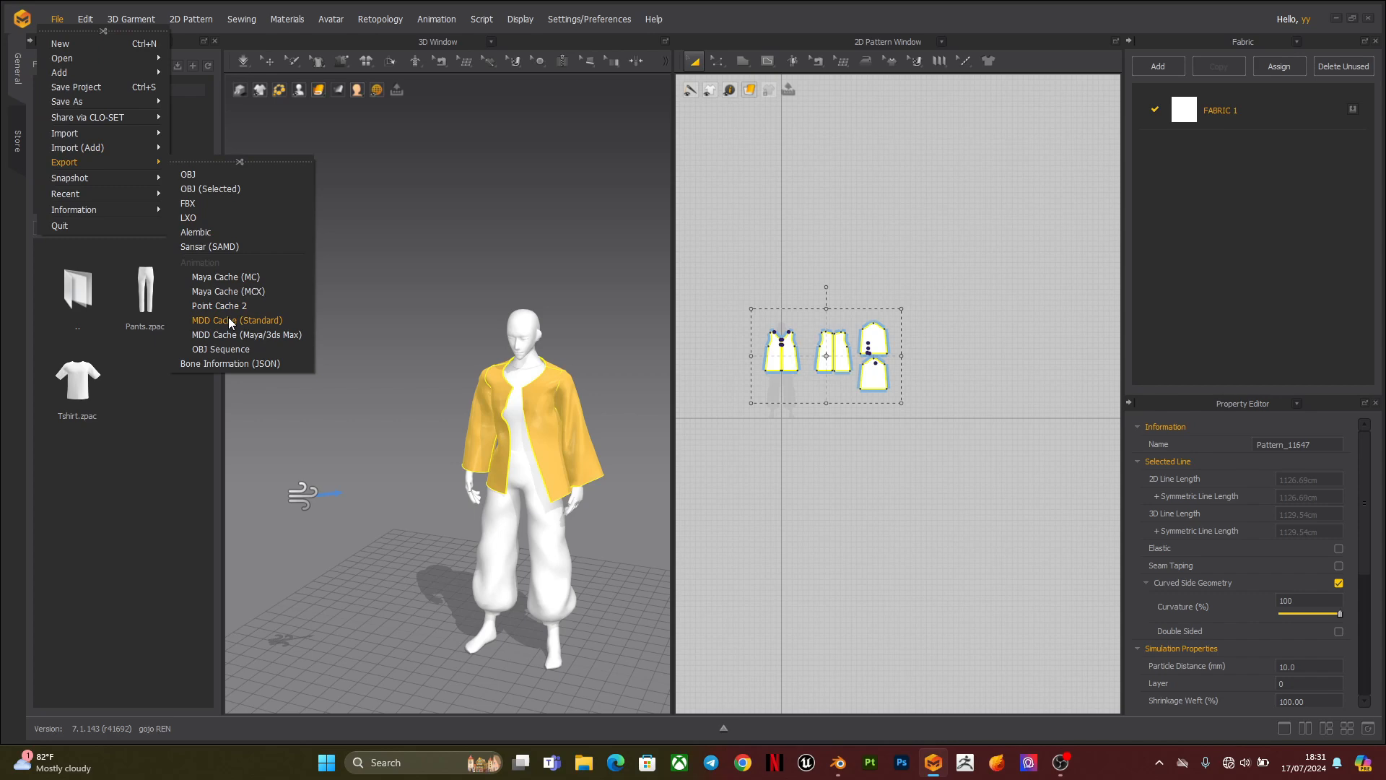
mouse_move(228, 329)
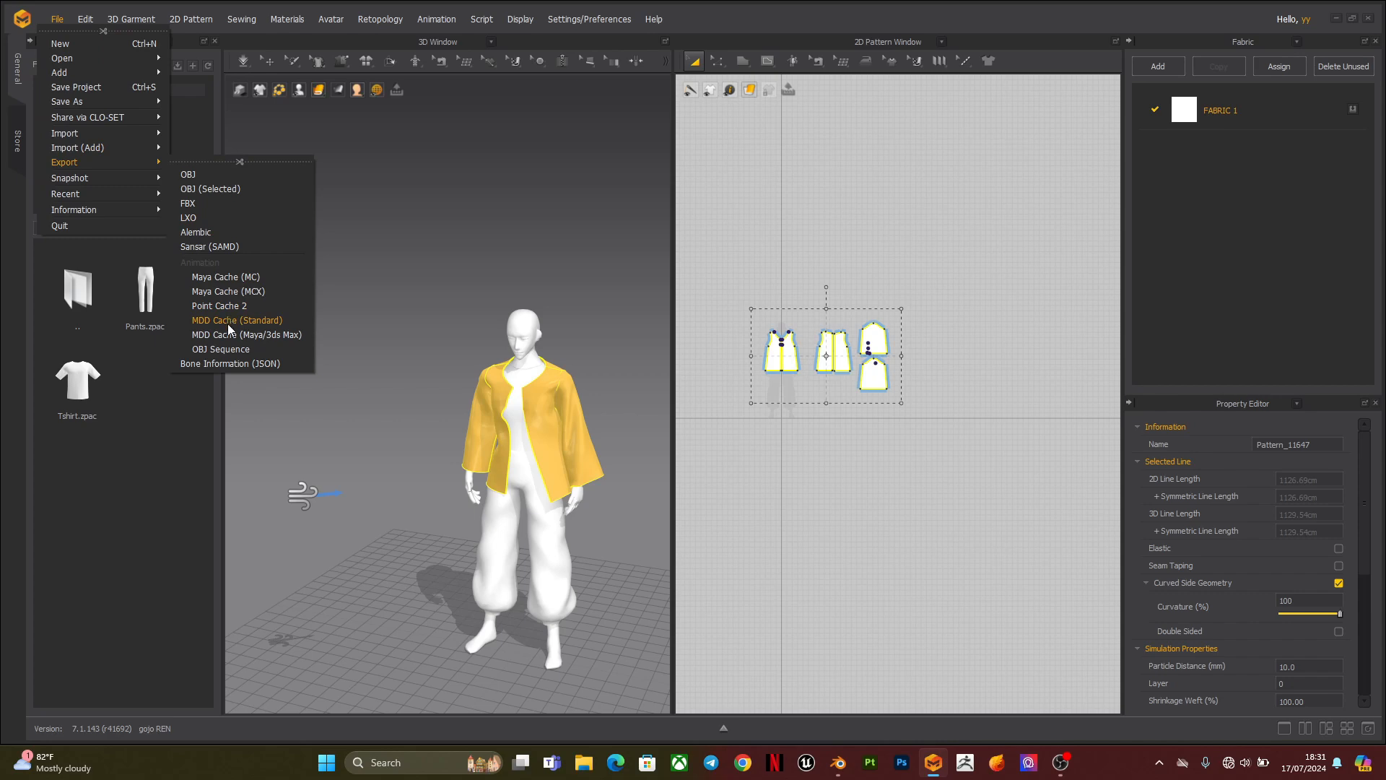
click(237, 320)
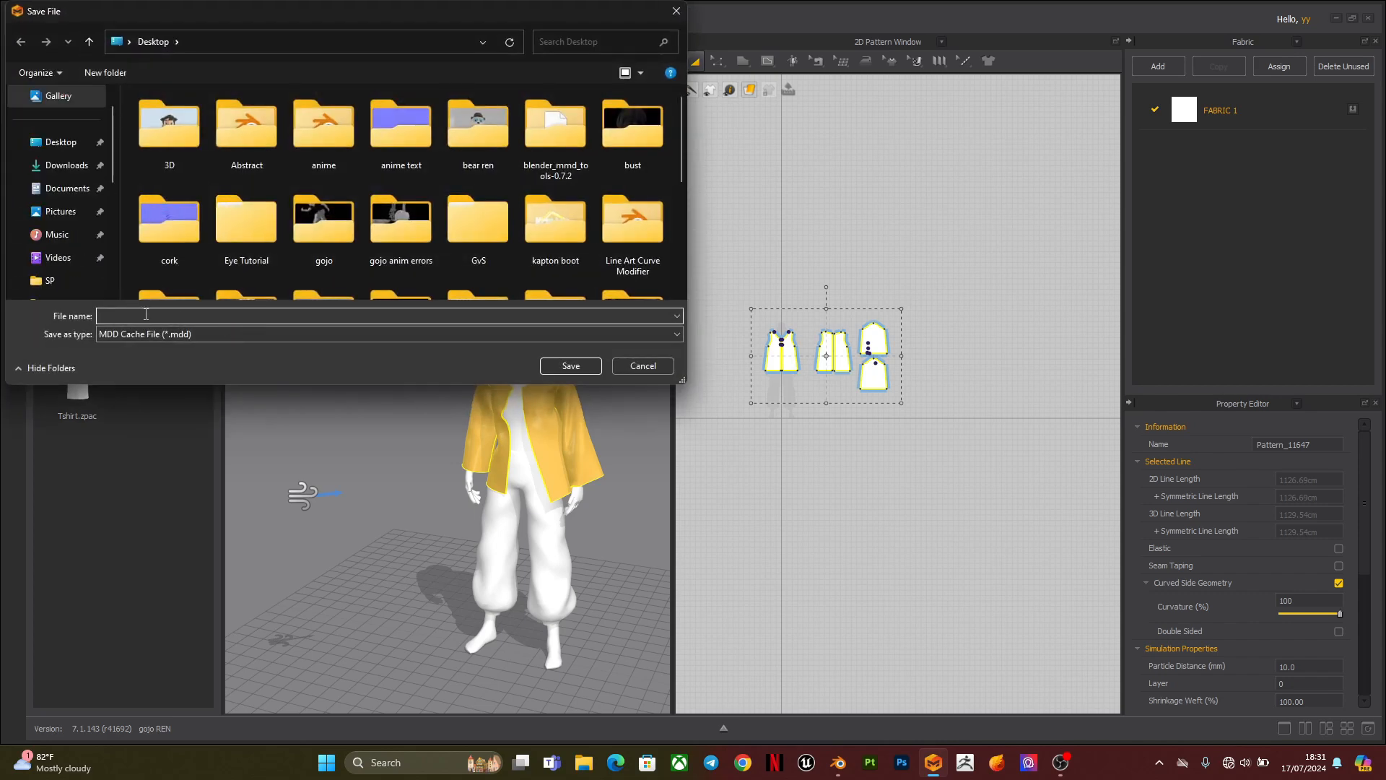
text(jacket)
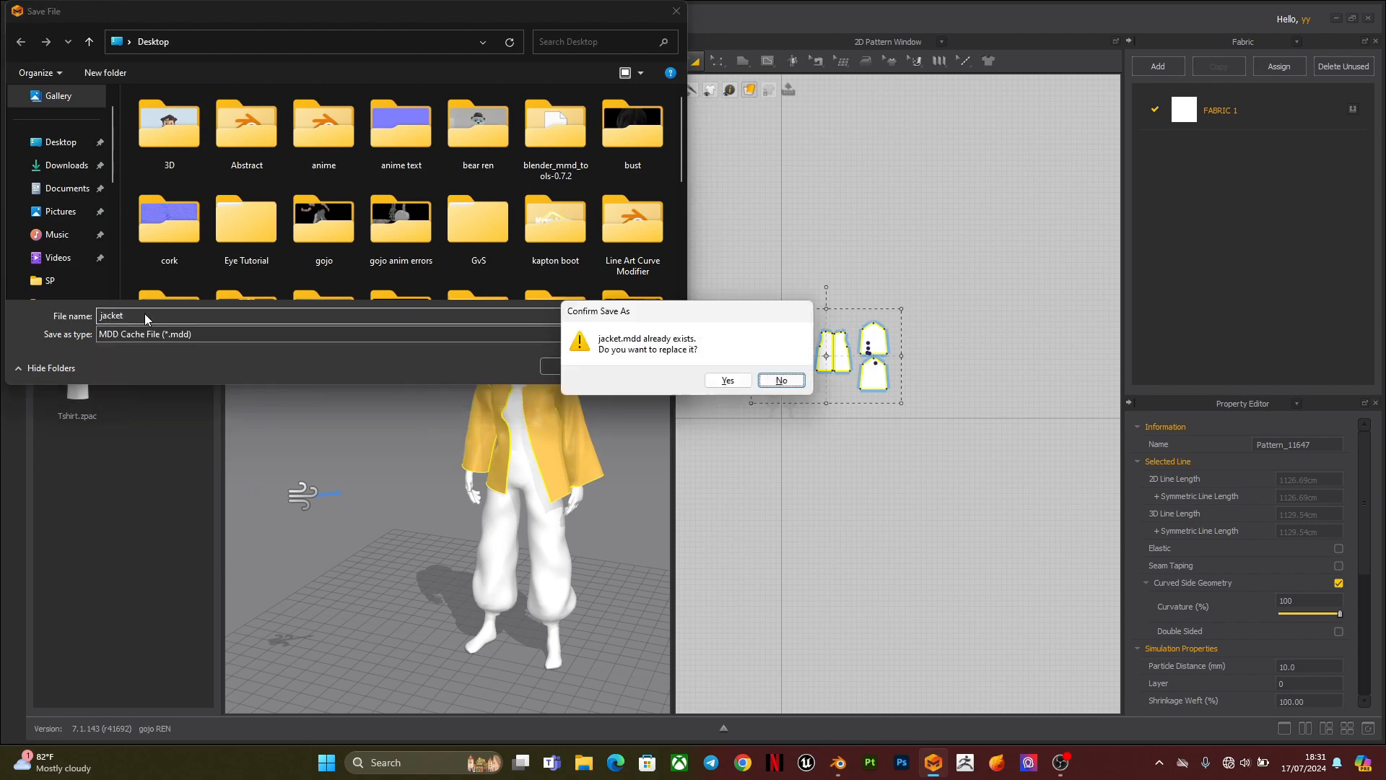
click(725, 379)
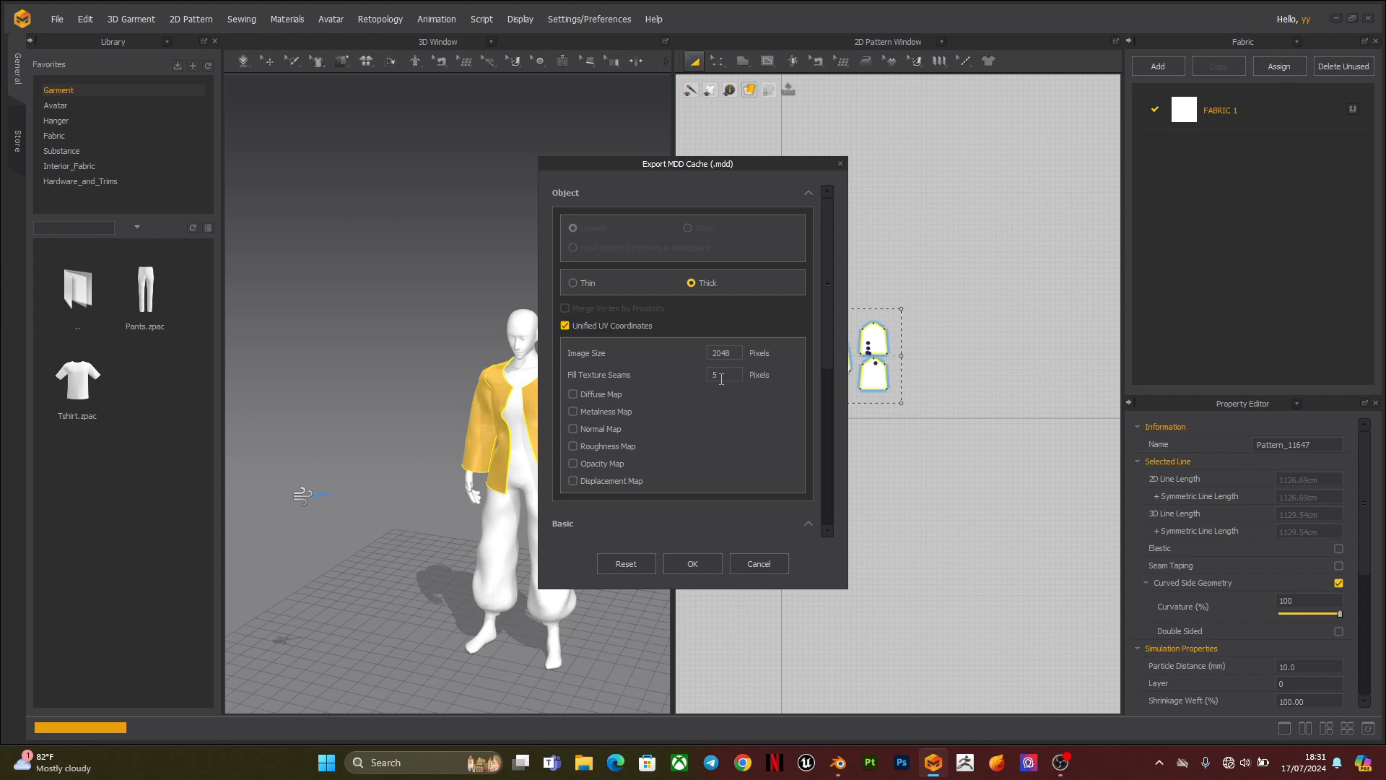
click(573, 282)
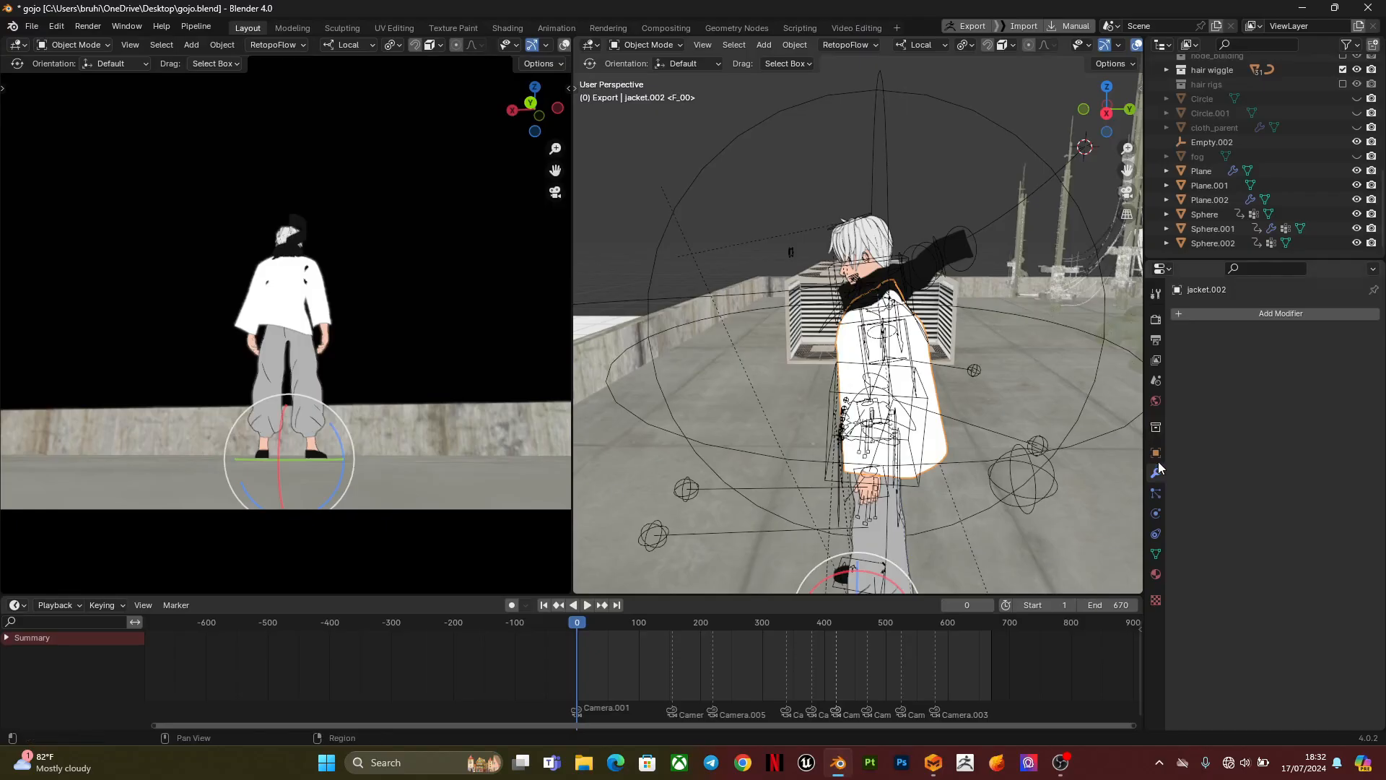
- Add a Mesh Cache modifier to the jacket and load jacket.mdd as its cache file
click(1278, 312)
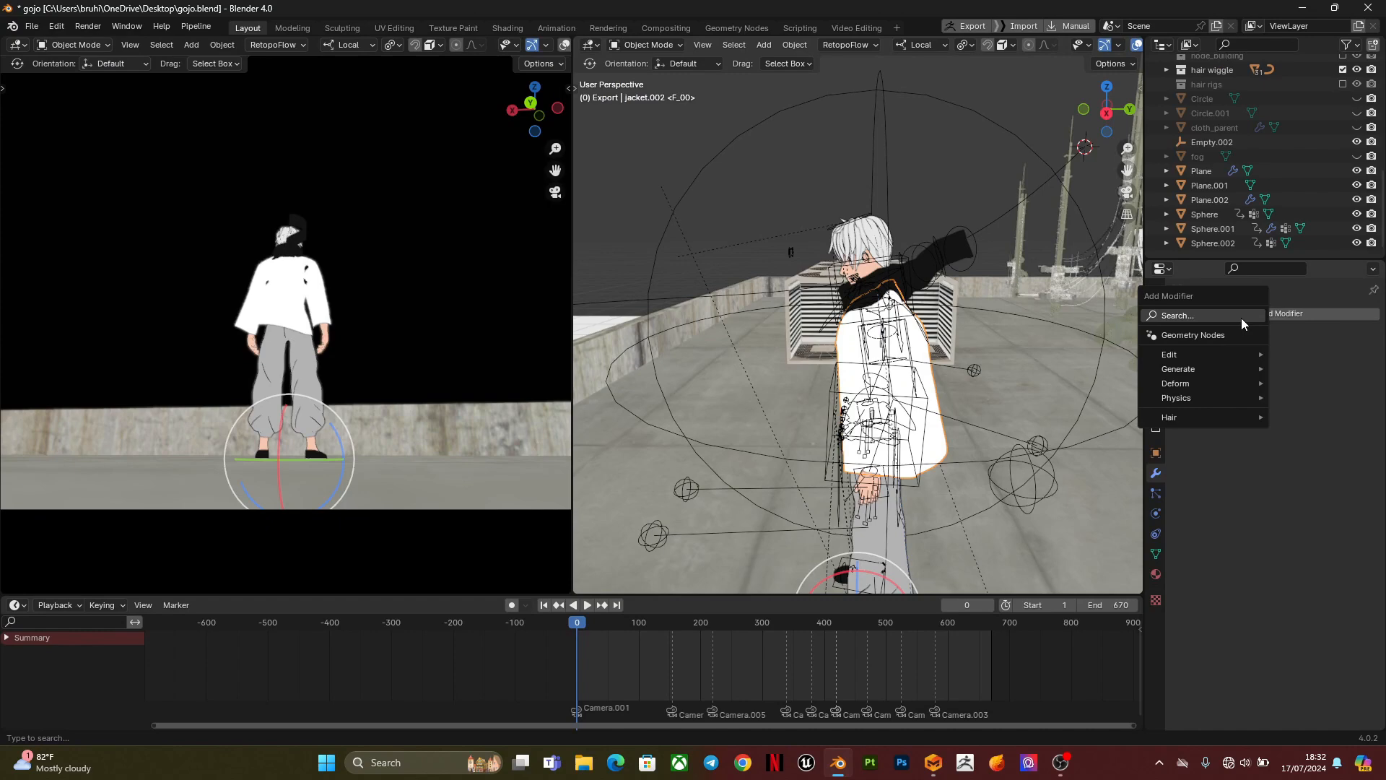
mouse_move(1171, 354)
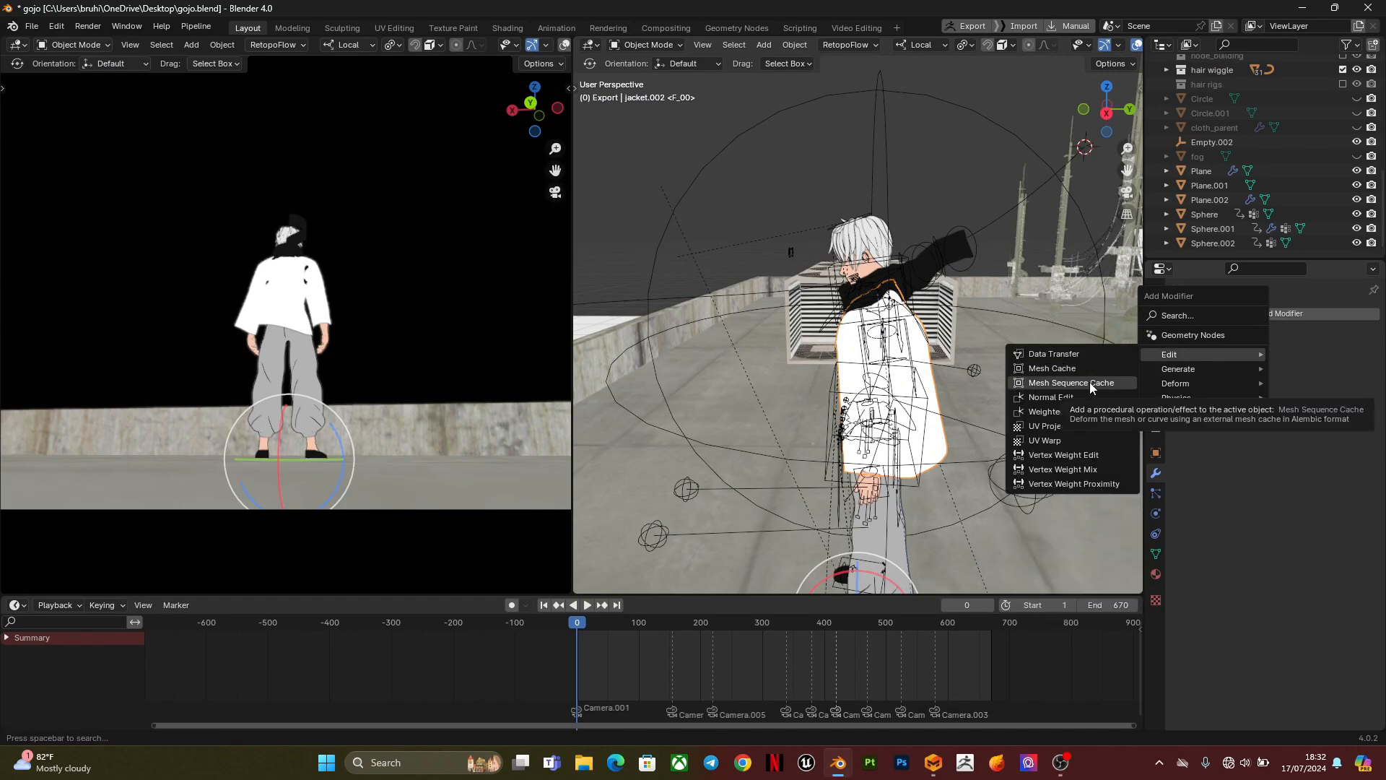
click(1050, 369)
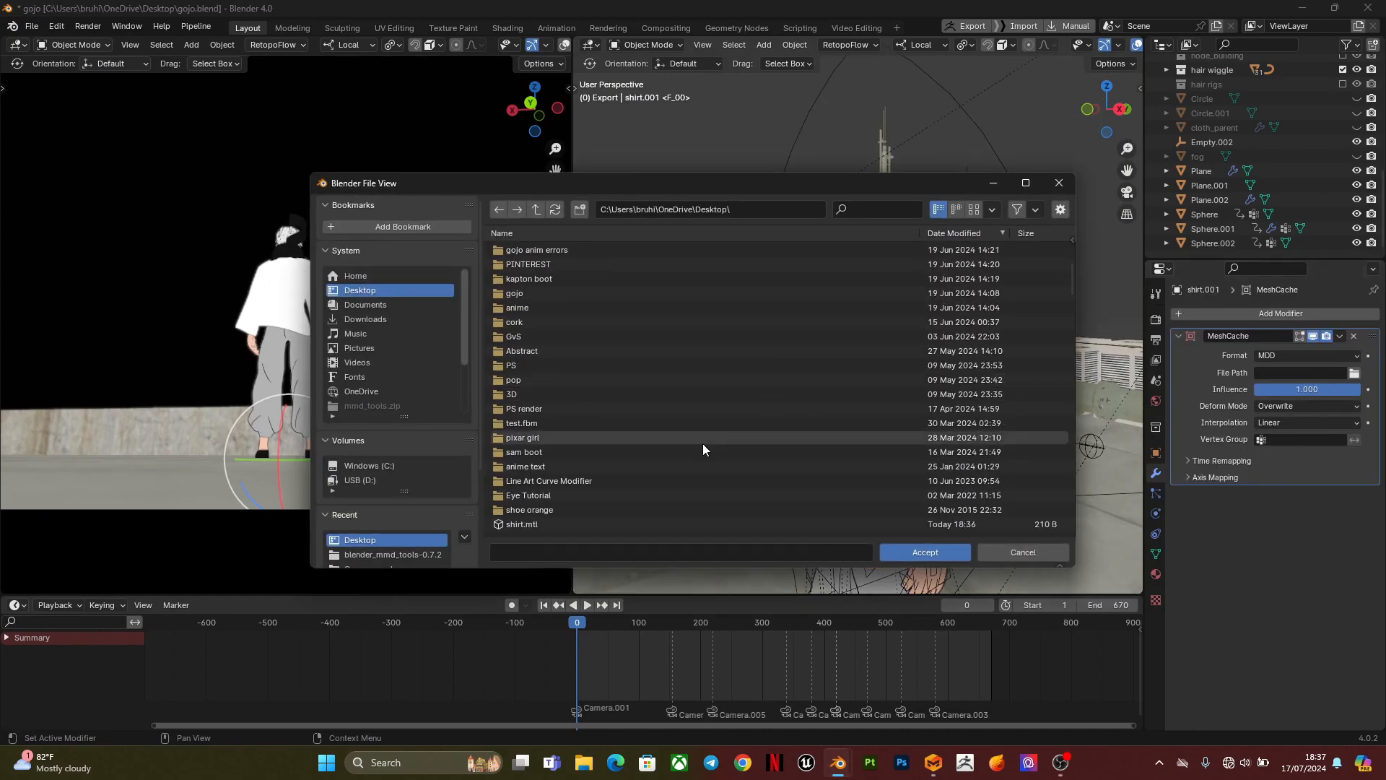
scroll(down, 3)
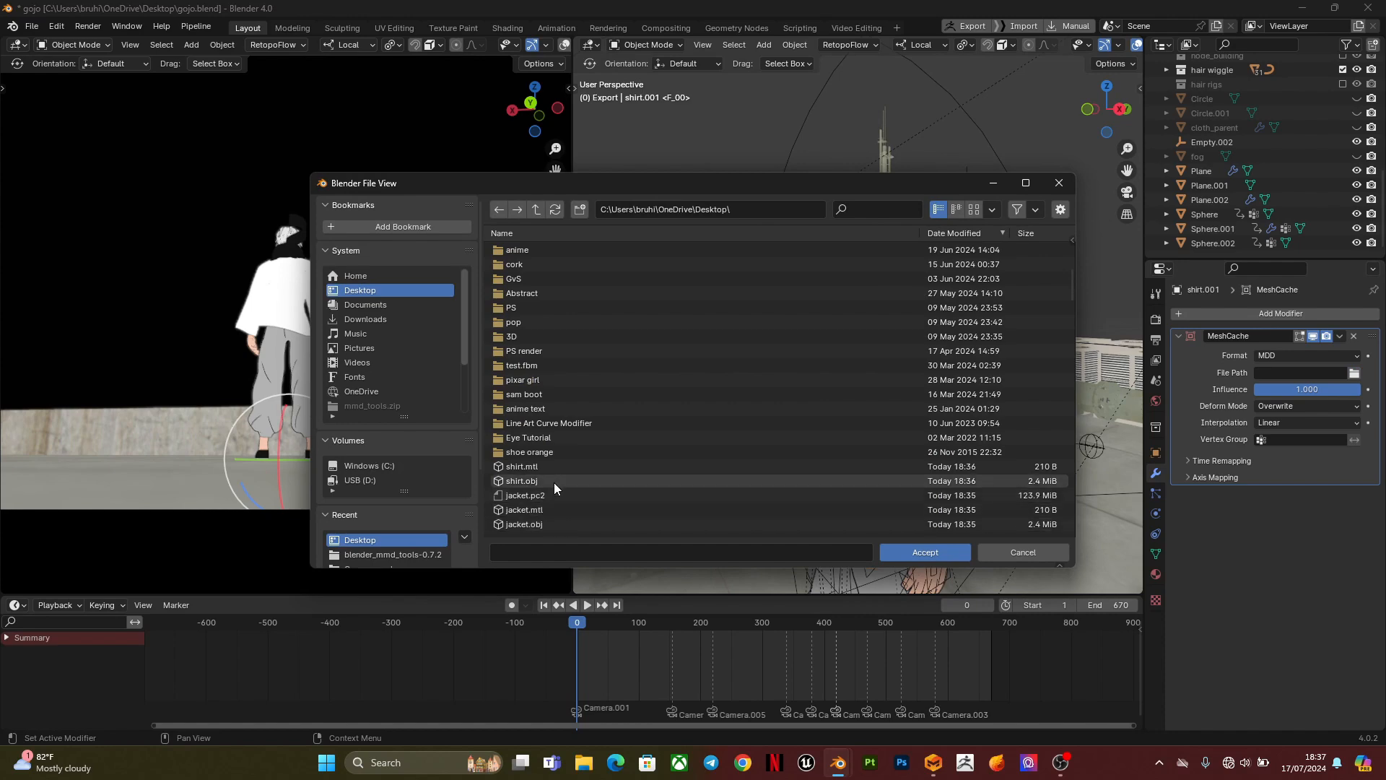
click(527, 495)
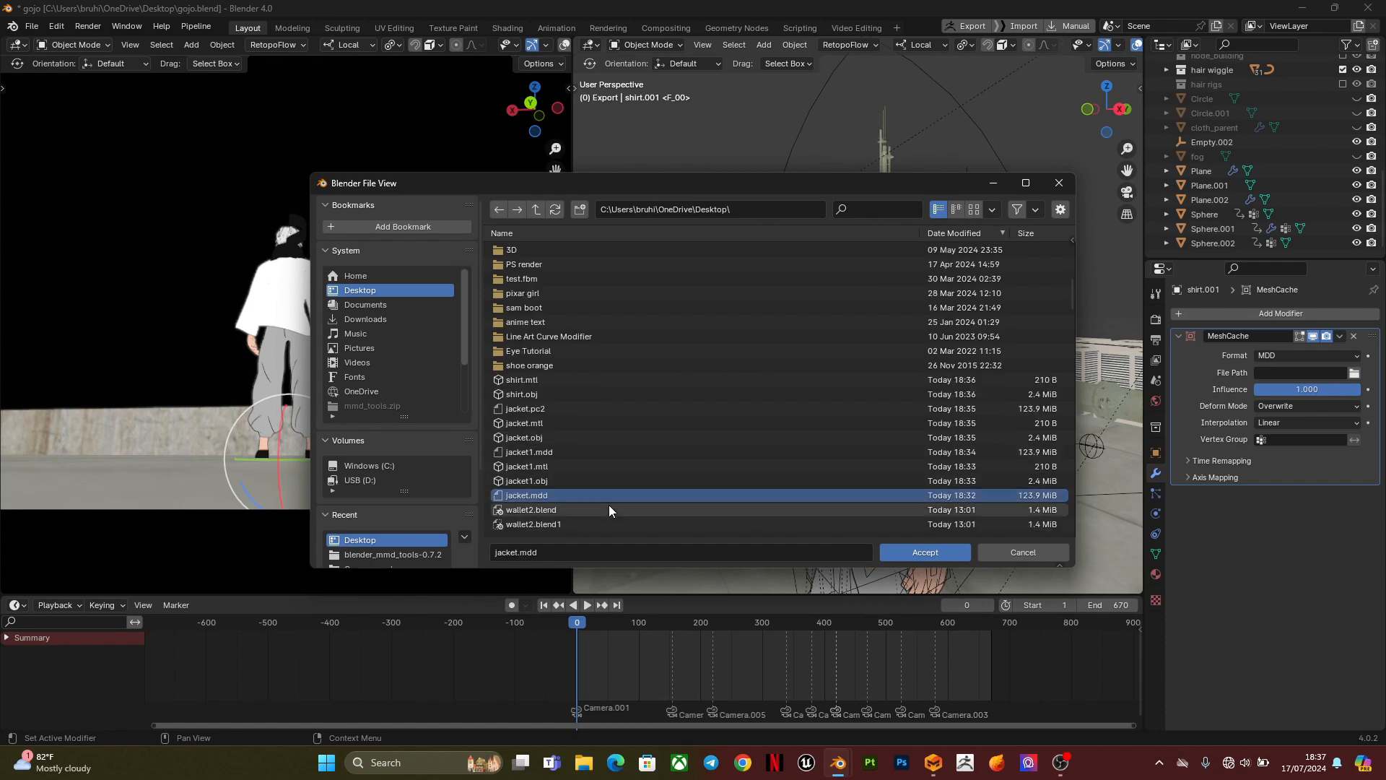
click(924, 551)
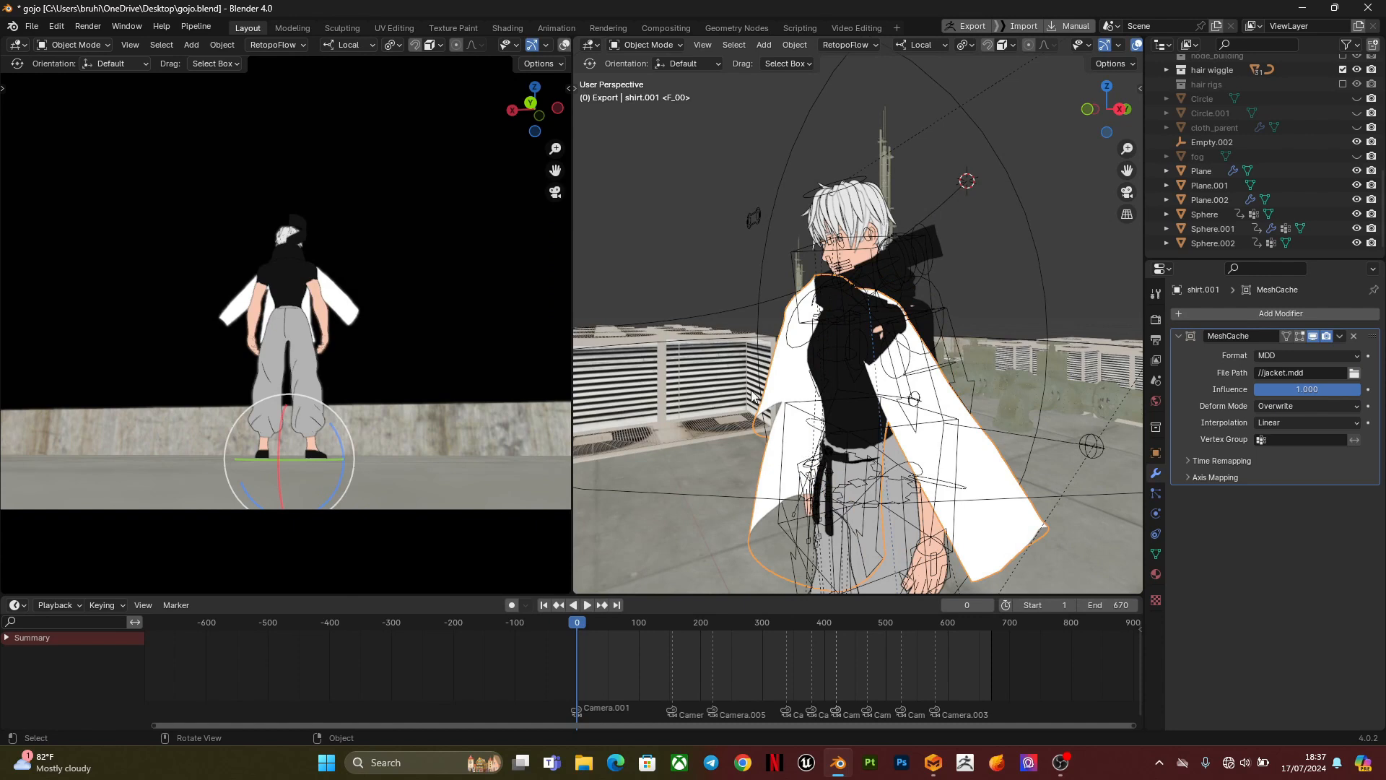
mouse_move(1134, 390)
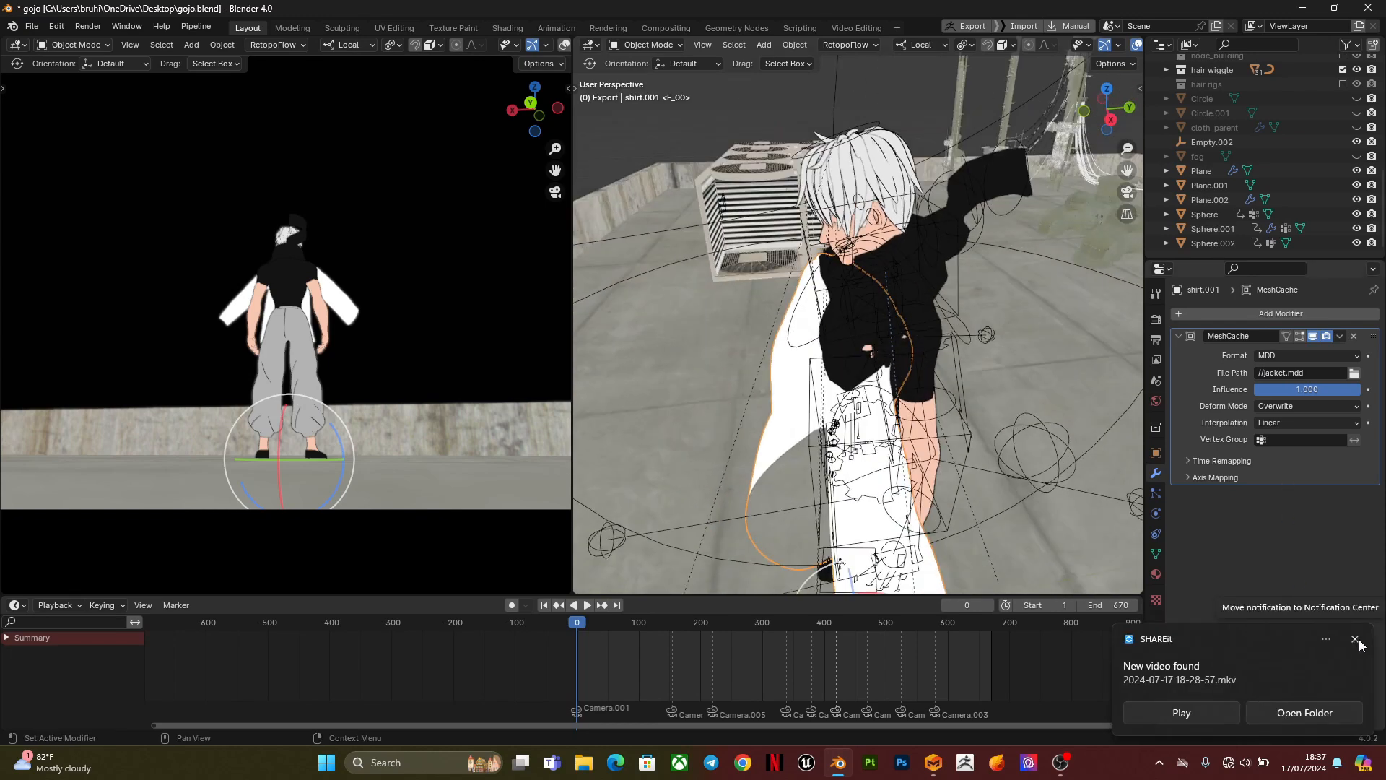
- Dismiss the notification, try -Z as the cache's up axis, then restore +Z
click(1215, 477)
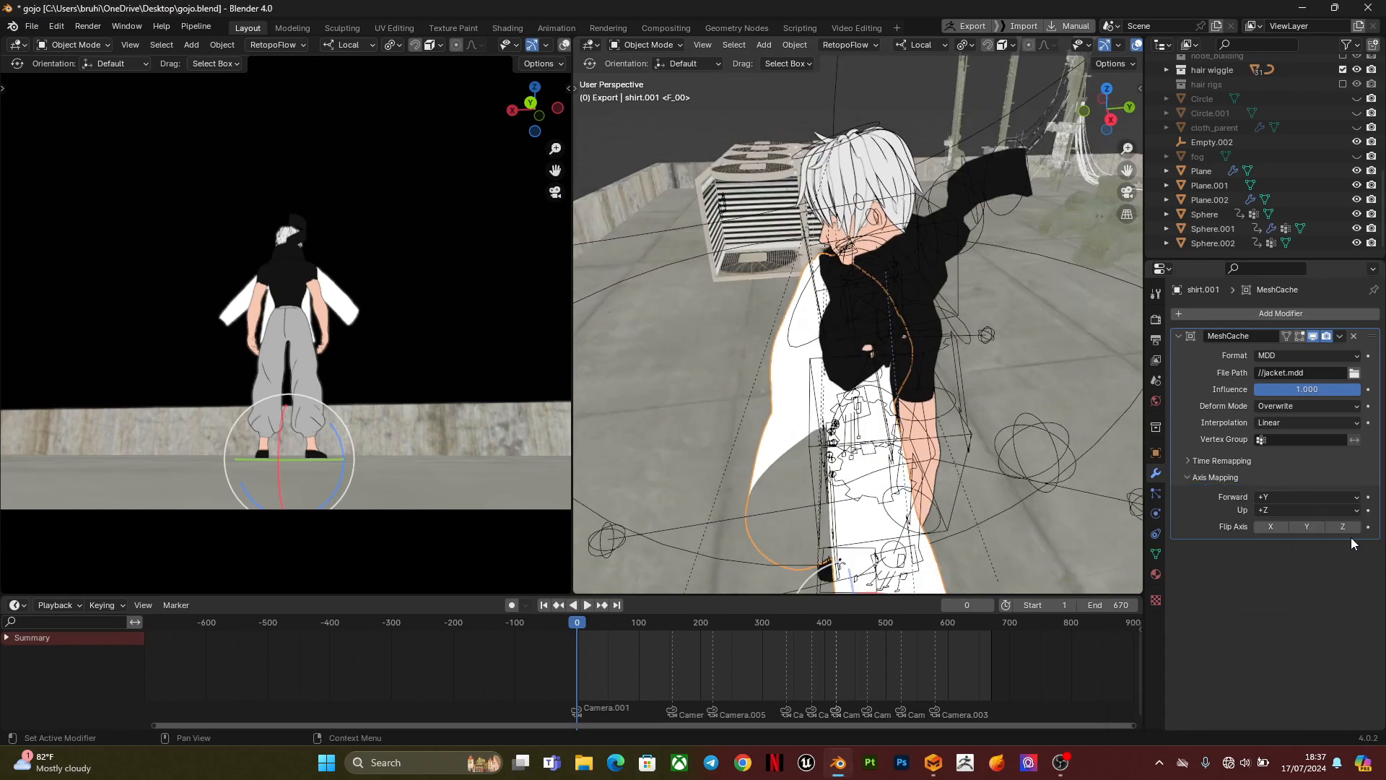
click(1304, 510)
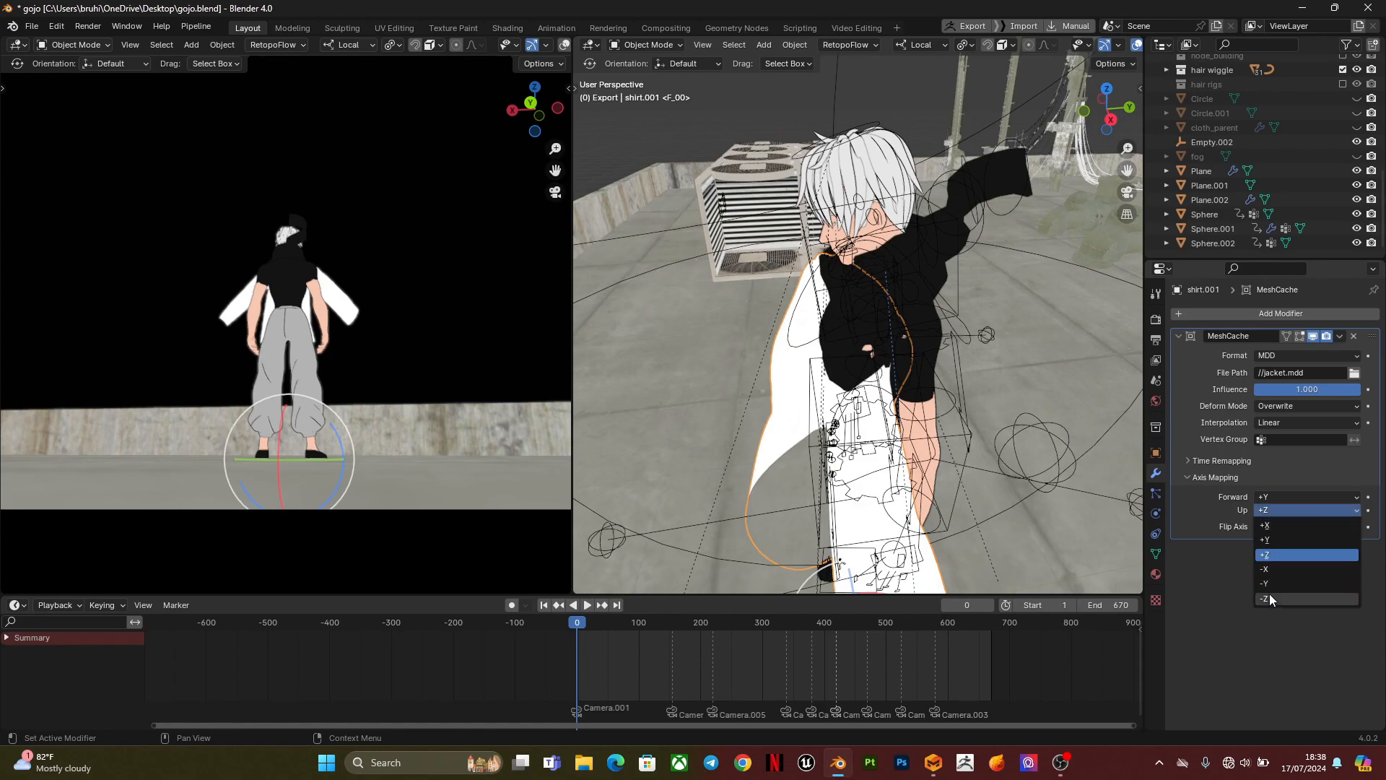
click(1266, 599)
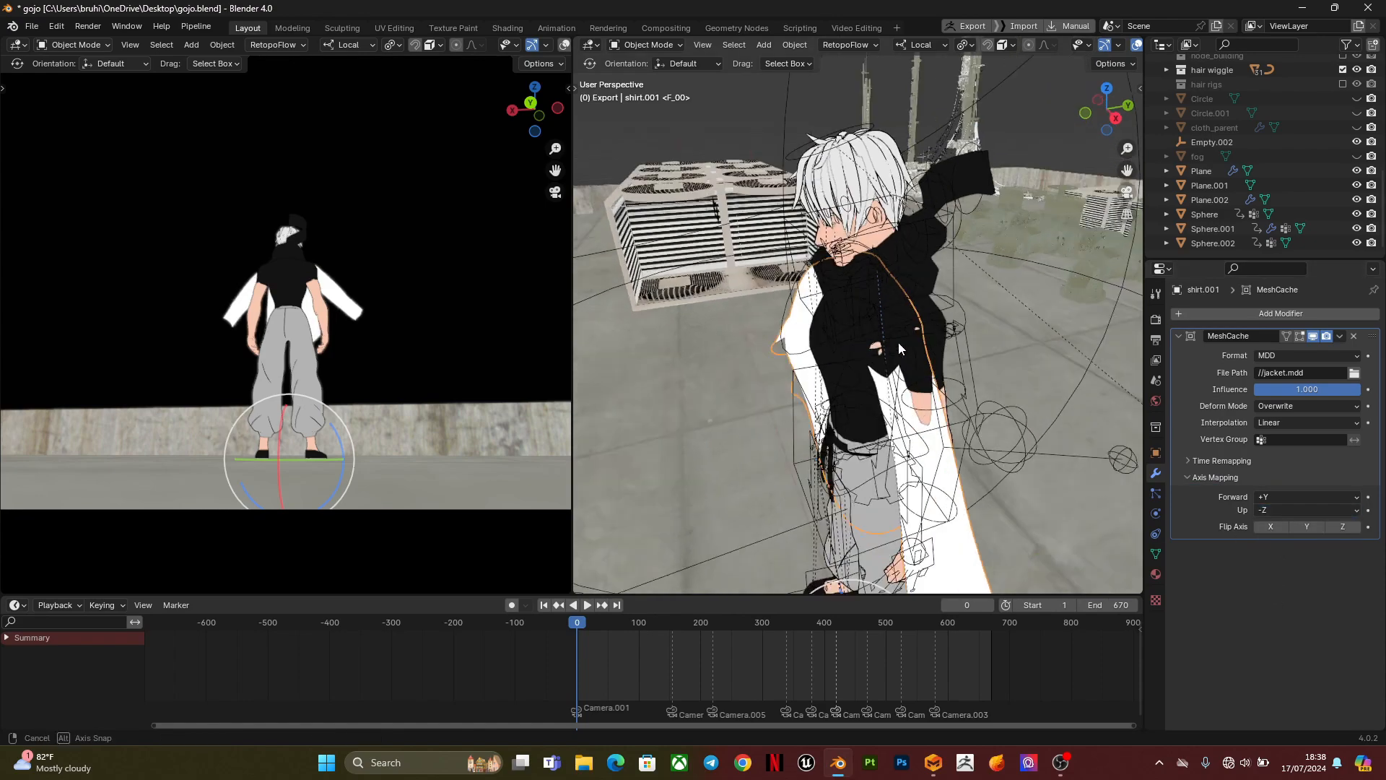
click(1303, 511)
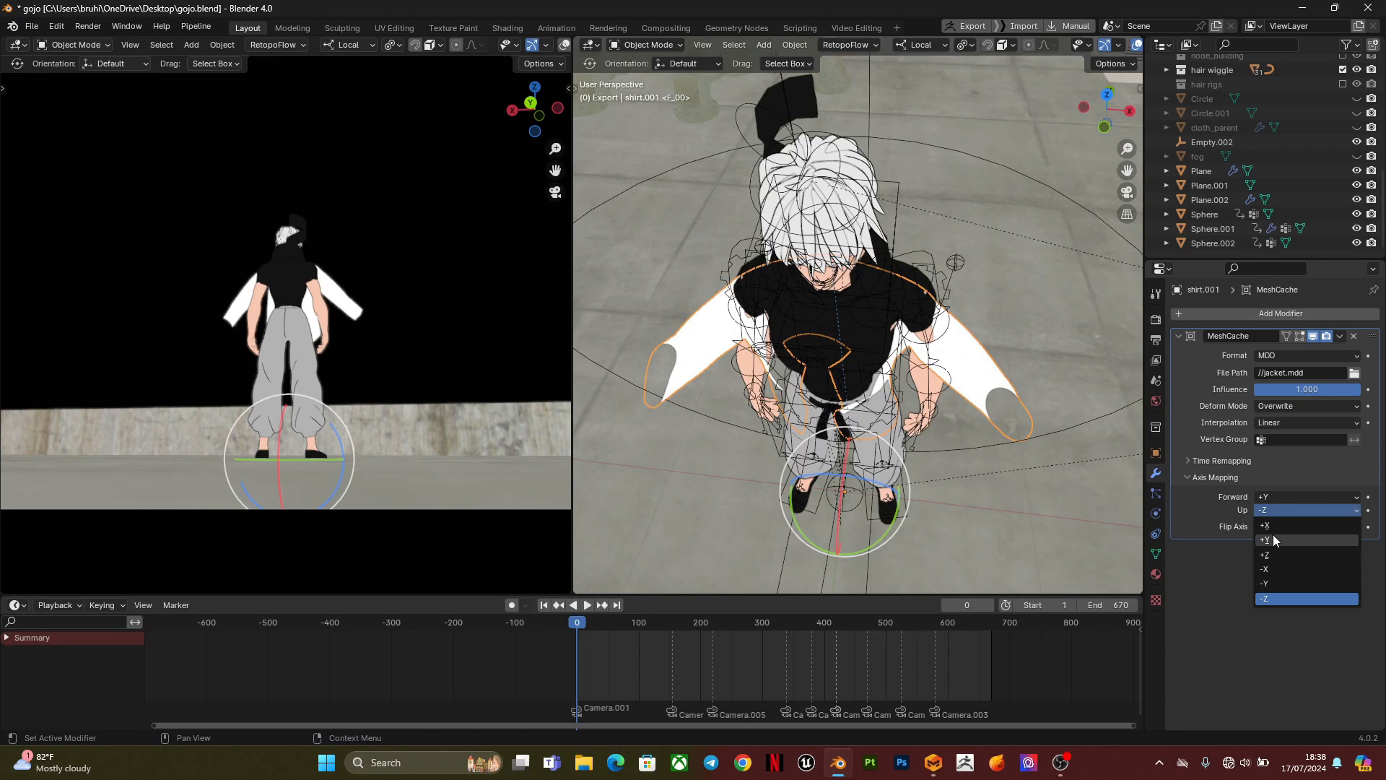
click(1264, 555)
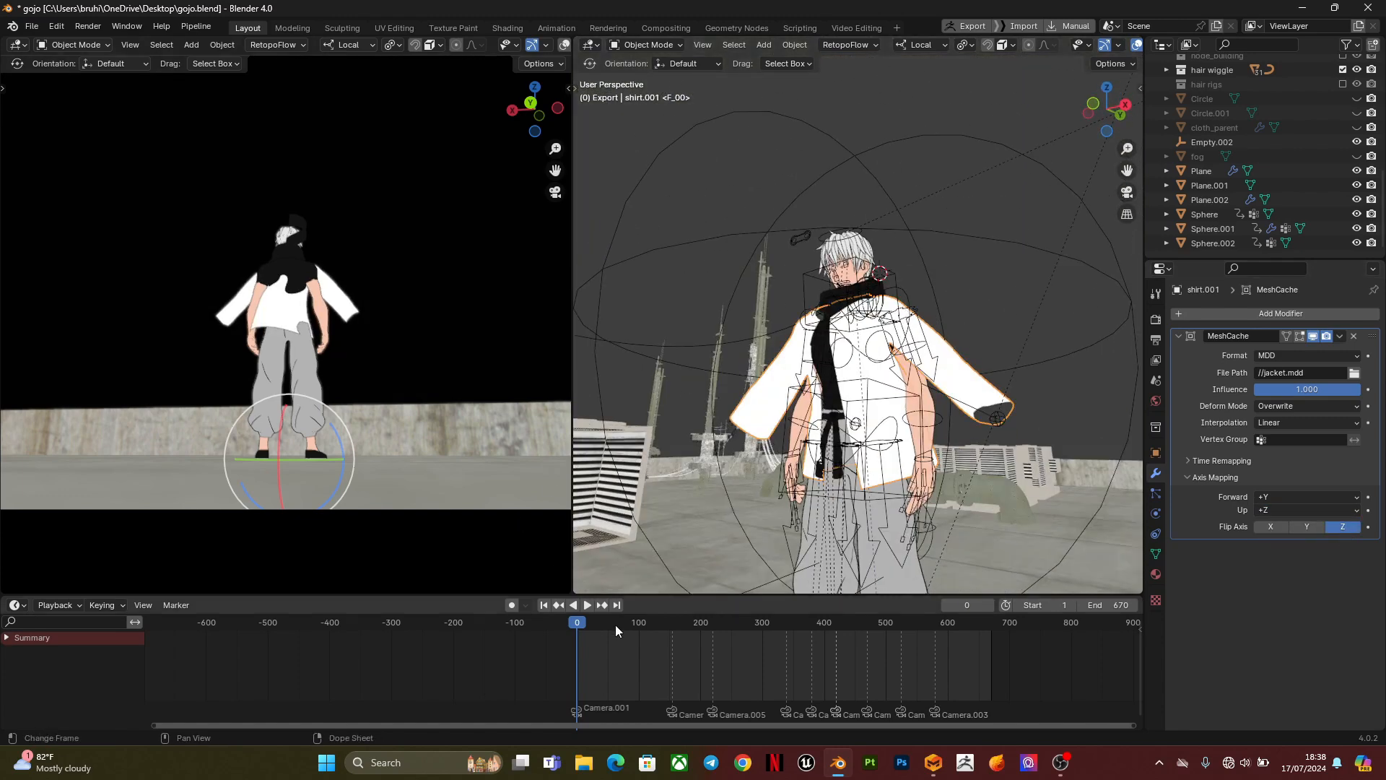
- Play and stop the animation to check the jacket, then show the Time Remapping settings
click(586, 605)
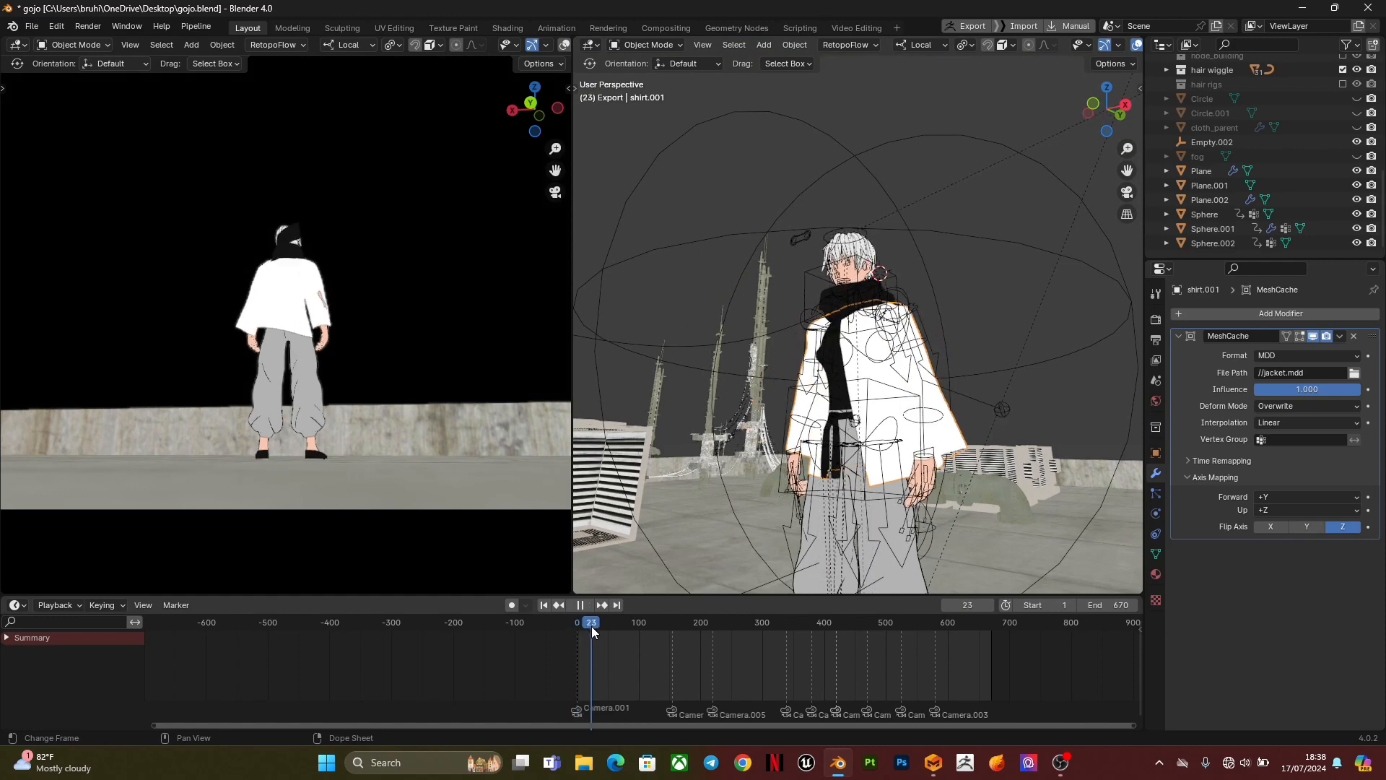
click(589, 622)
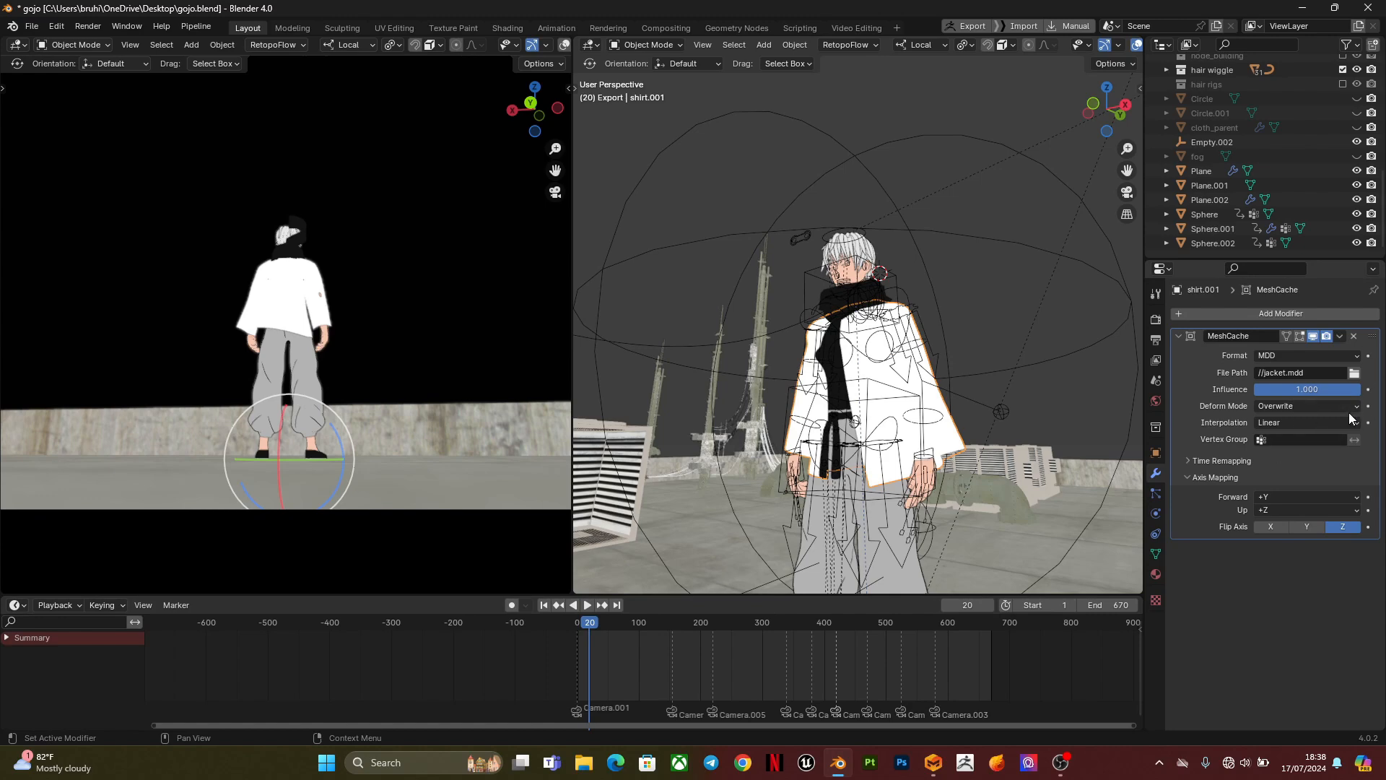
mouse_move(1288, 459)
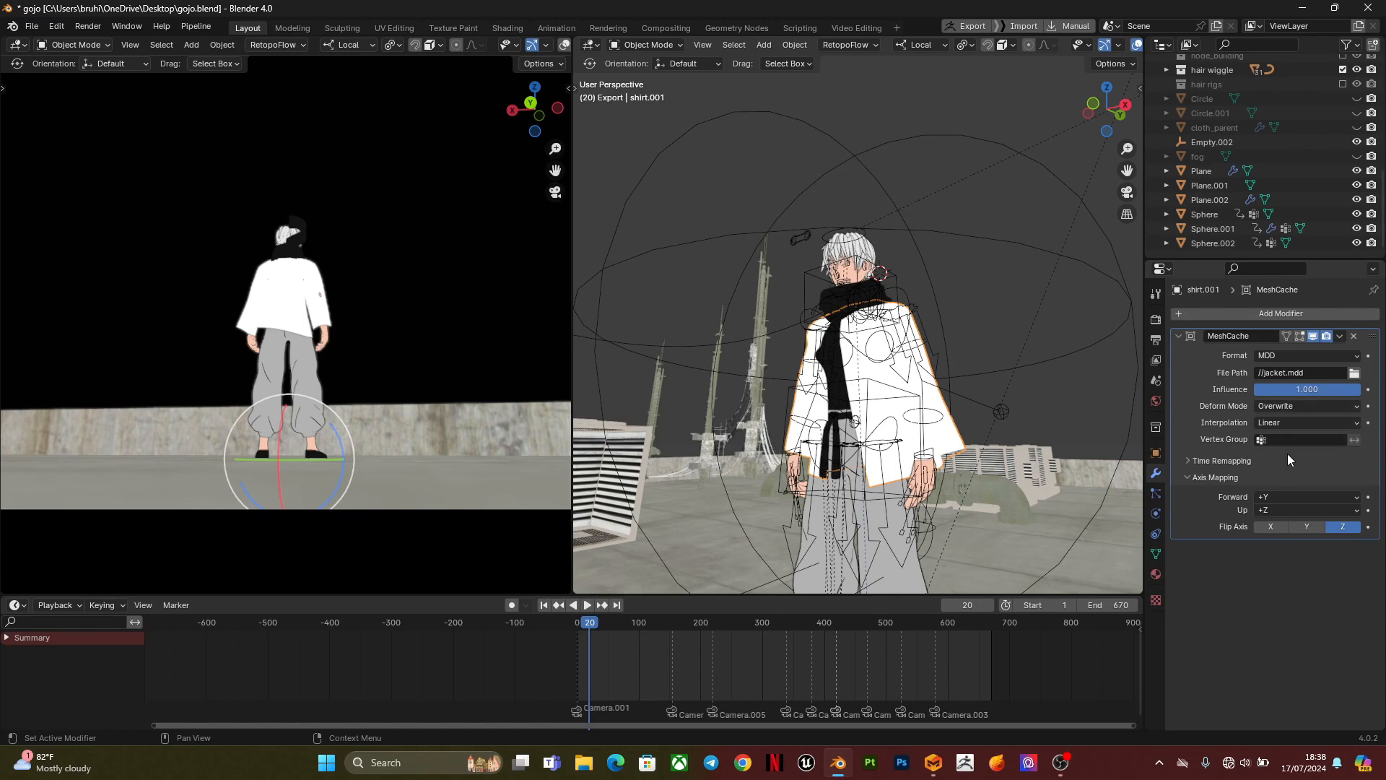
click(1220, 460)
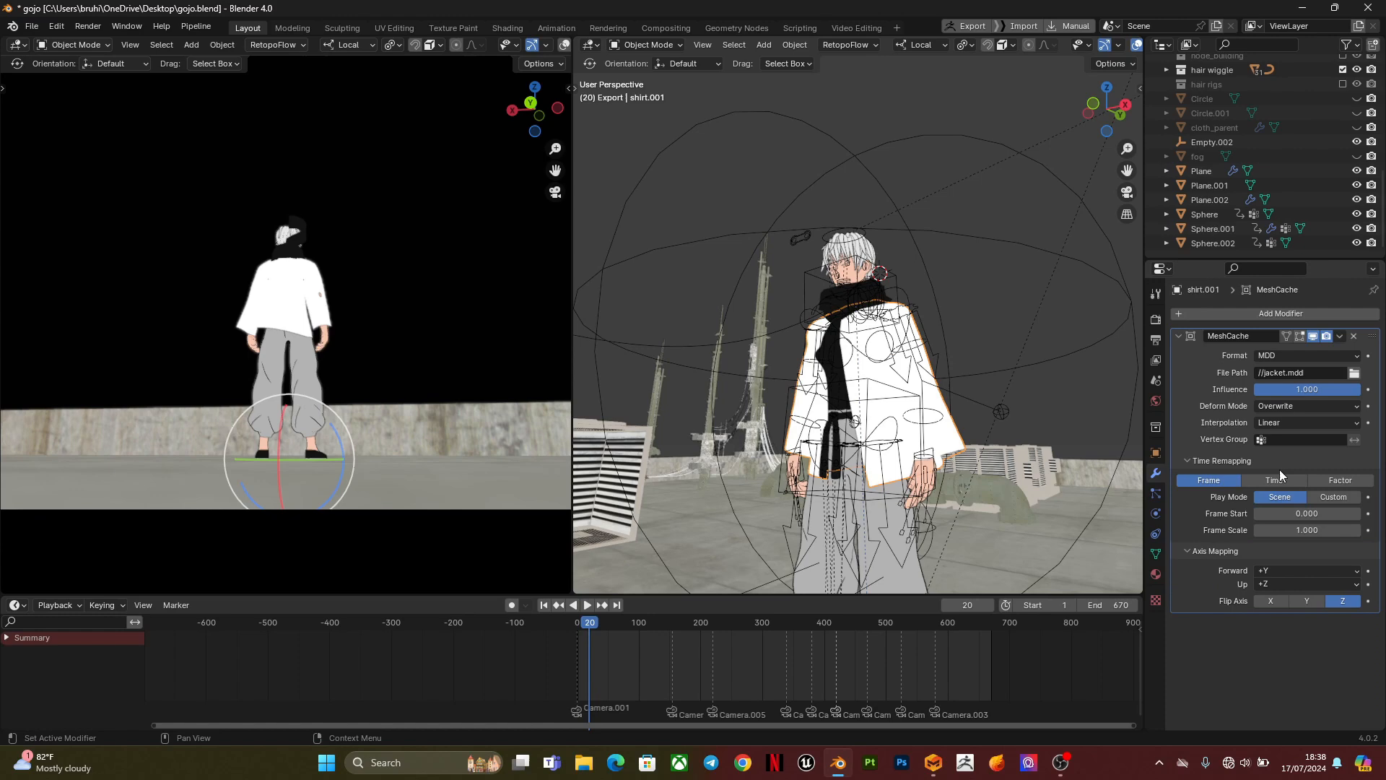
- Switch Play Mode to Custom, entering Evaluation Frame 20 at frame 0 and 690 at frame 670
click(1337, 495)
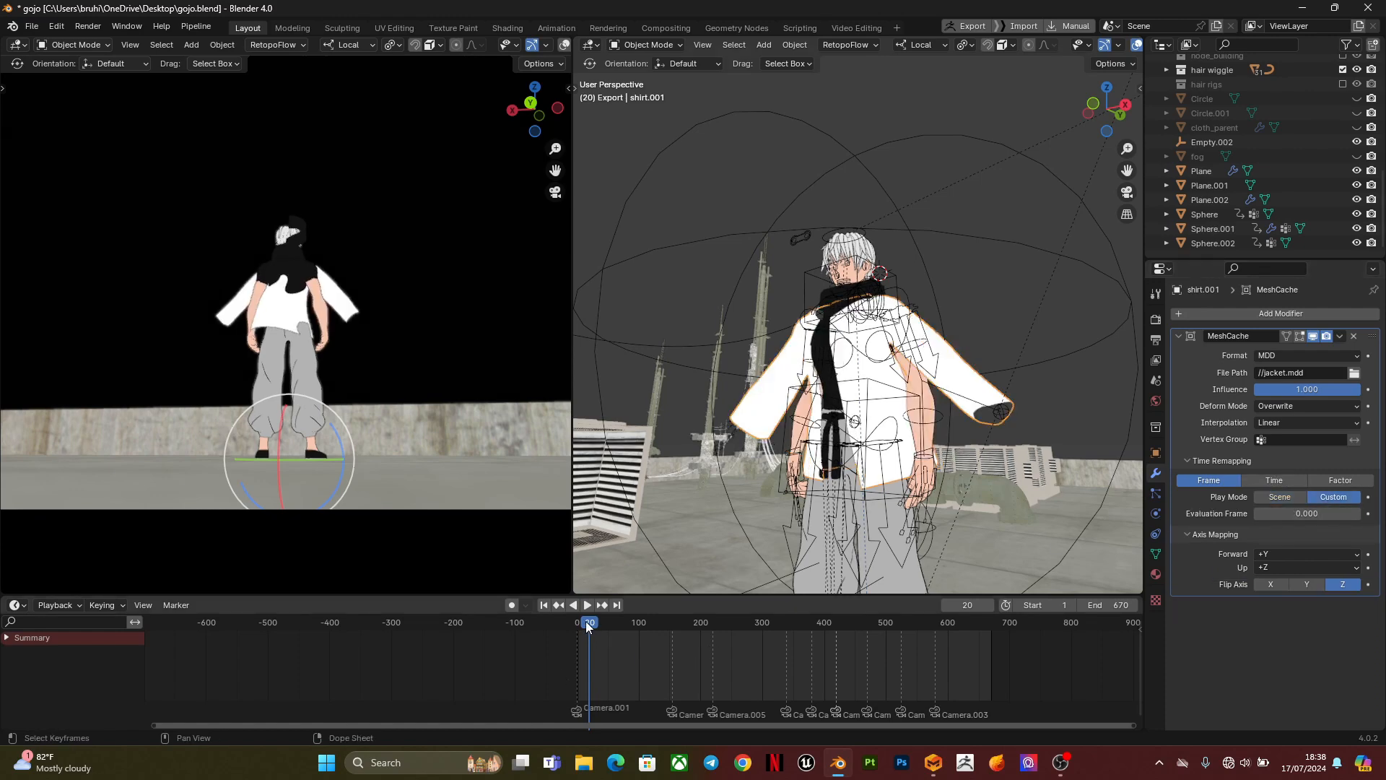
click(542, 605)
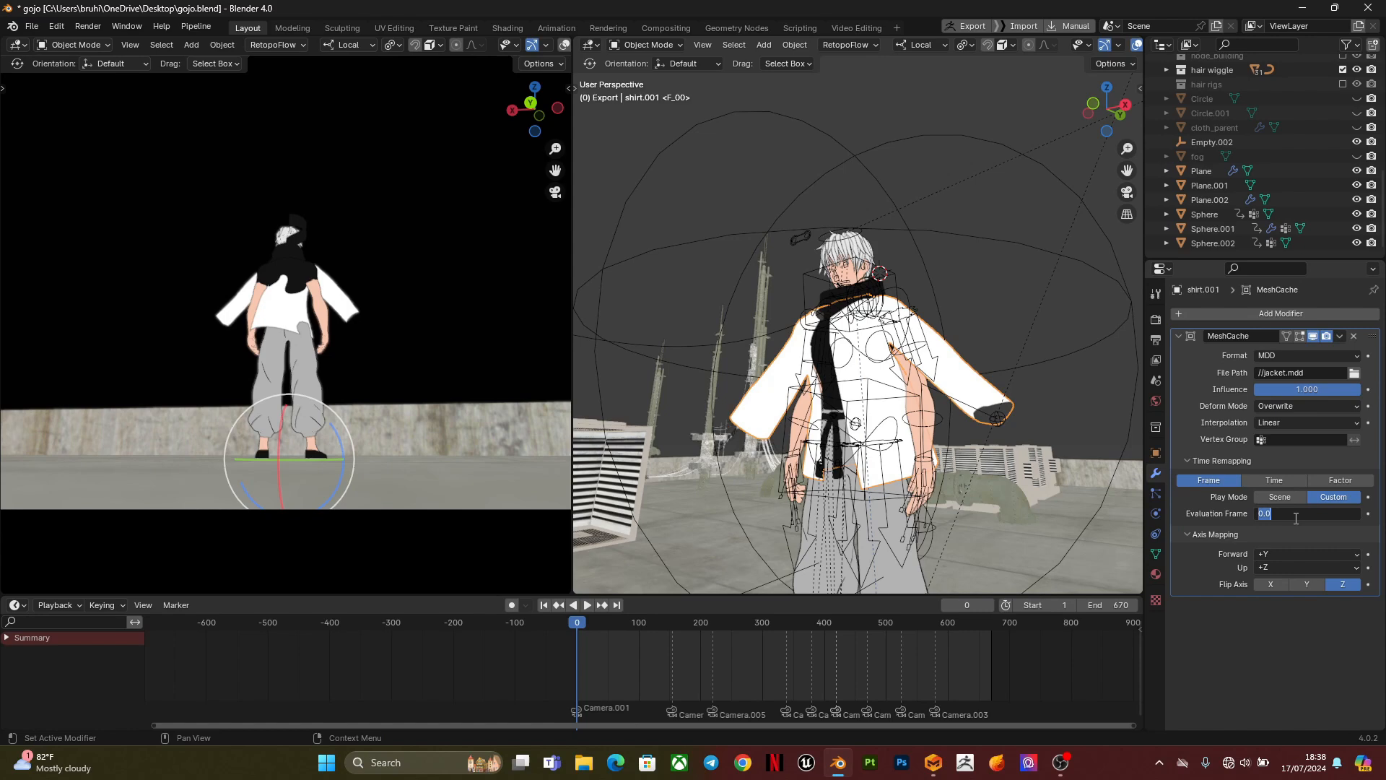
text(20)
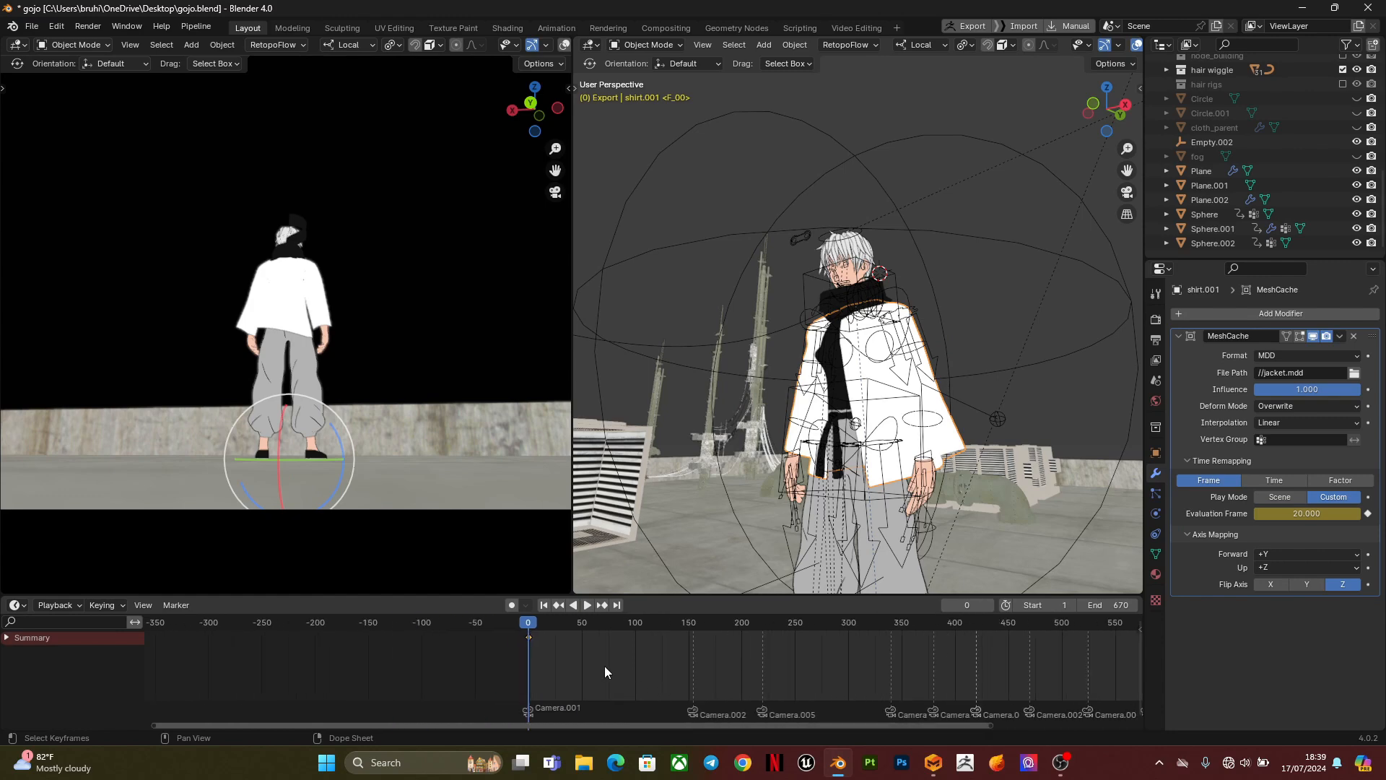
click(586, 605)
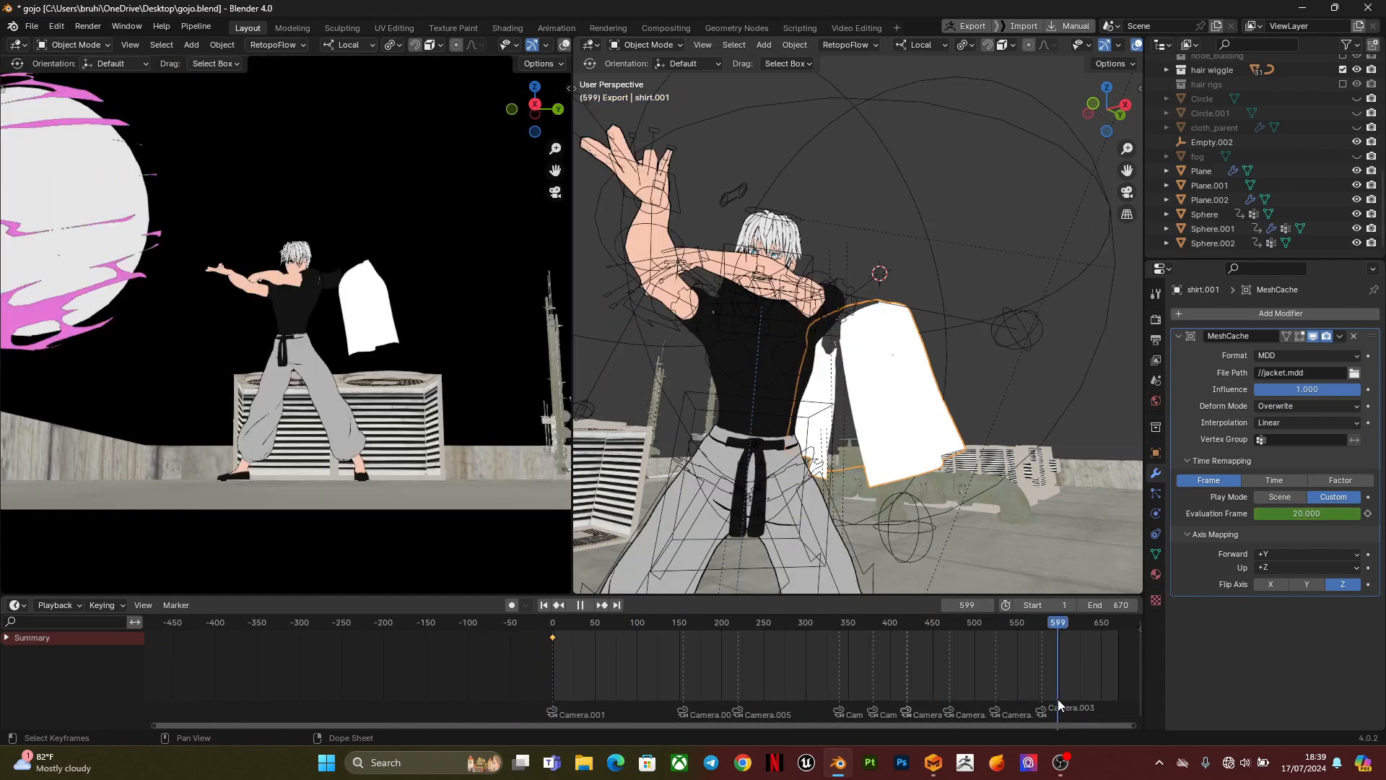
click(616, 605)
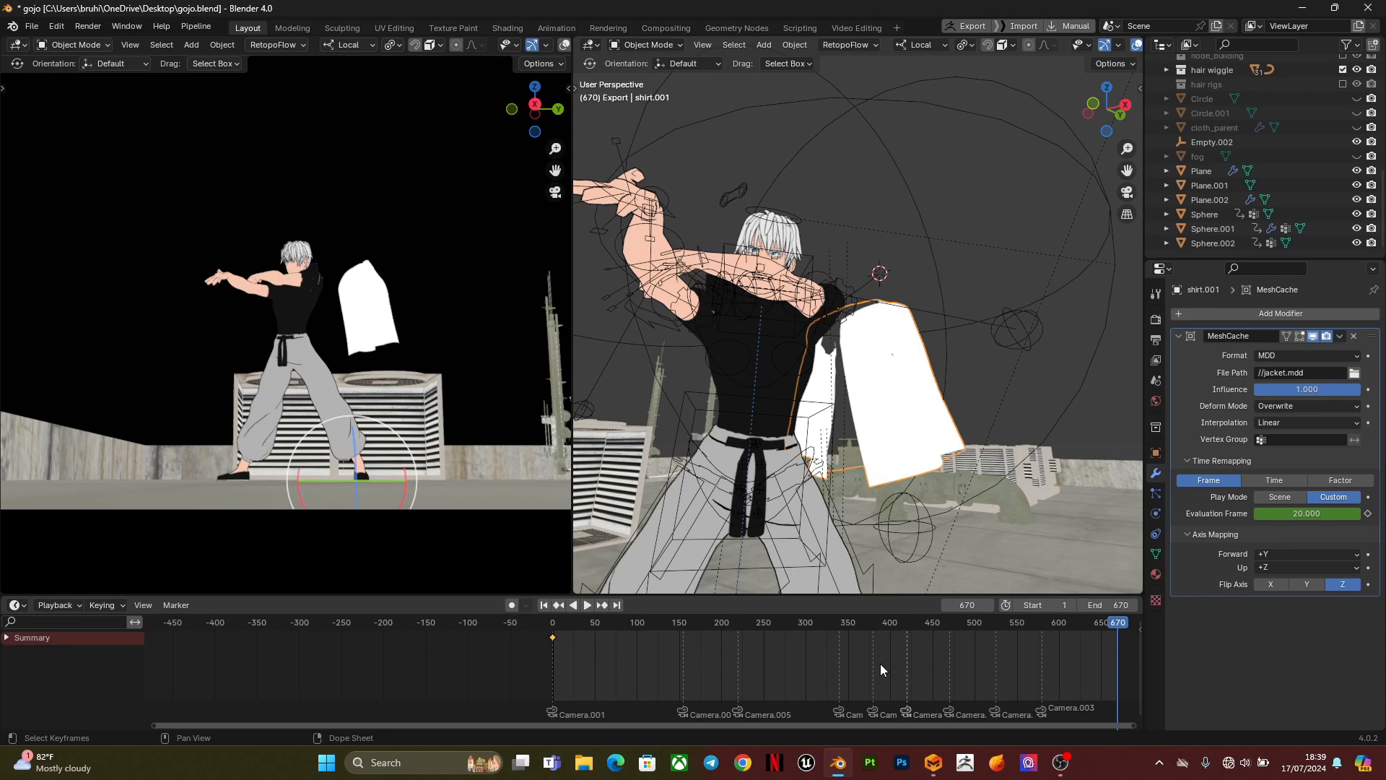
mouse_move(1308, 513)
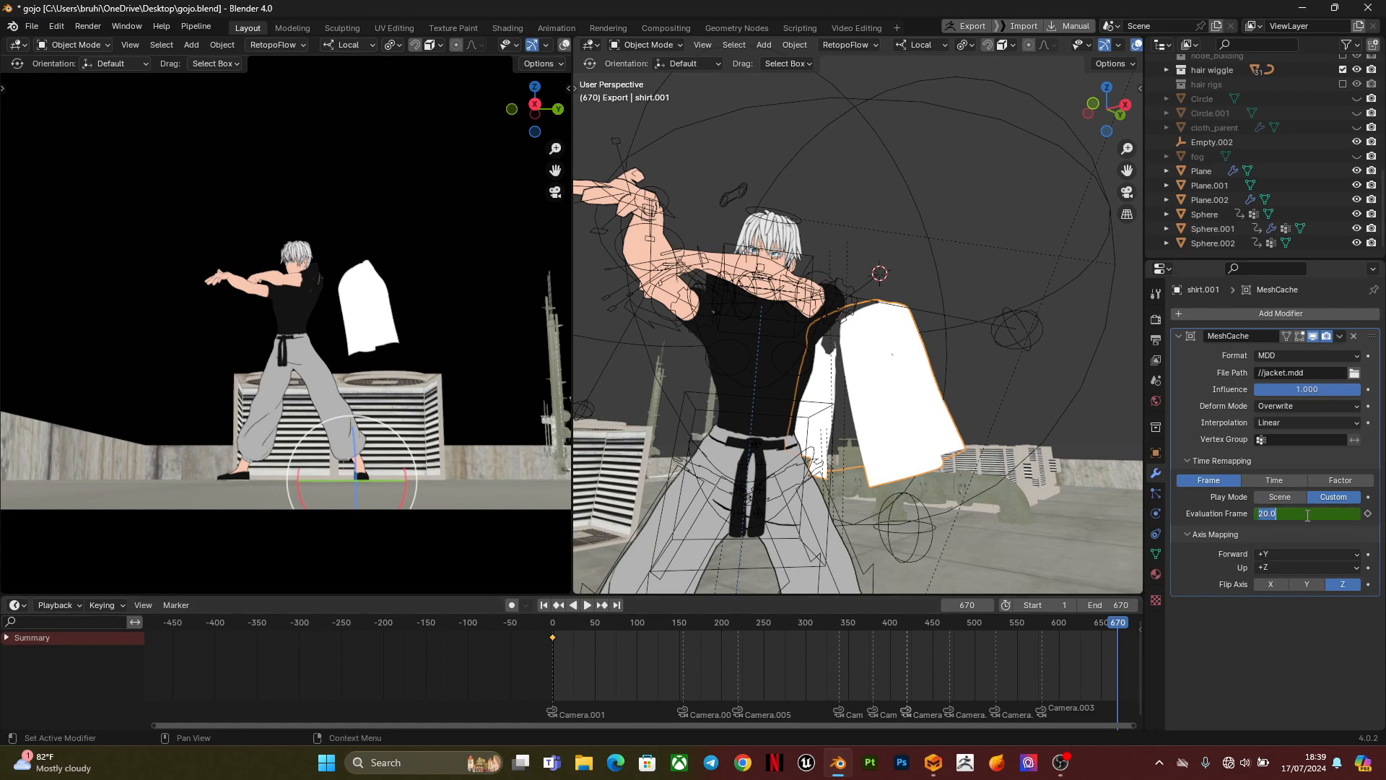
text(690)
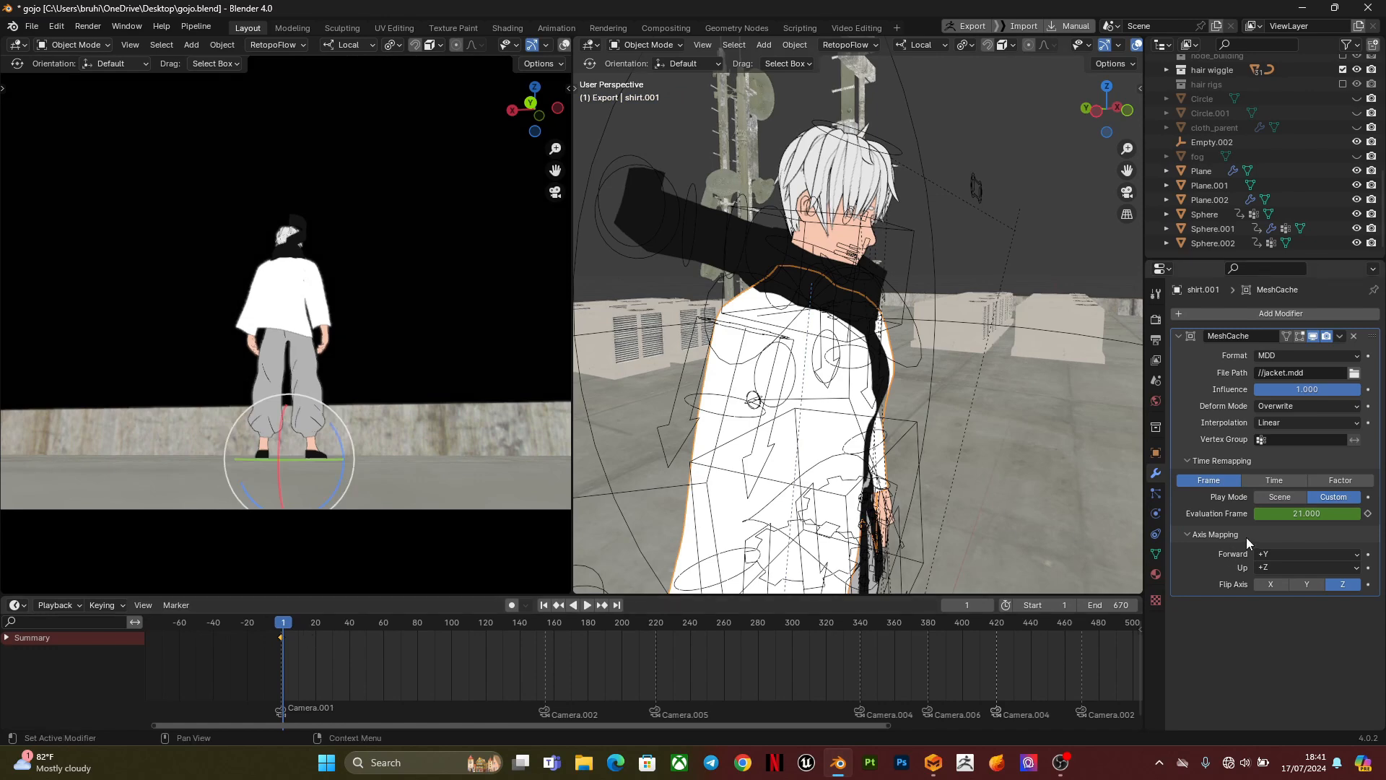
mouse_move(1307, 512)
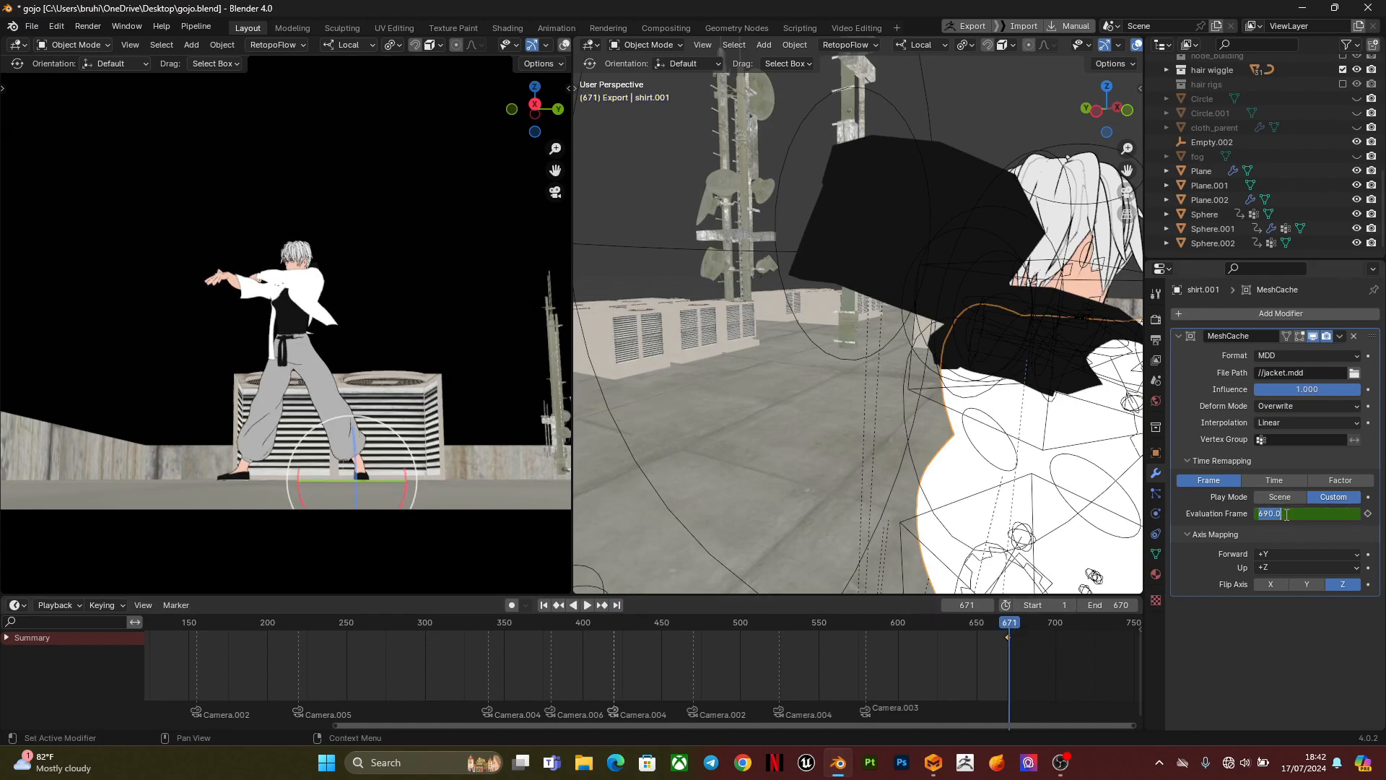
- Enter 692 as the Evaluation Frame value near the end of the animation
text(692)
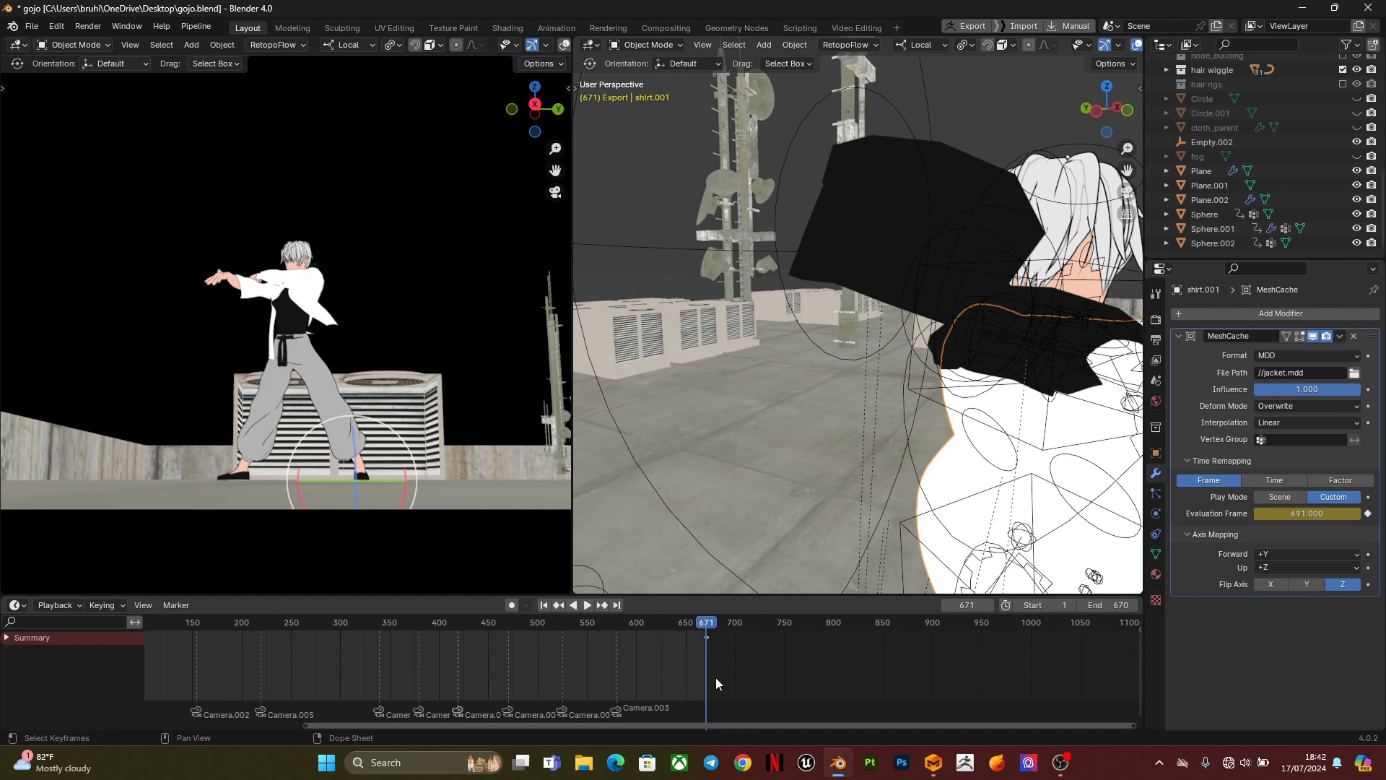
- Change the Evaluation Frame keyframes' interpolation mode from the timeline's right-click menu
right_click(716, 683)
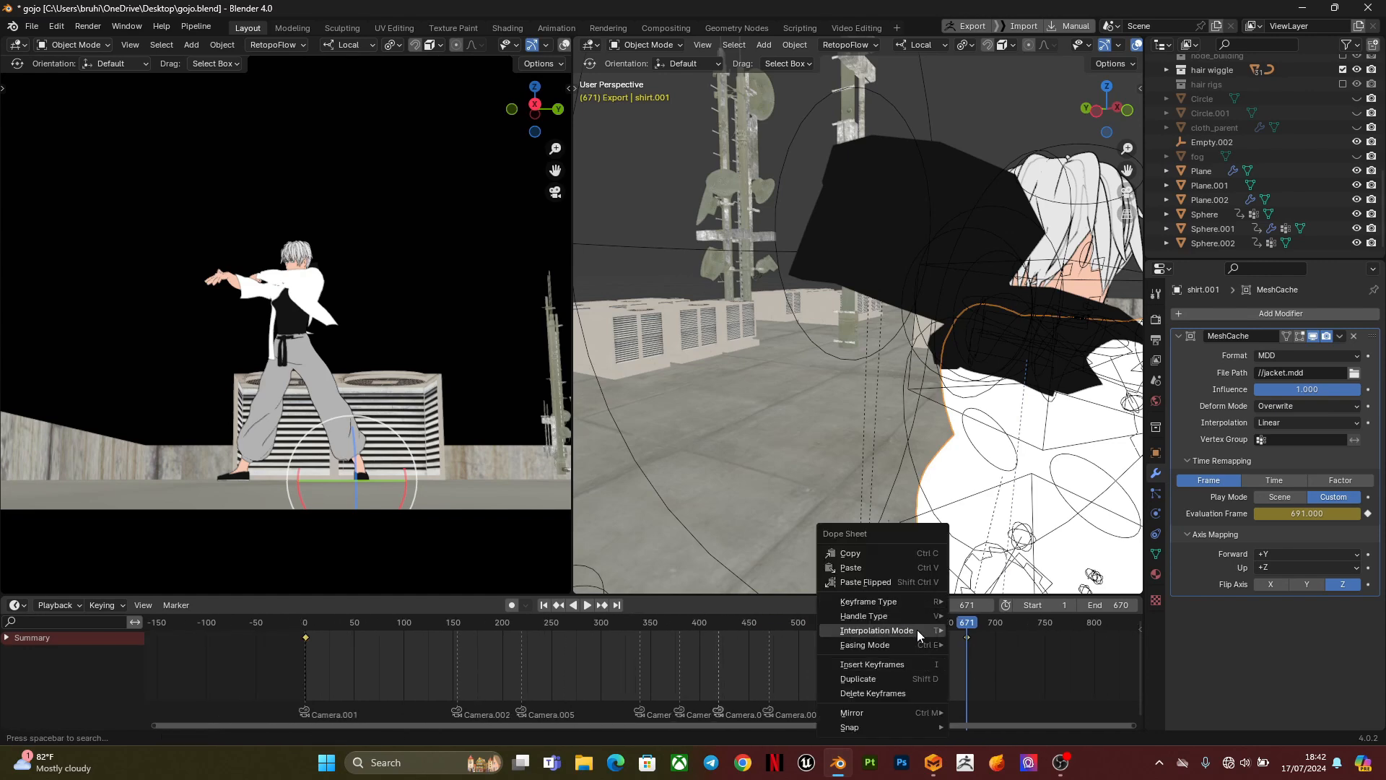
click(876, 630)
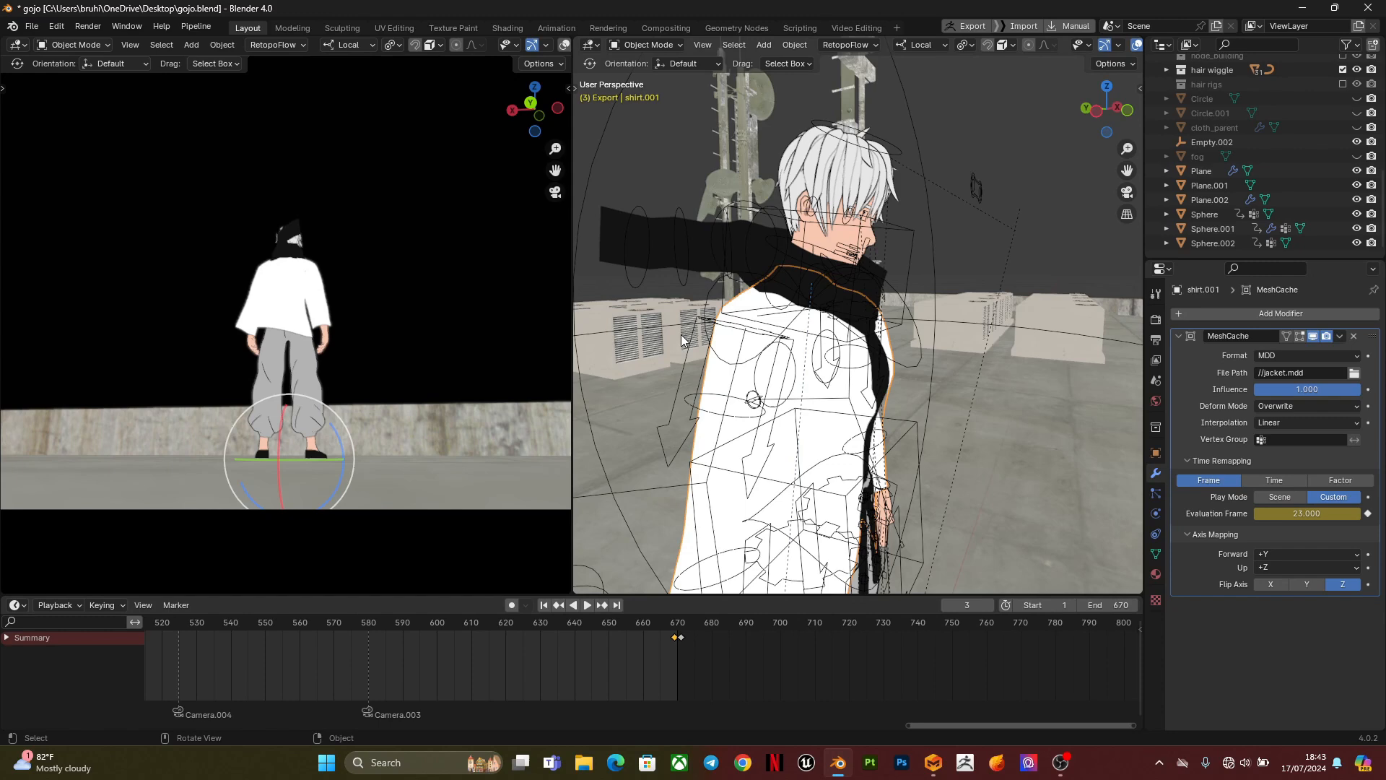
- Bake the jacket's object animation into keys every 2 frames from 1 to 670
click(793, 45)
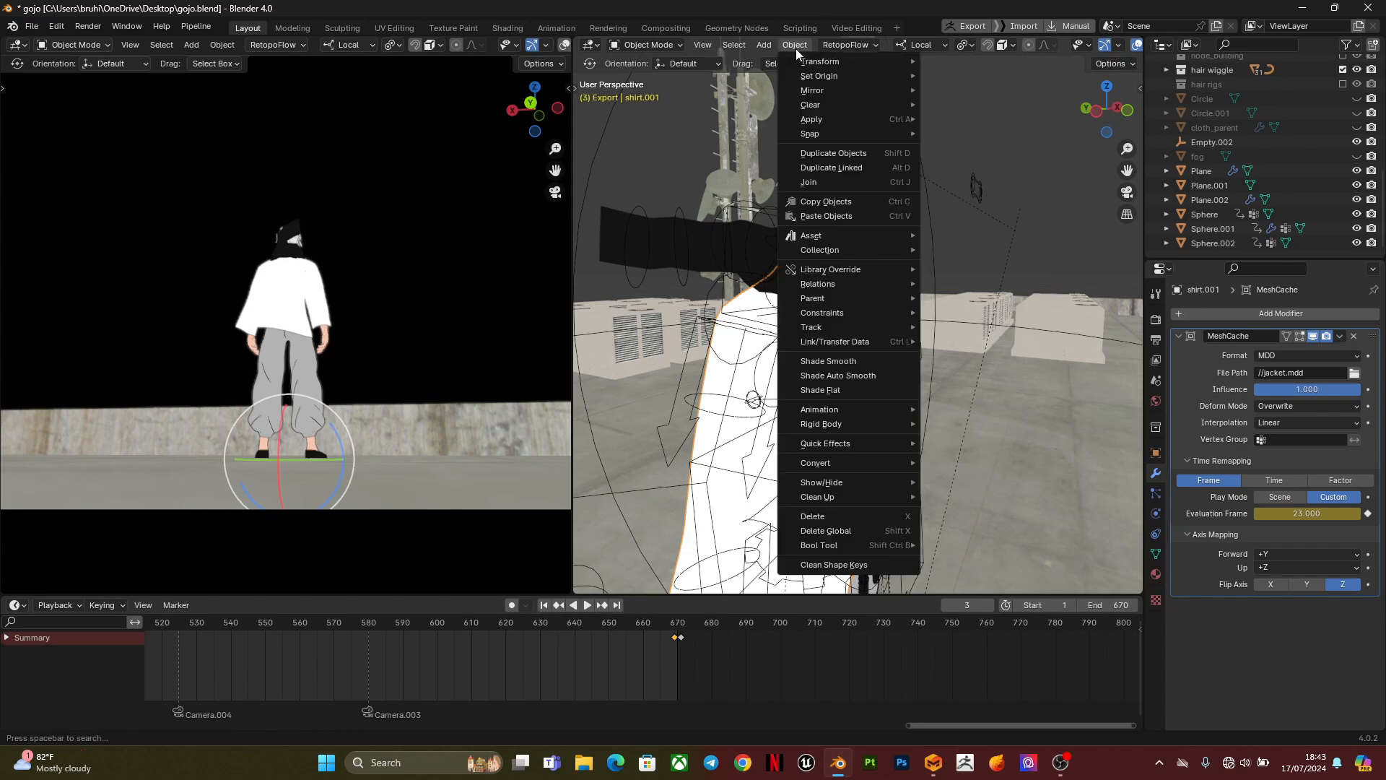
mouse_move(818, 409)
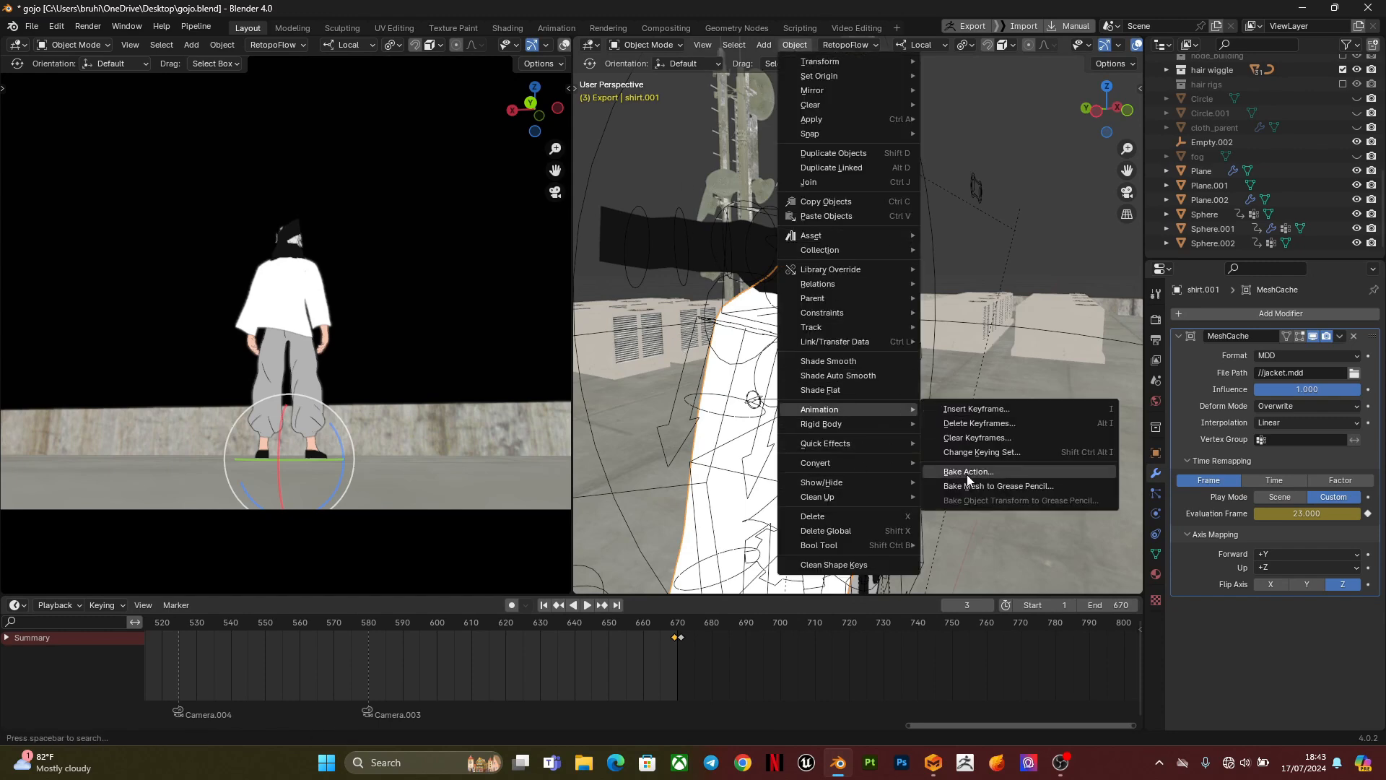
click(969, 472)
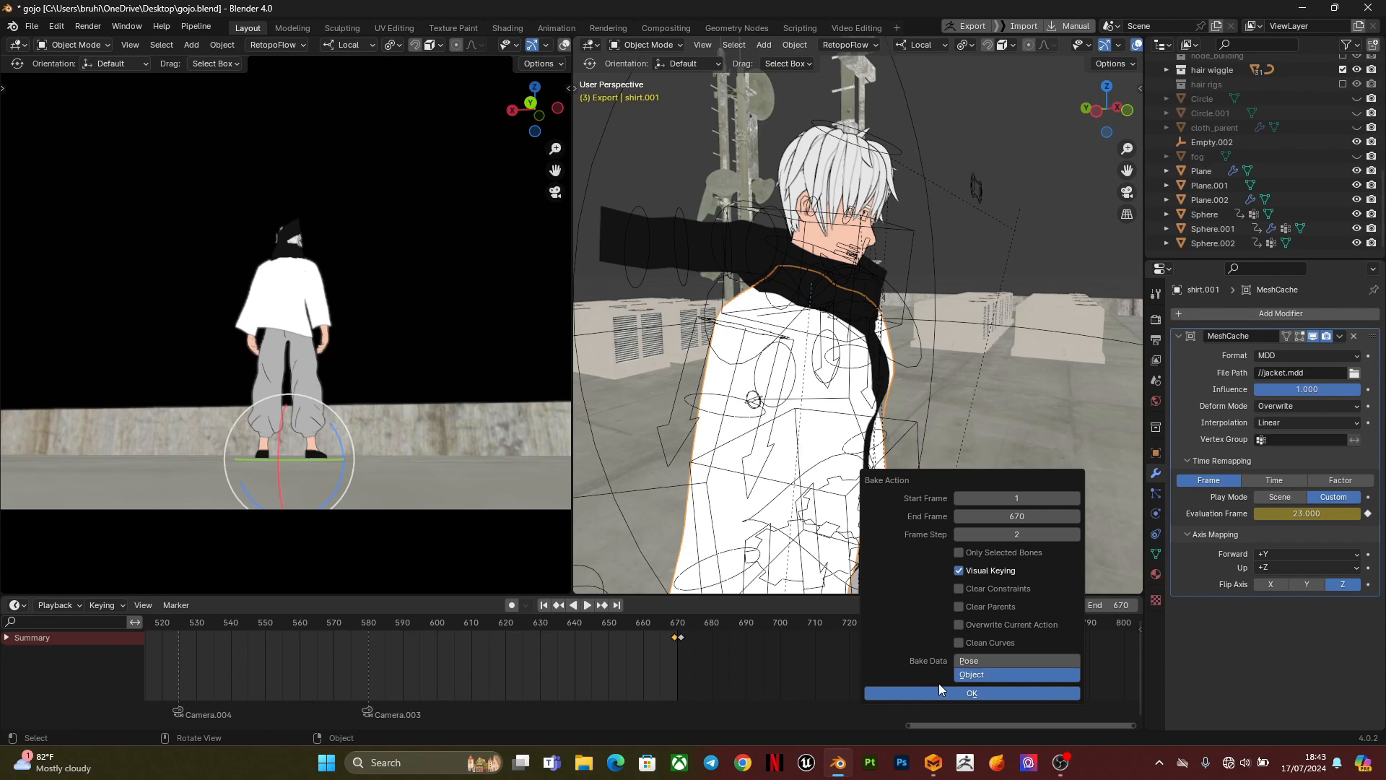
click(970, 693)
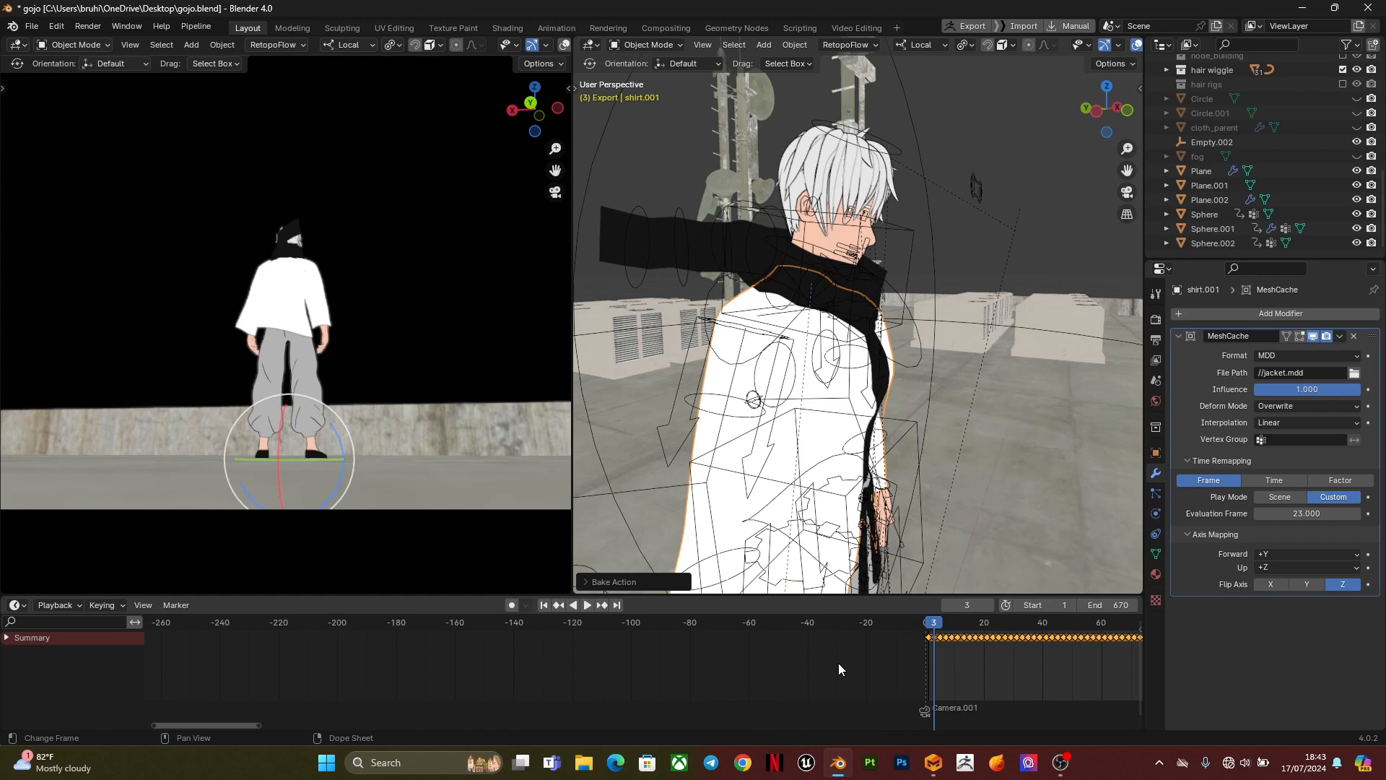
mouse_move(887, 722)
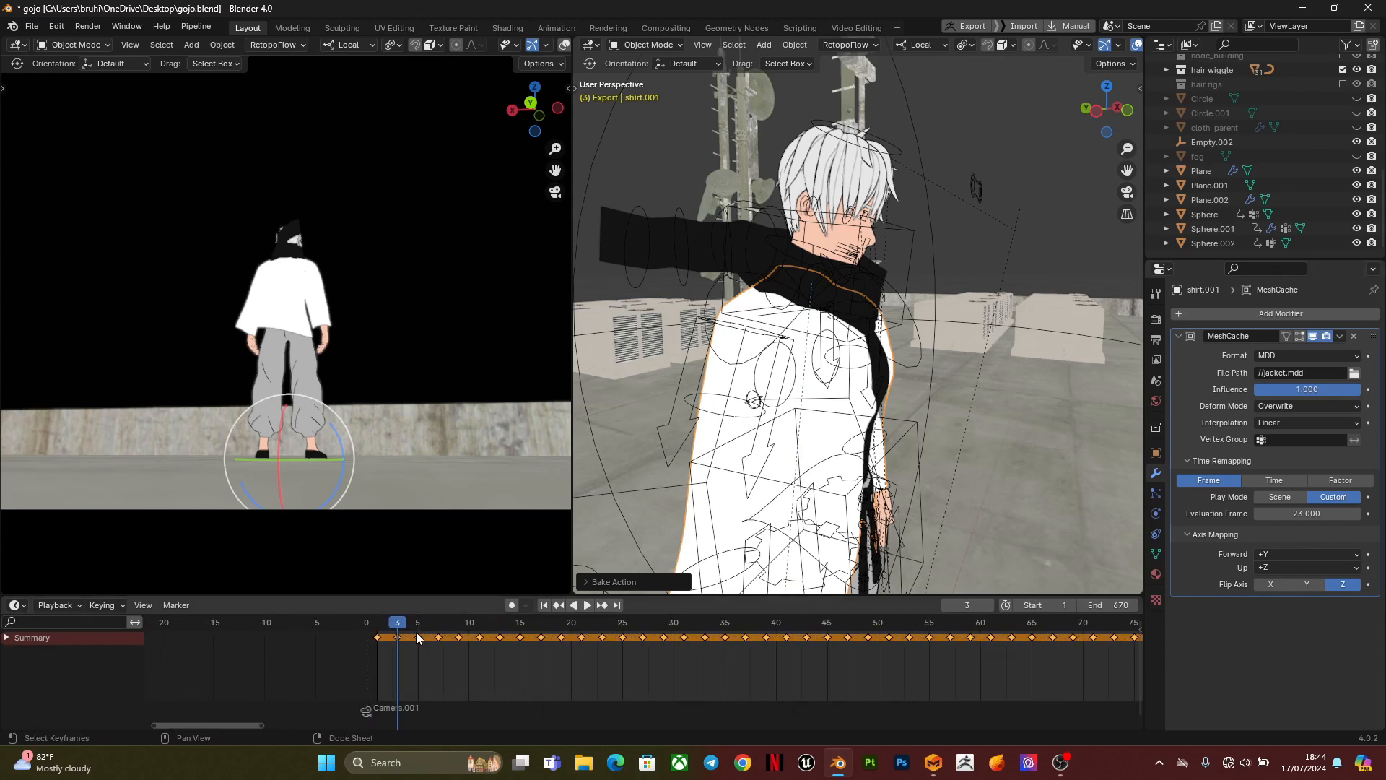
- Jump to frame 670 to view the last baked keyframes
click(586, 605)
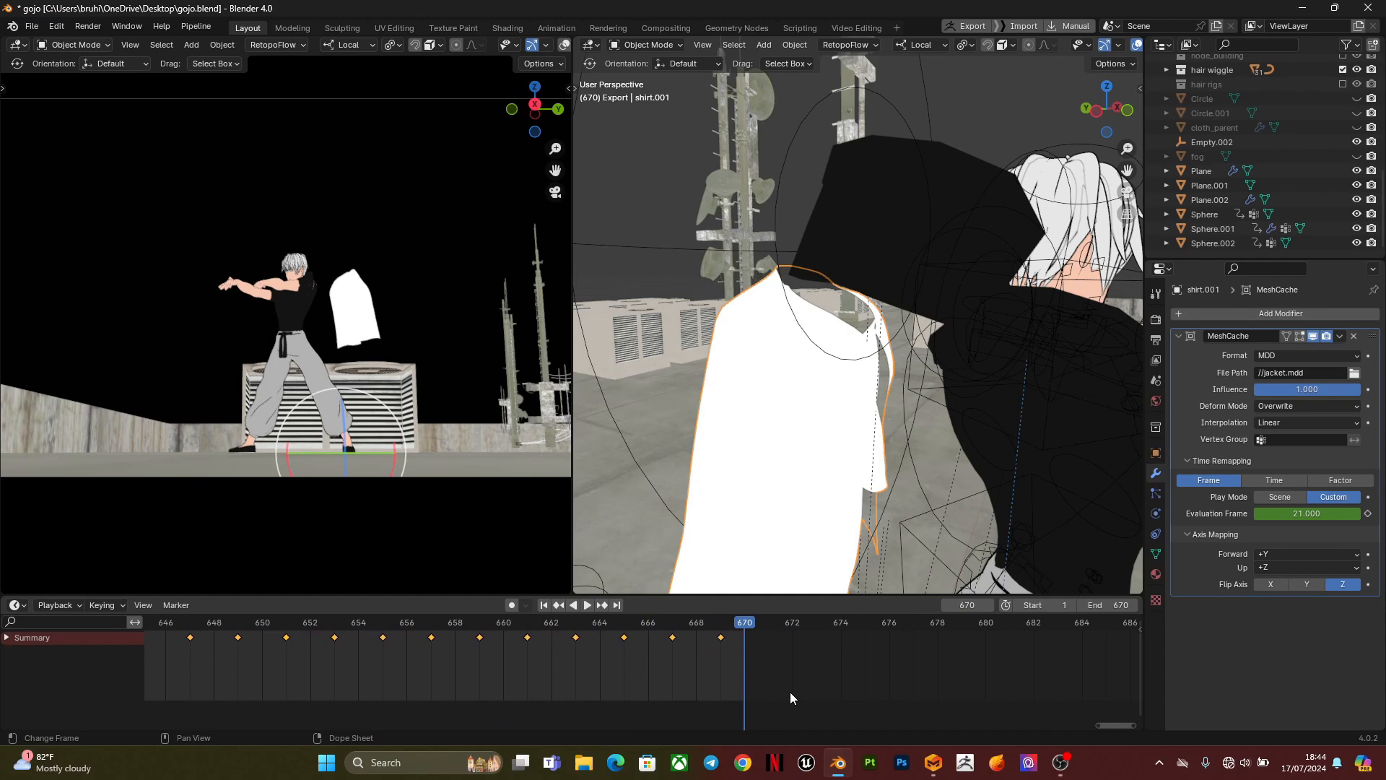
- Key the cache Evaluation Frame at 689 on frame 669, with constant interpolation
click(756, 627)
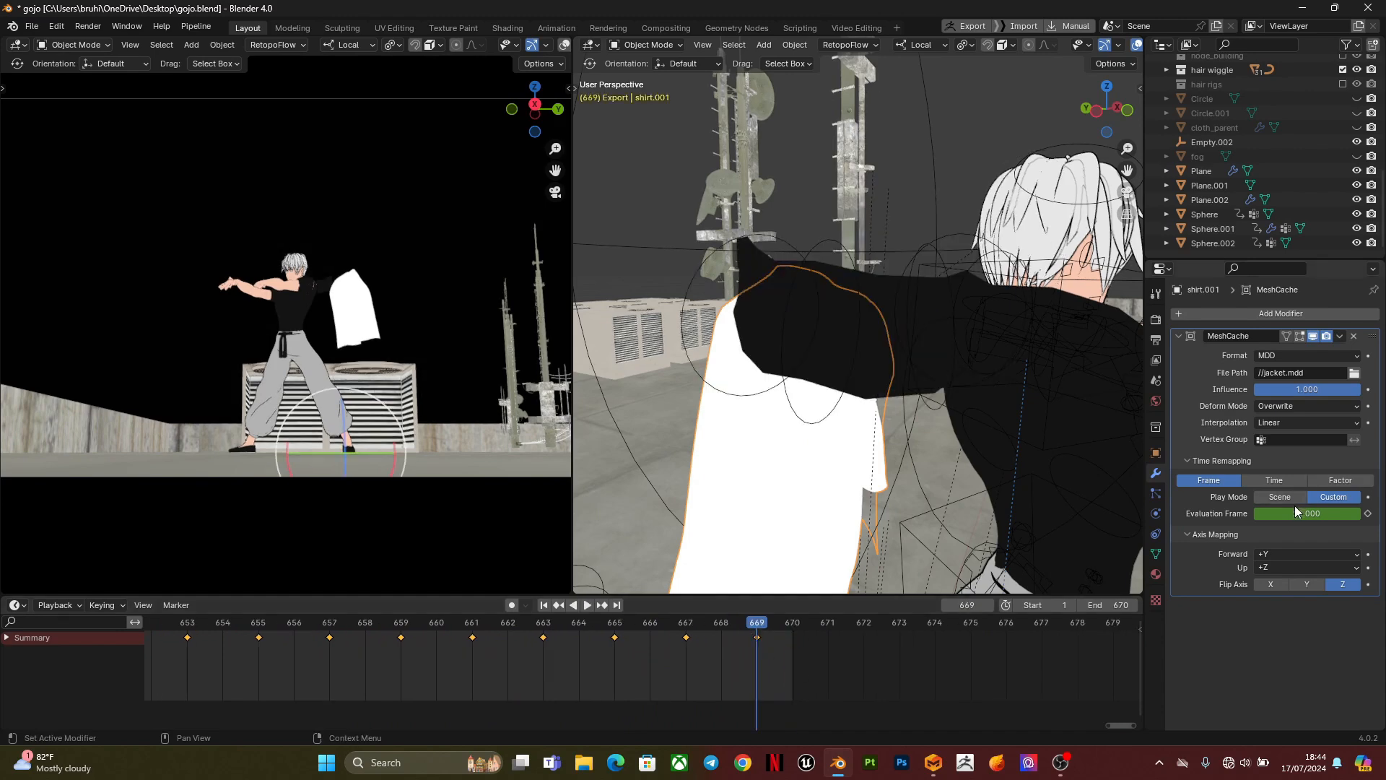
click(1308, 513)
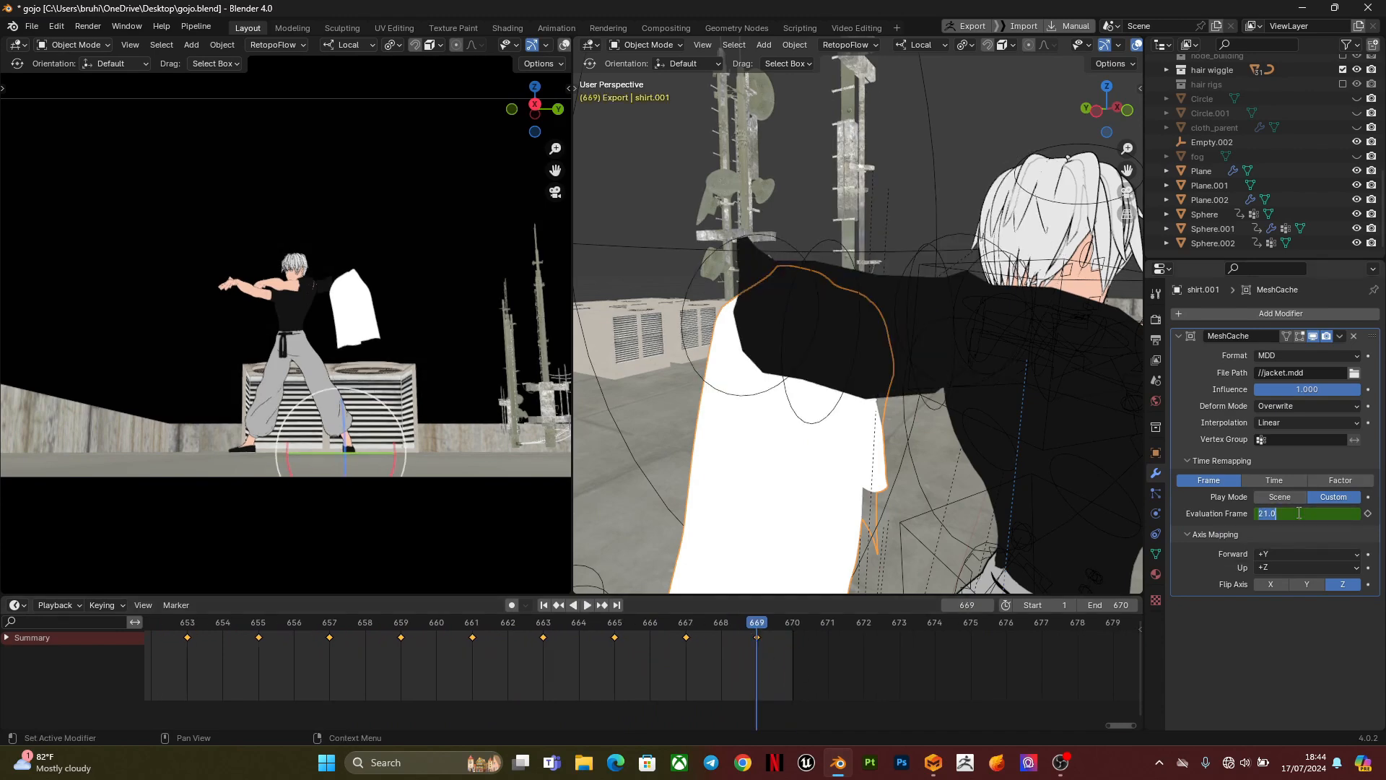
text(6)
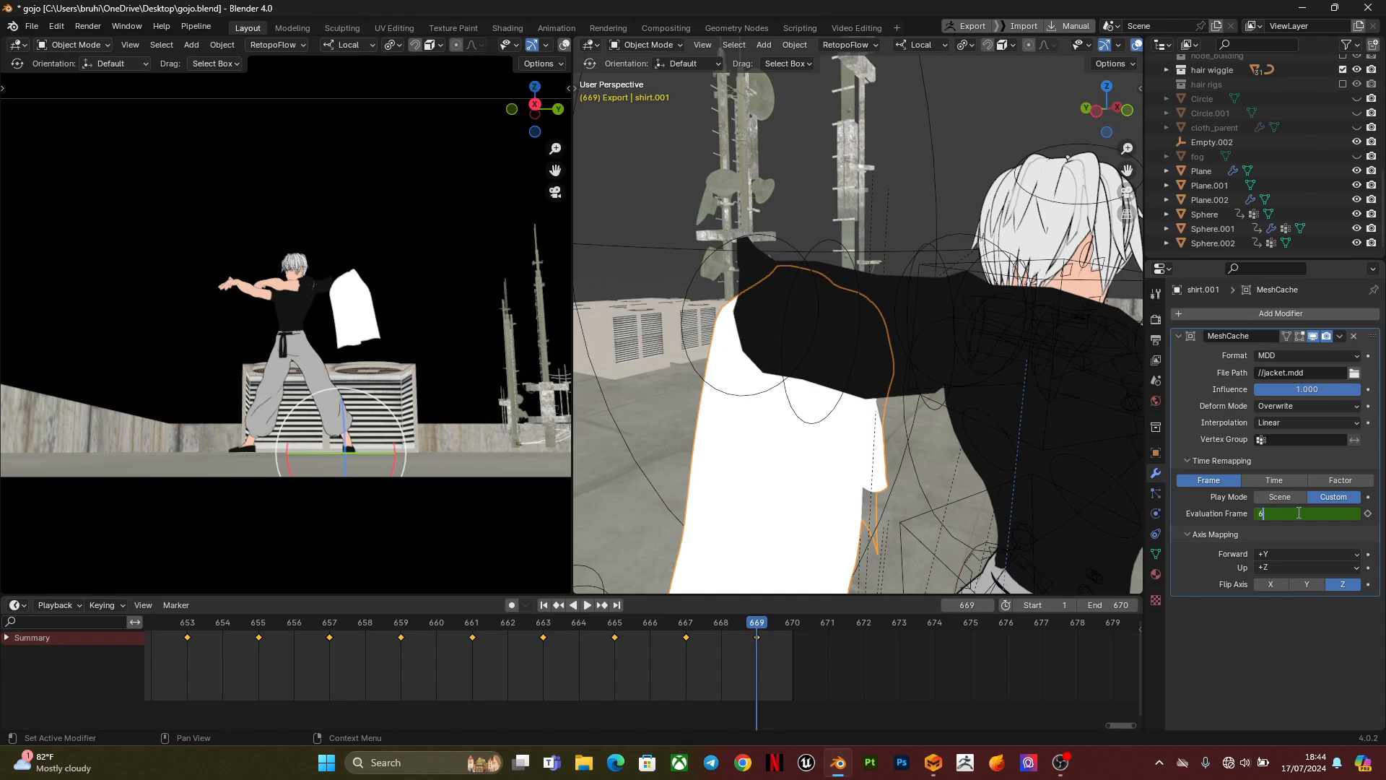
text(7)
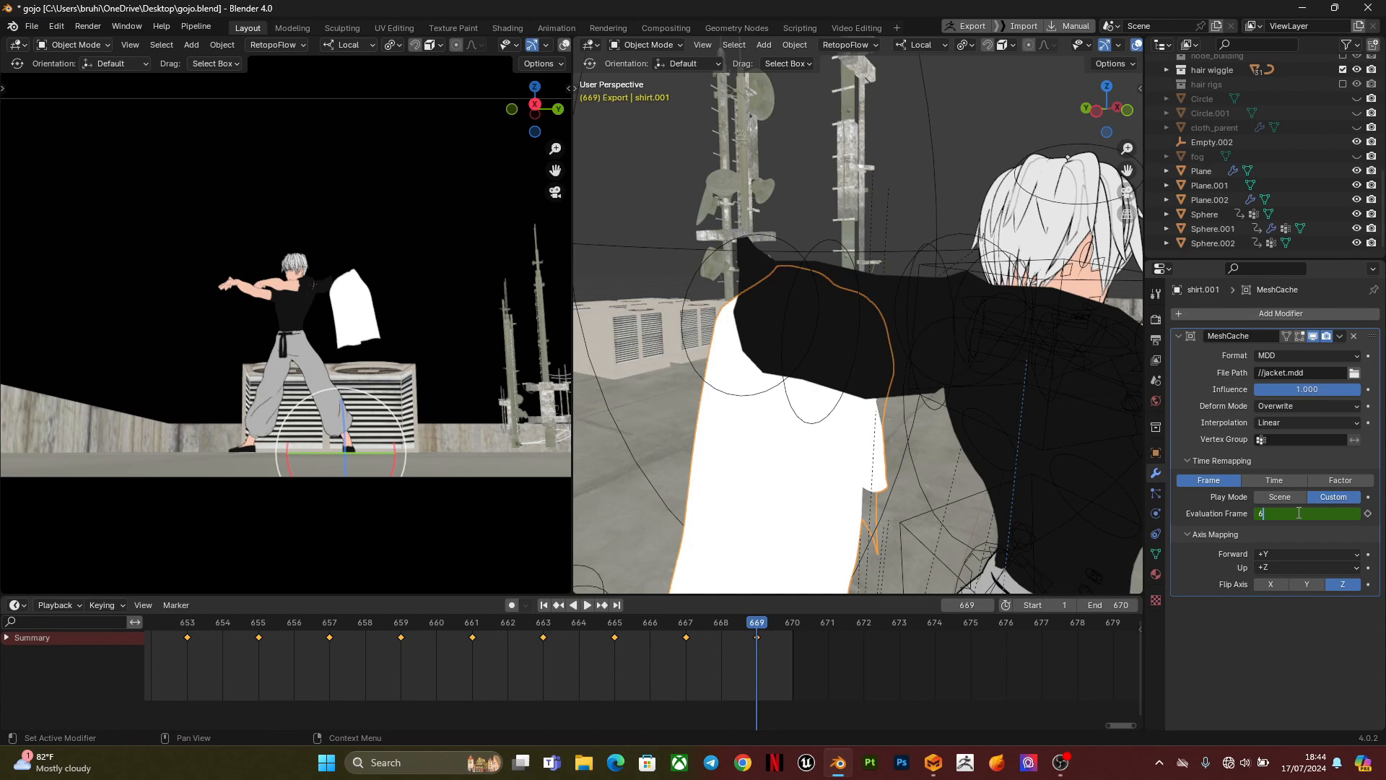
text(689.000)
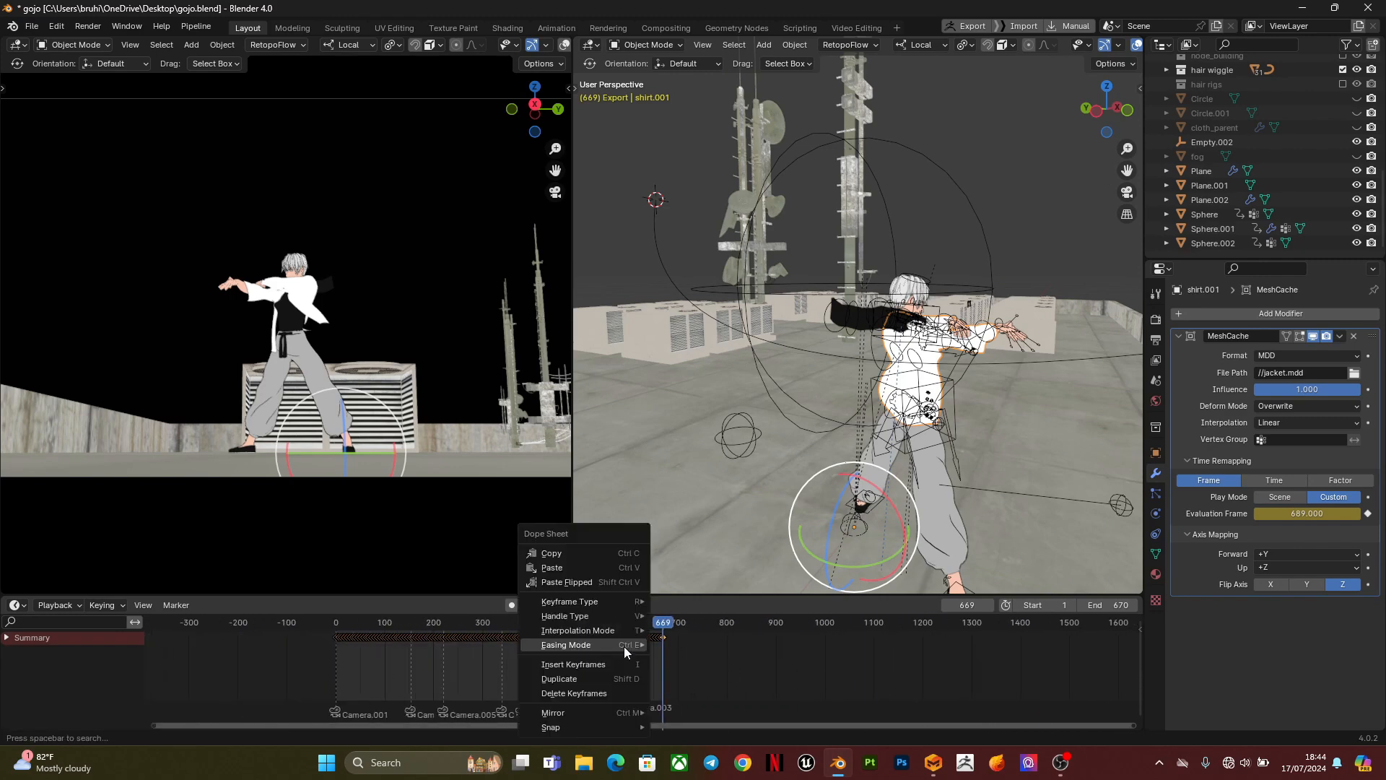
click(579, 630)
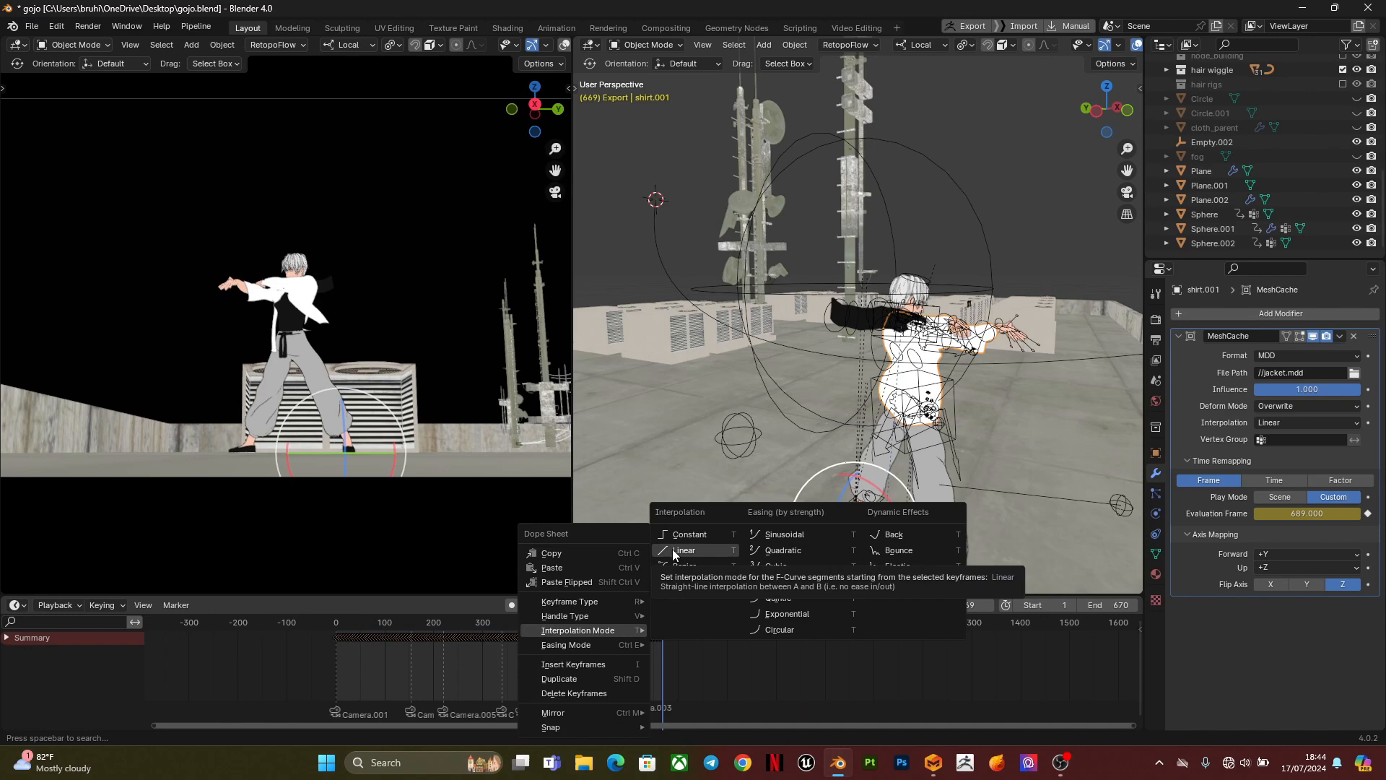
click(684, 550)
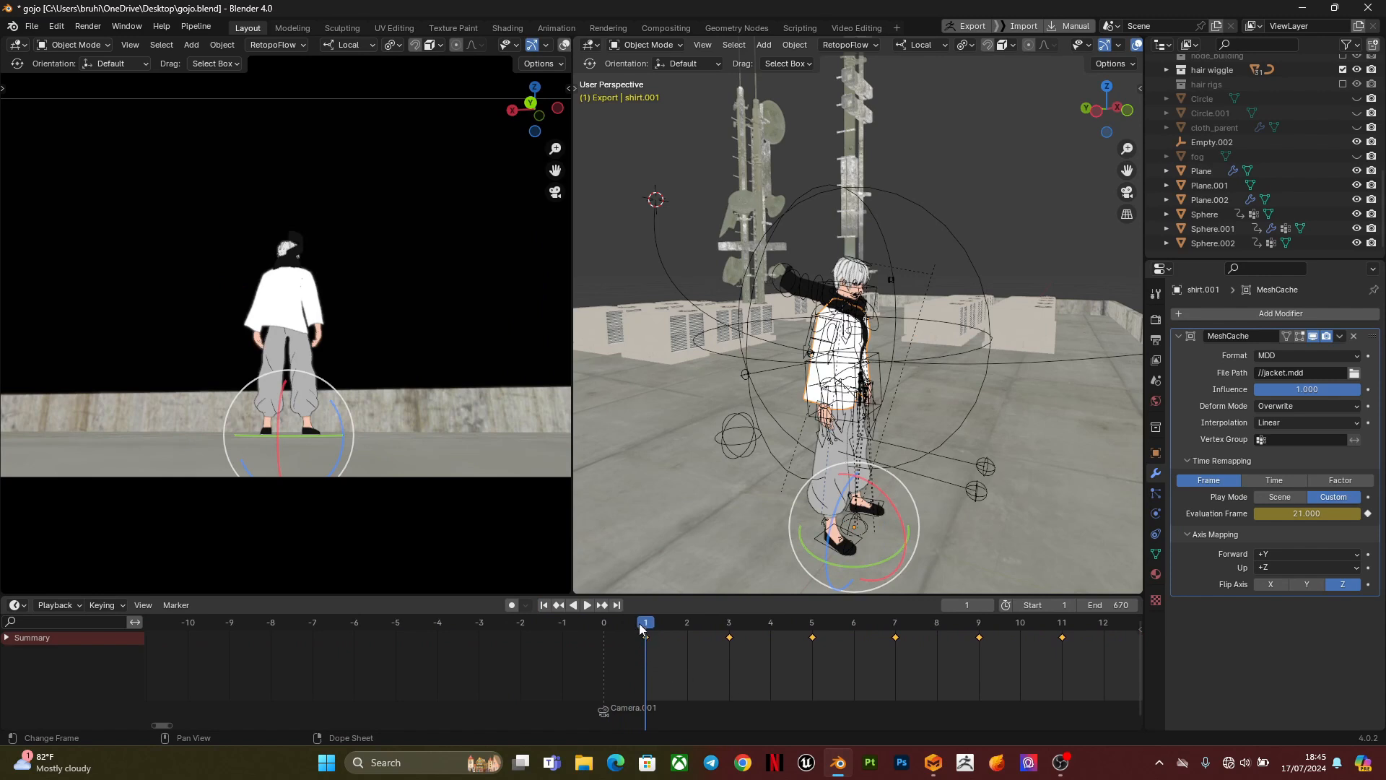
- Scrub to frames 7 and 9 to compare the jacket against the character
click(586, 605)
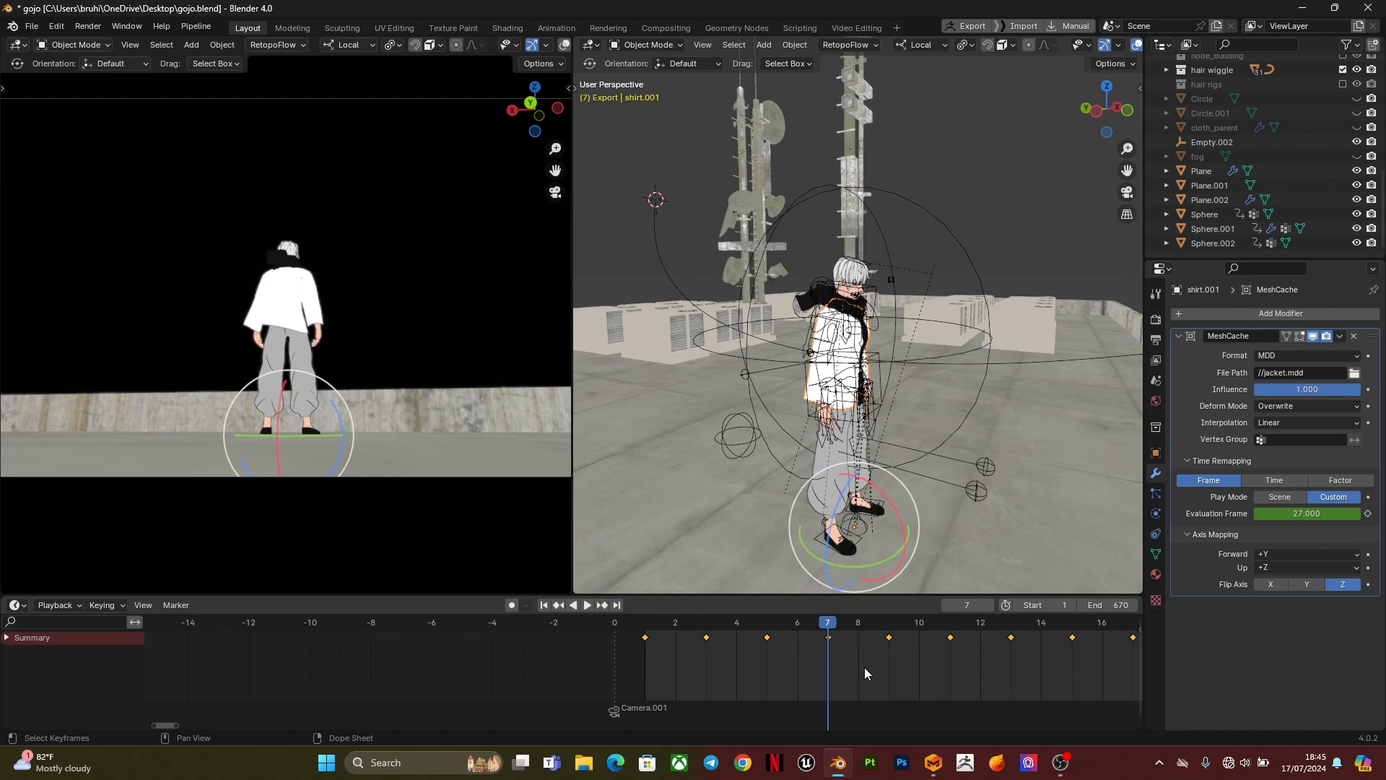
click(587, 605)
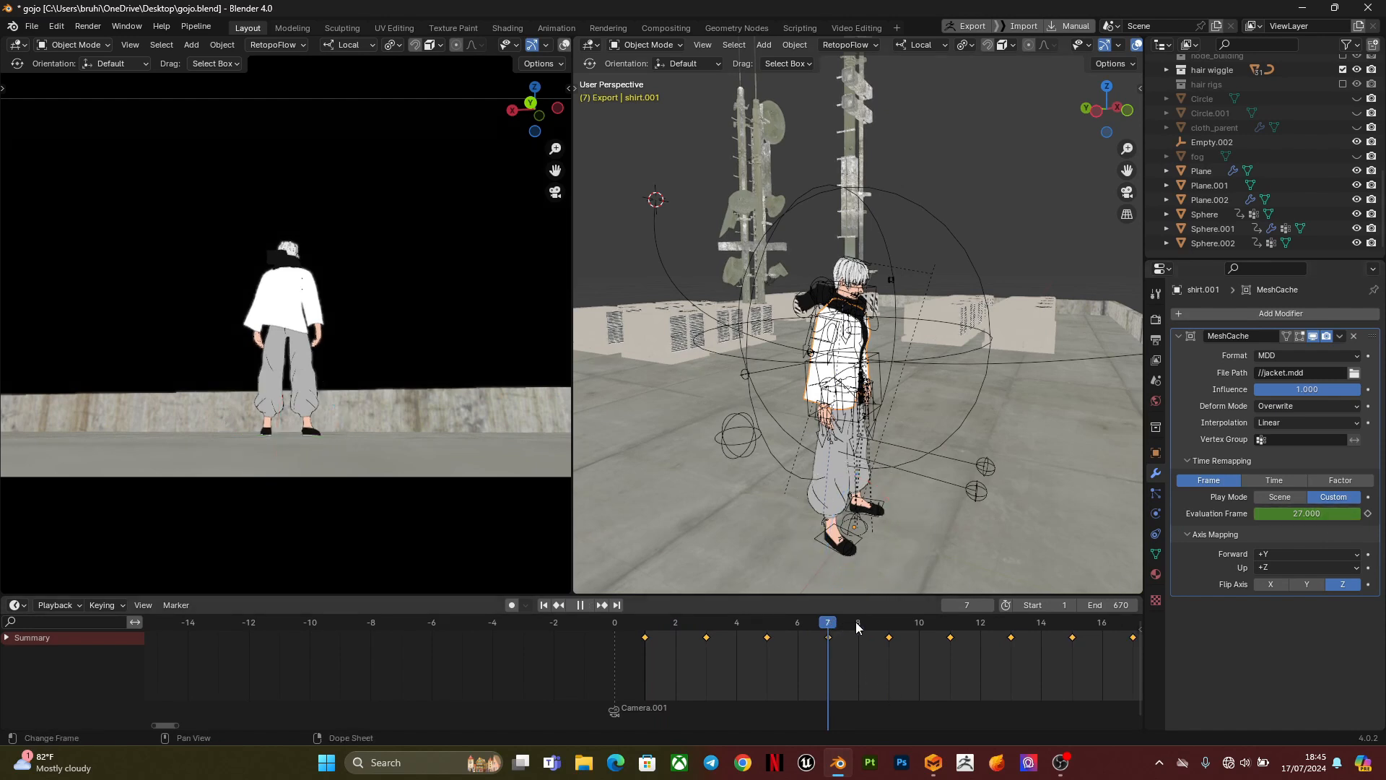
click(888, 636)
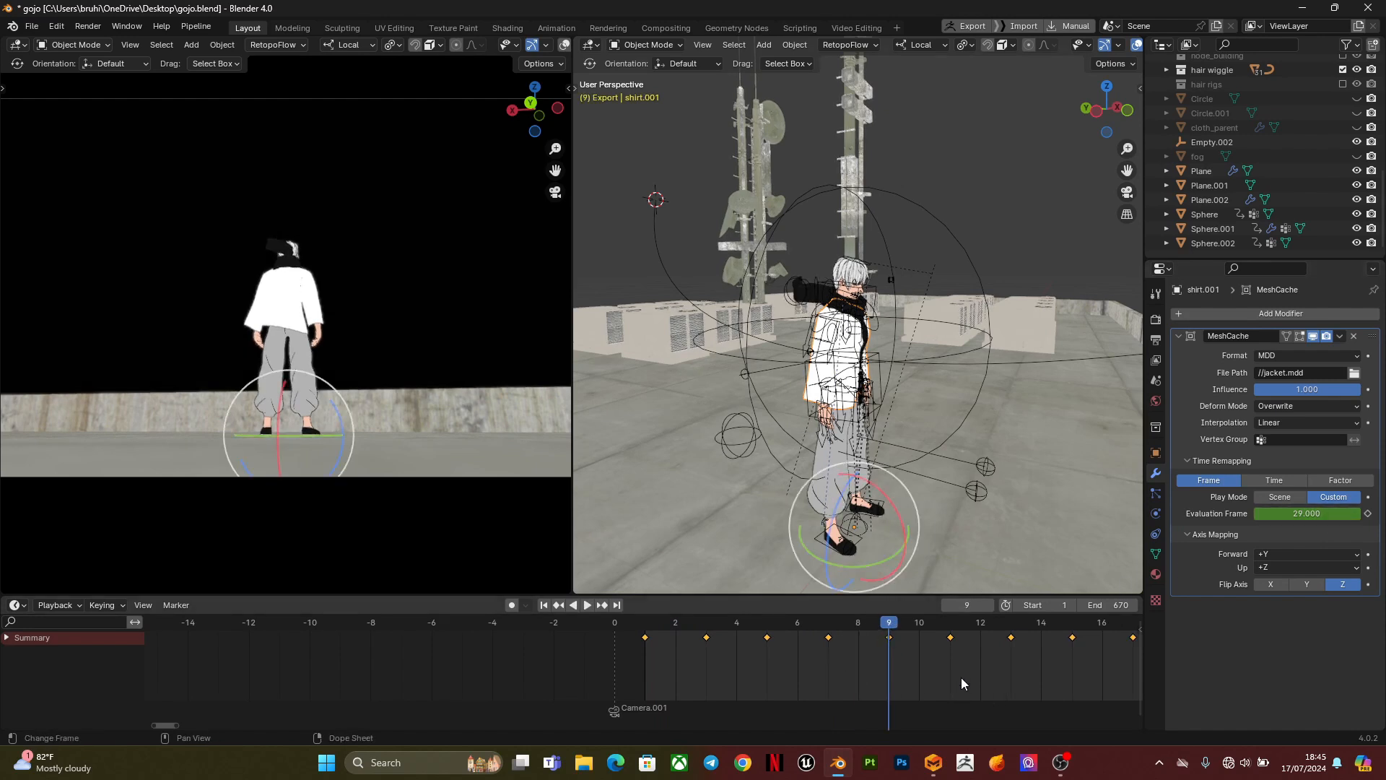
mouse_move(938, 690)
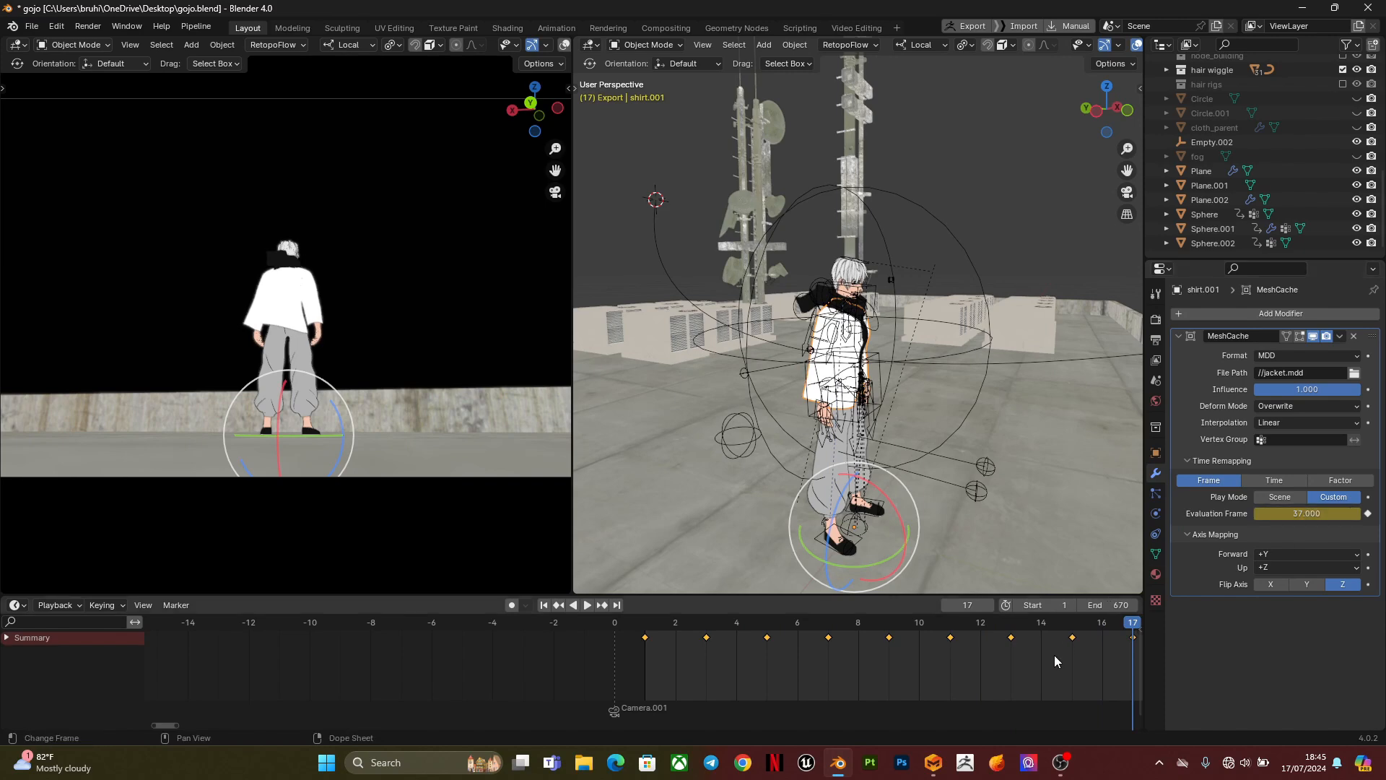
mouse_move(1067, 686)
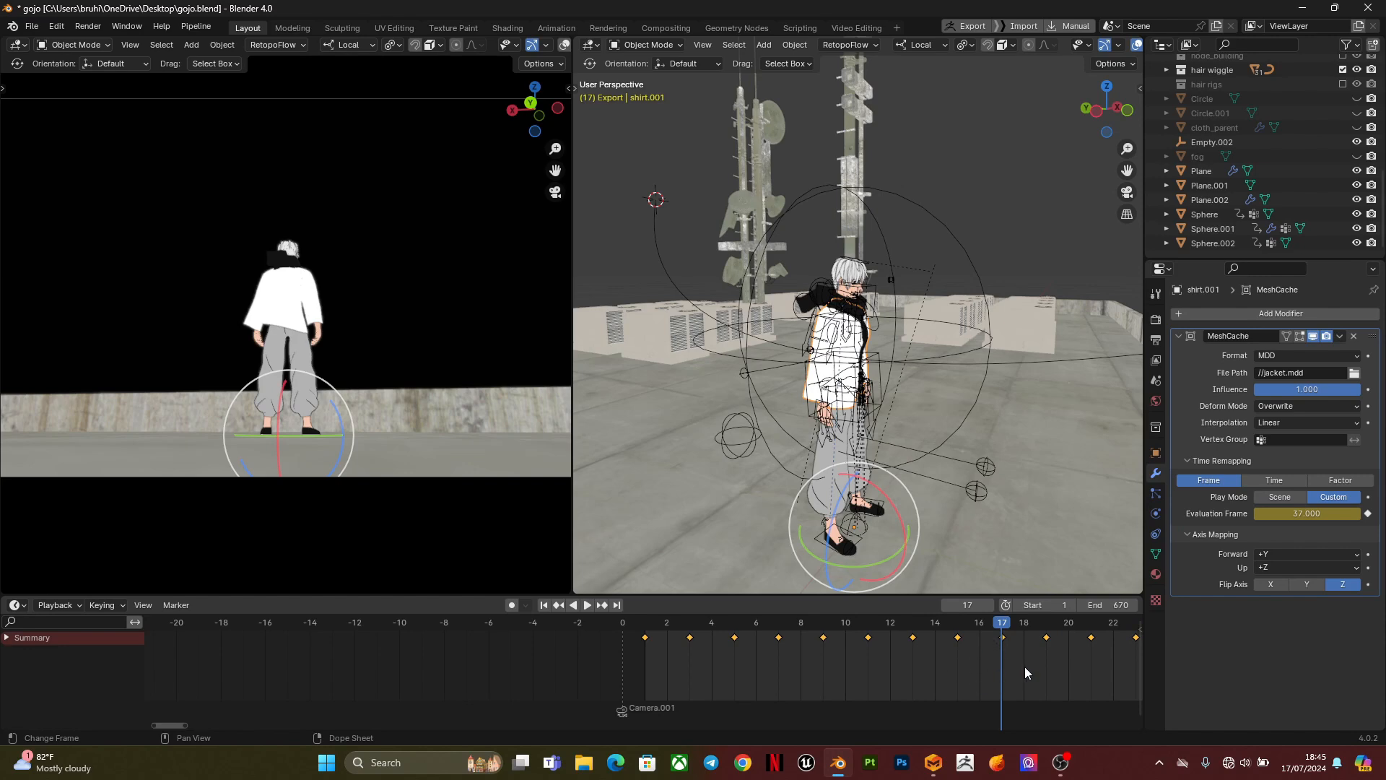
mouse_move(822, 672)
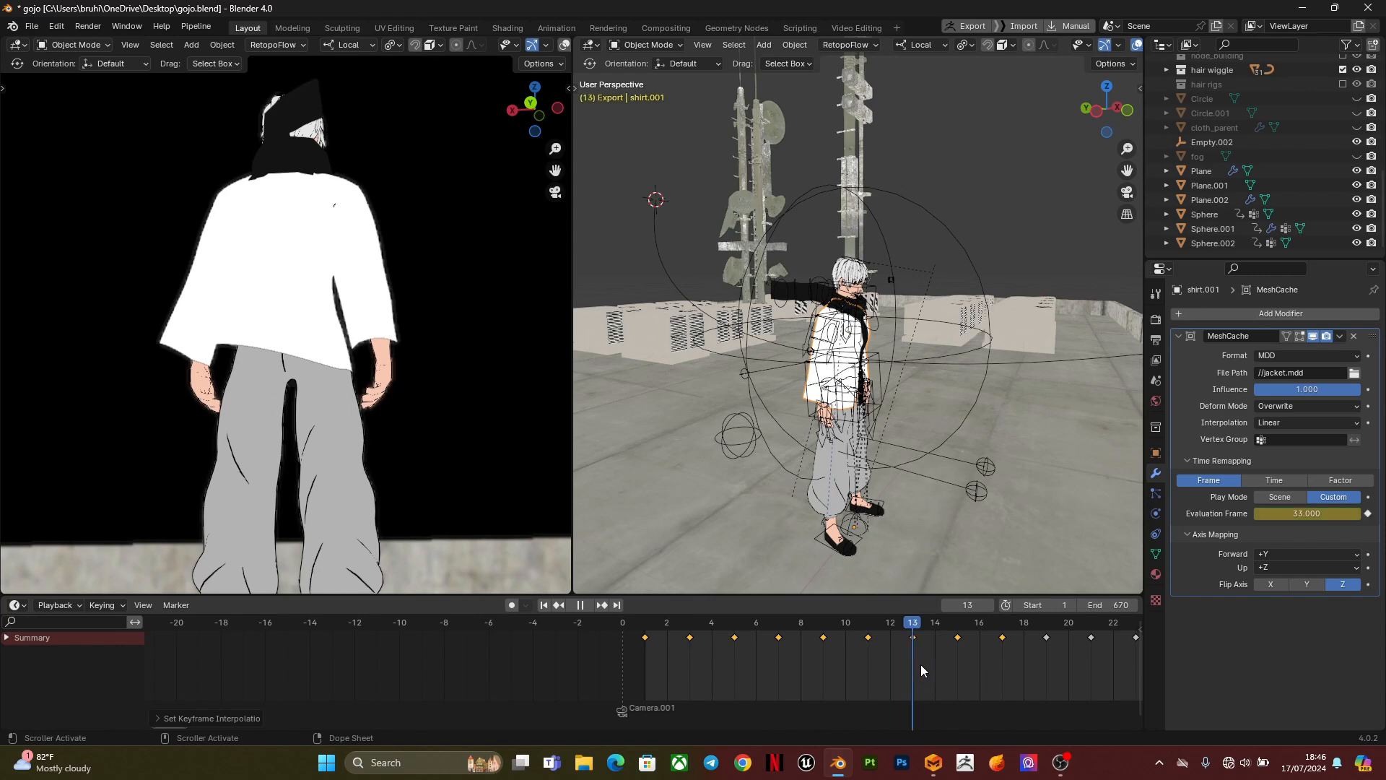
- Scrub through frames 9, 7, 17, 10 and 11 to inspect the cloth fit
click(822, 621)
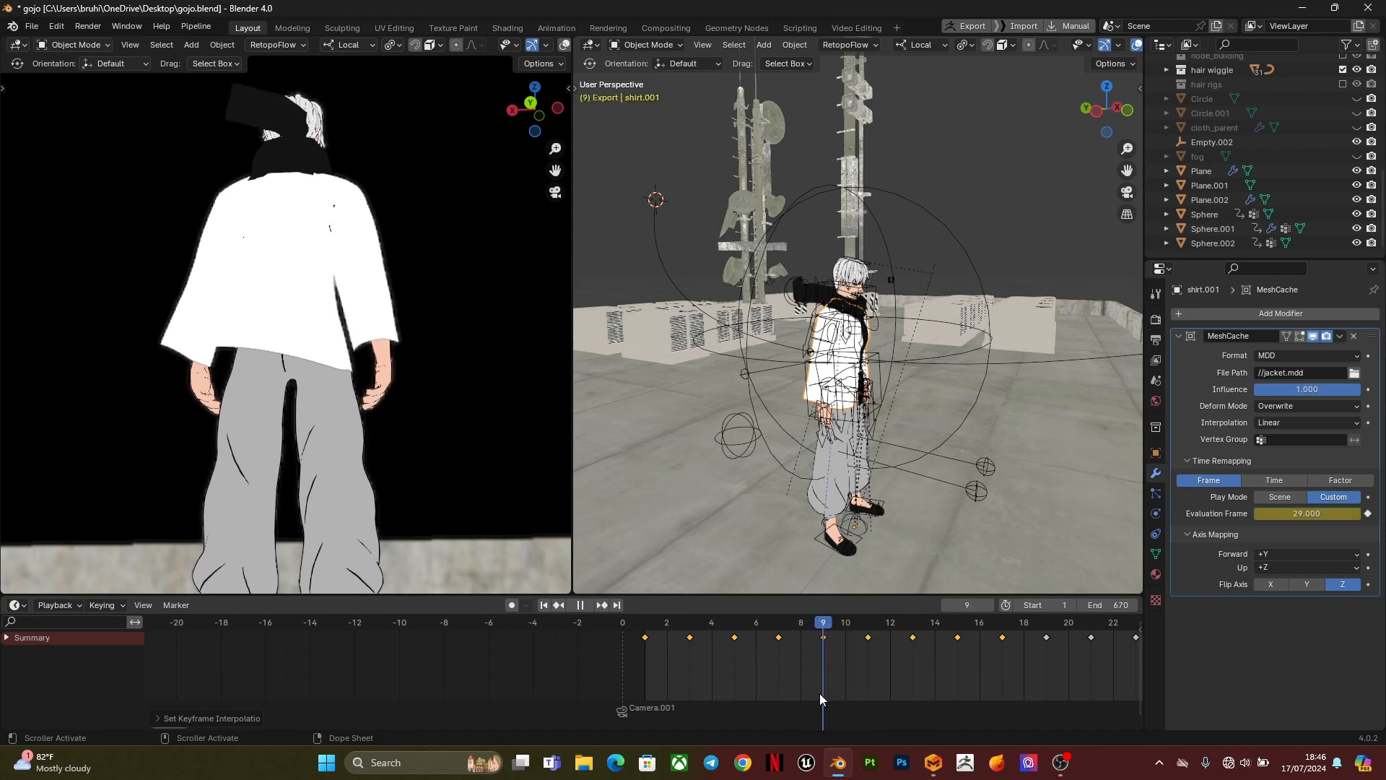
click(733, 622)
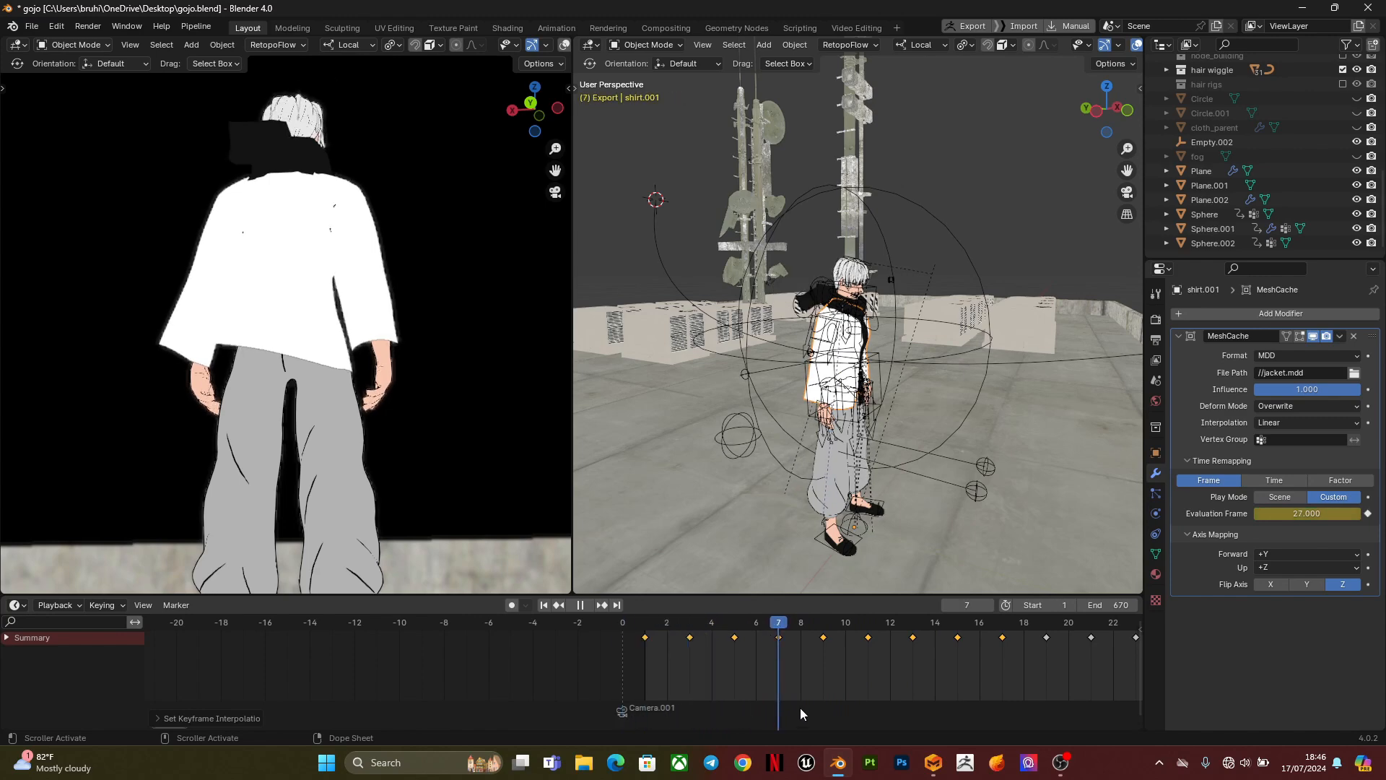
click(999, 632)
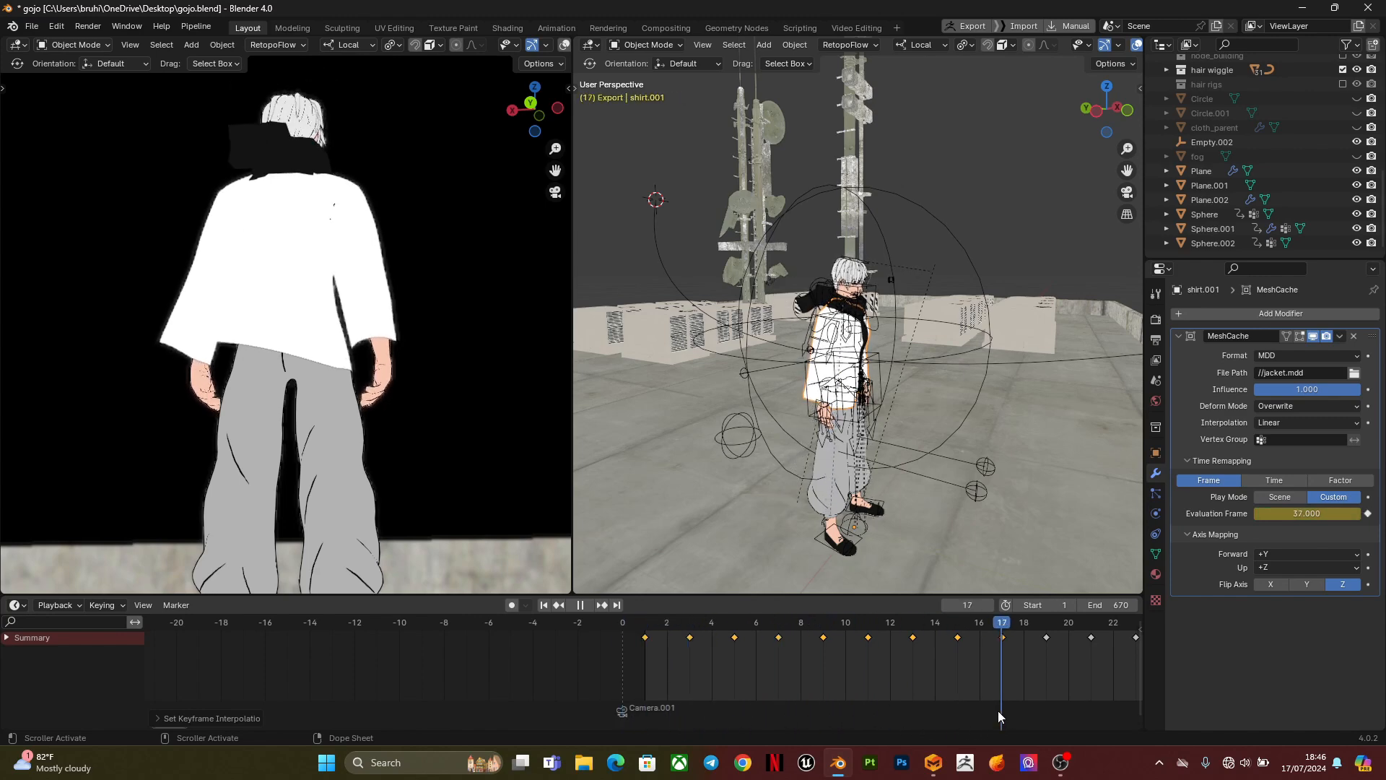
click(846, 622)
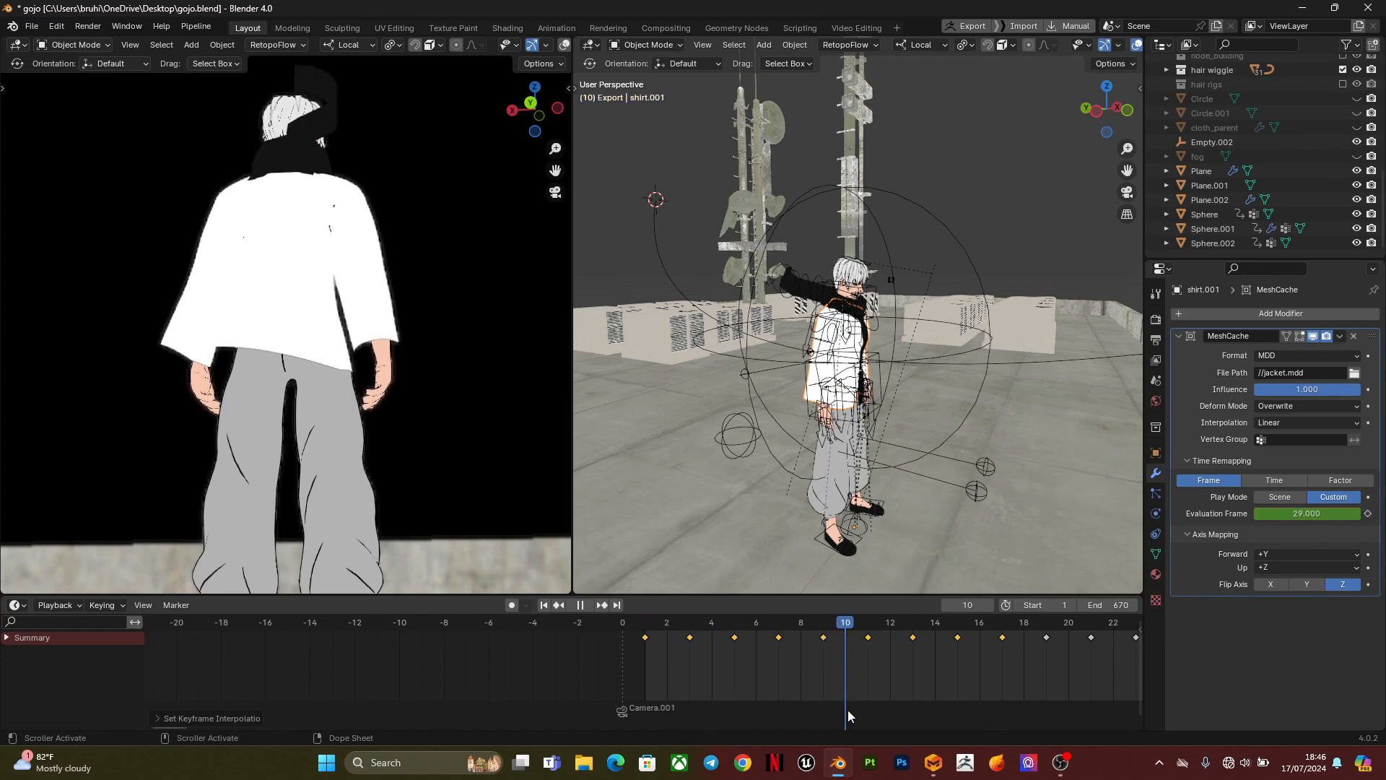
click(866, 627)
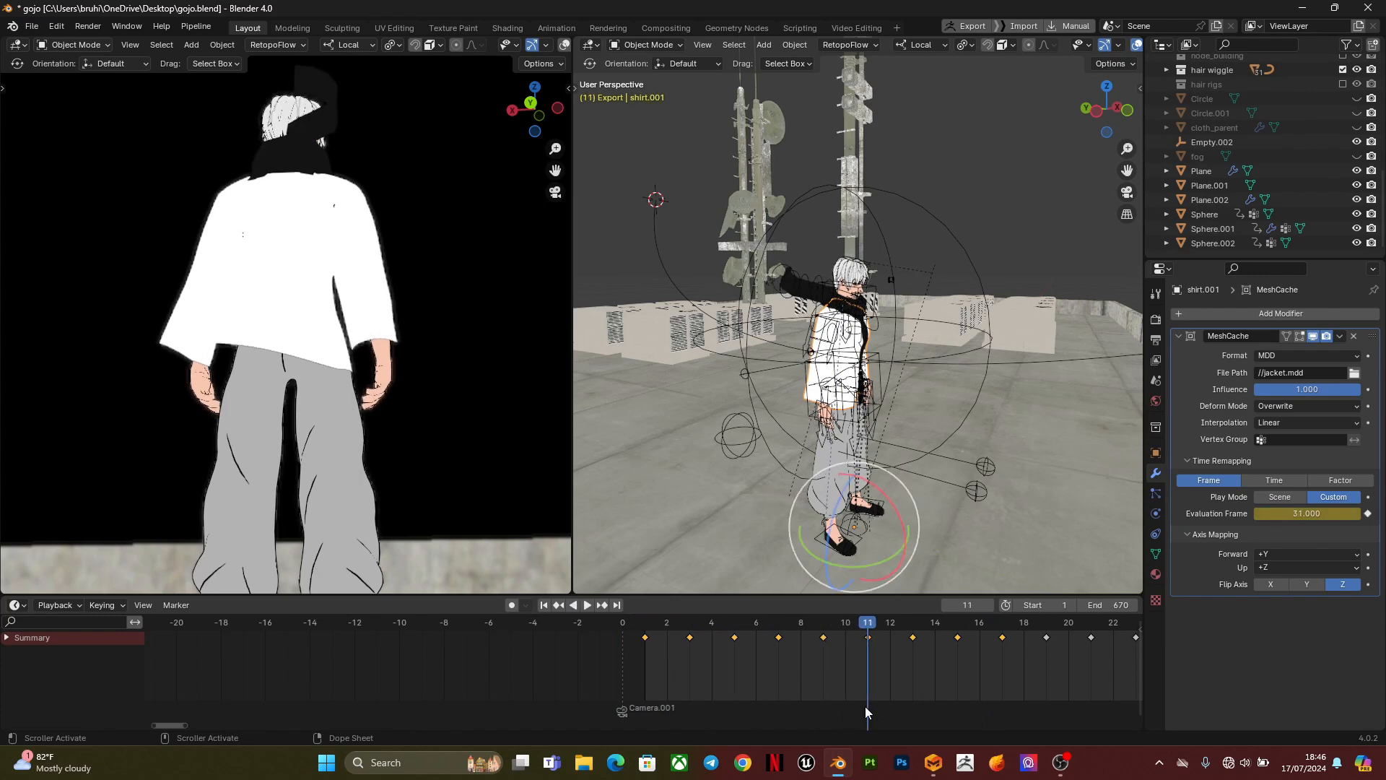